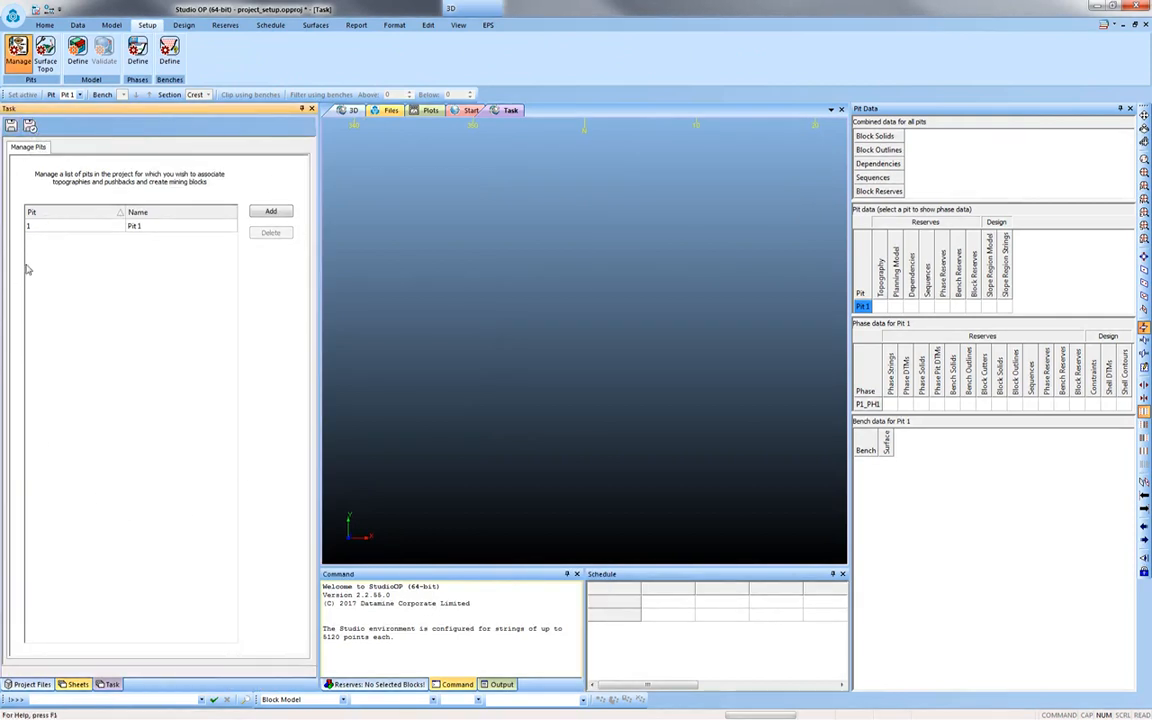
pyautogui.moveTo(125, 233)
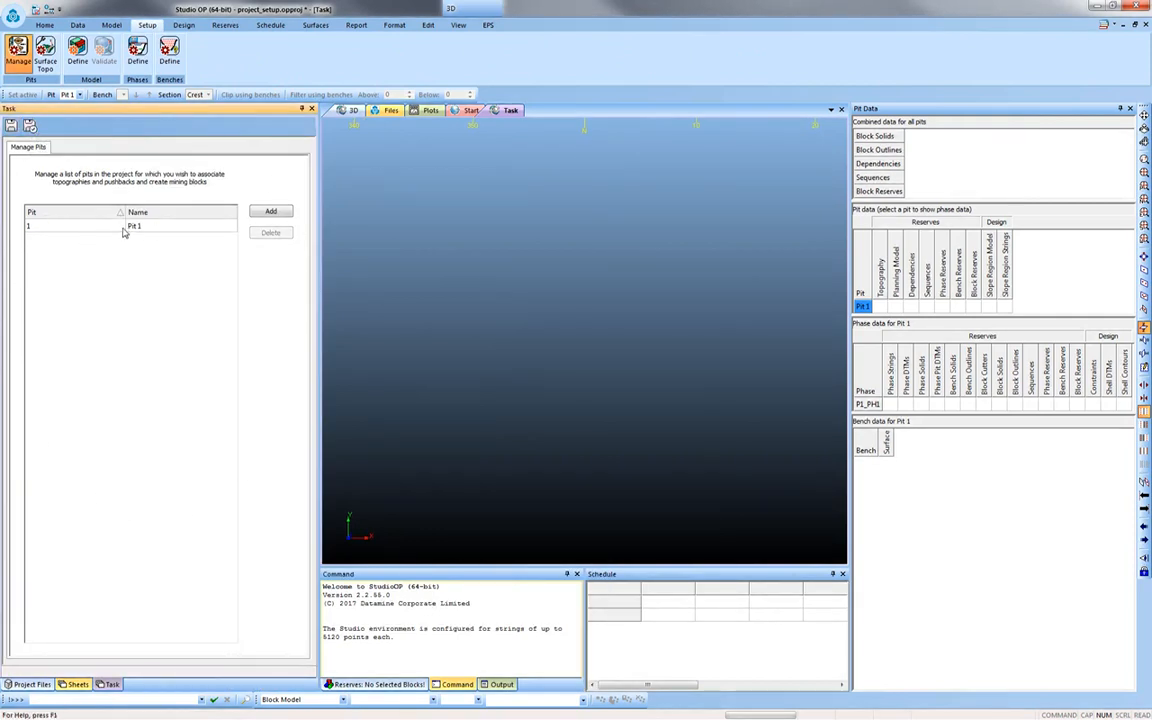
pyautogui.moveTo(45, 48)
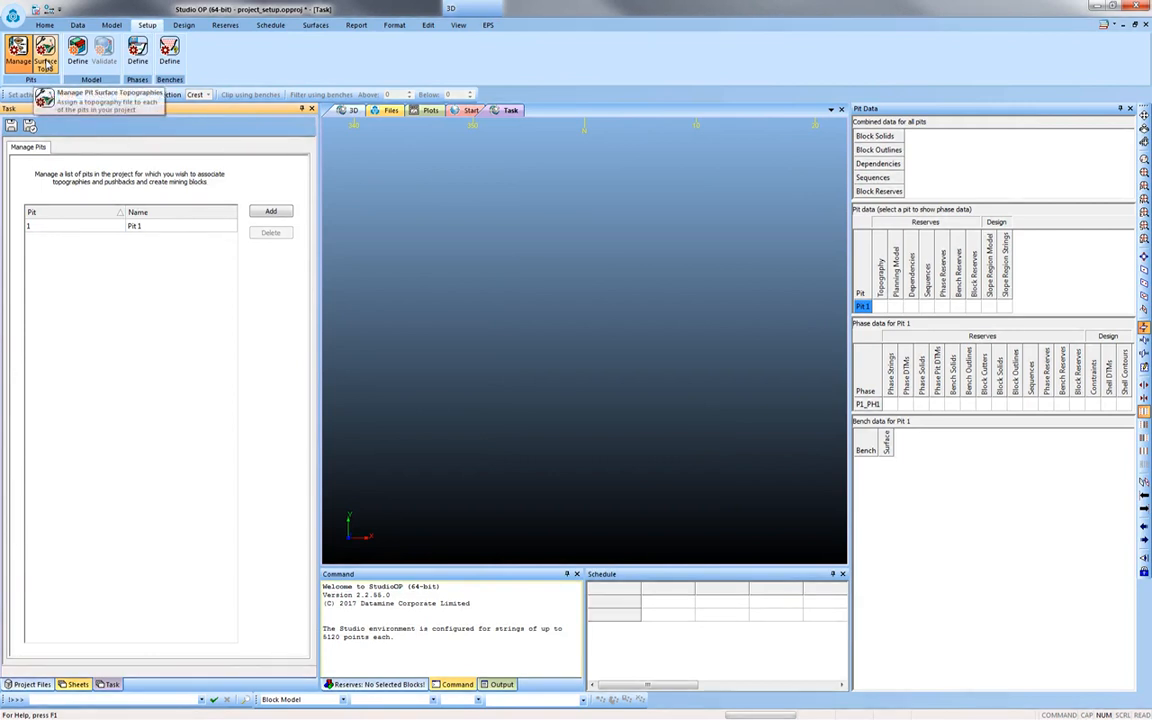
# - Register topos_tr as the project's topography surface, ready to assign to Pit 1
pyautogui.click(45, 50)
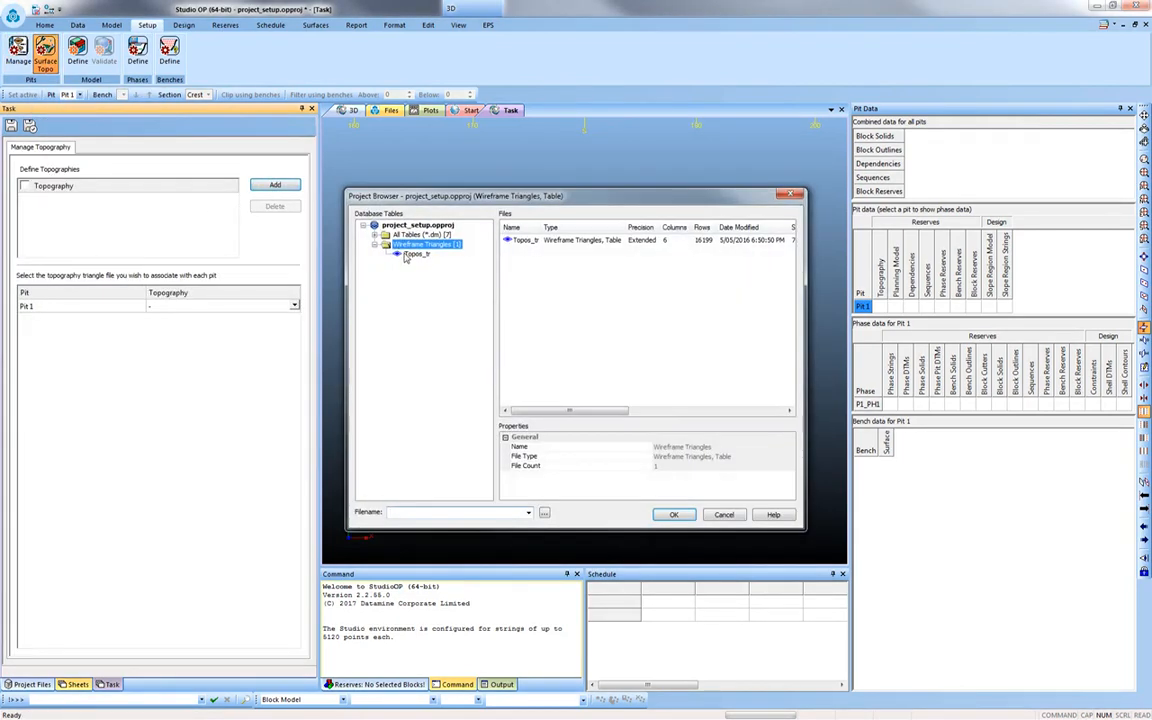
pyautogui.click(673, 514)
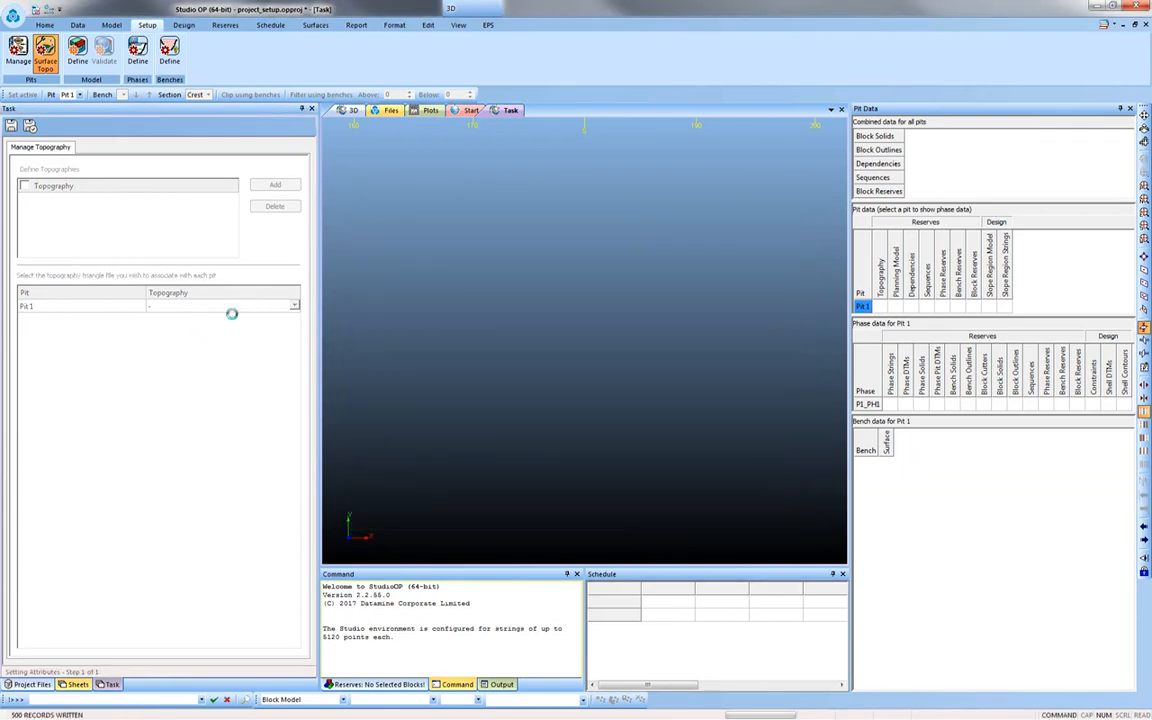
pyautogui.click(275, 185)
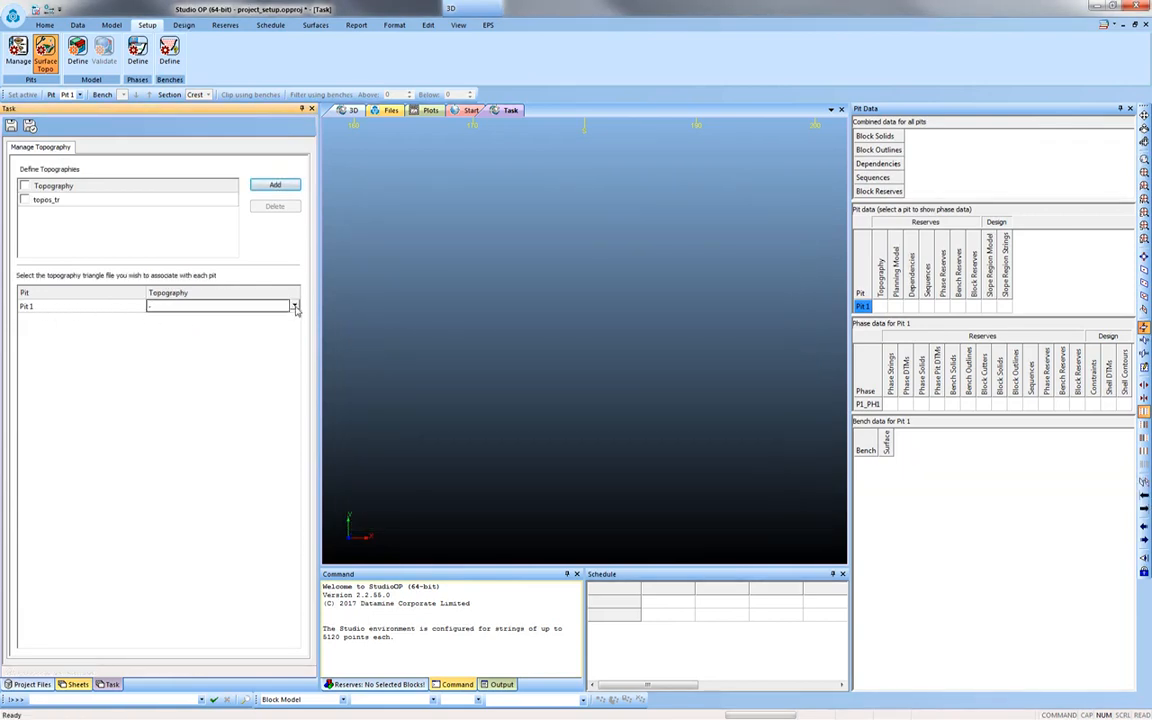
# - Add up_model_8 as the planning block model and assign it to Pit 1
pyautogui.click(91, 50)
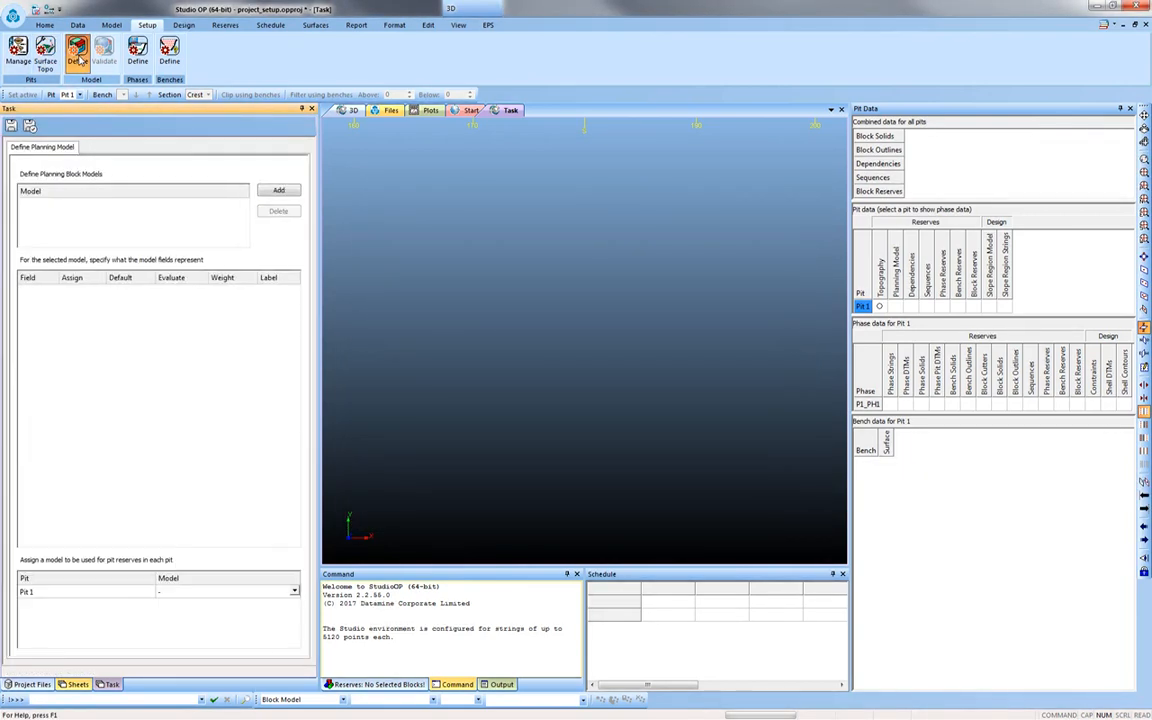
pyautogui.click(278, 190)
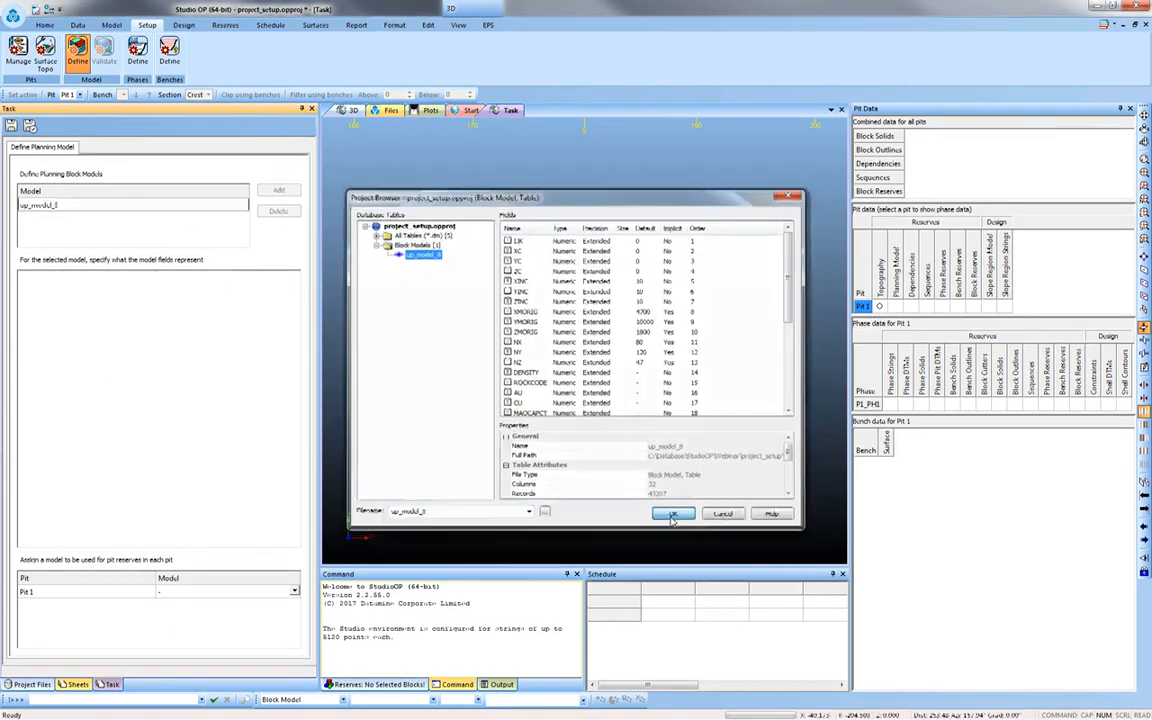
pyautogui.click(672, 513)
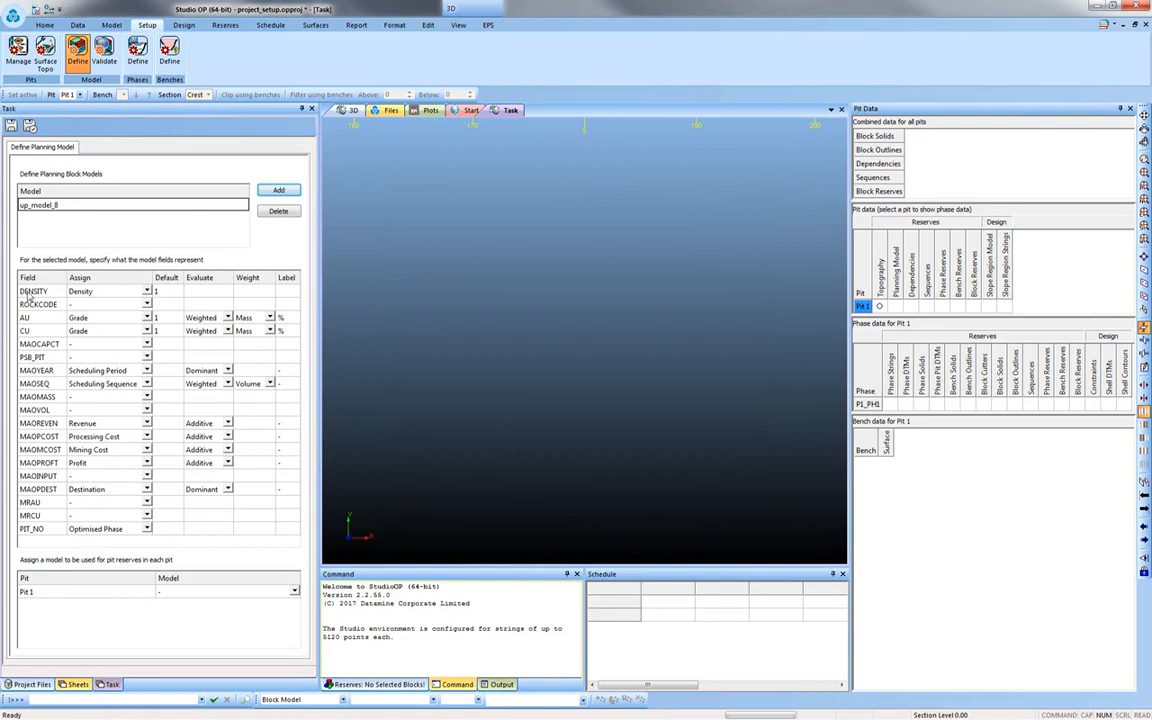
pyautogui.moveTo(173, 536)
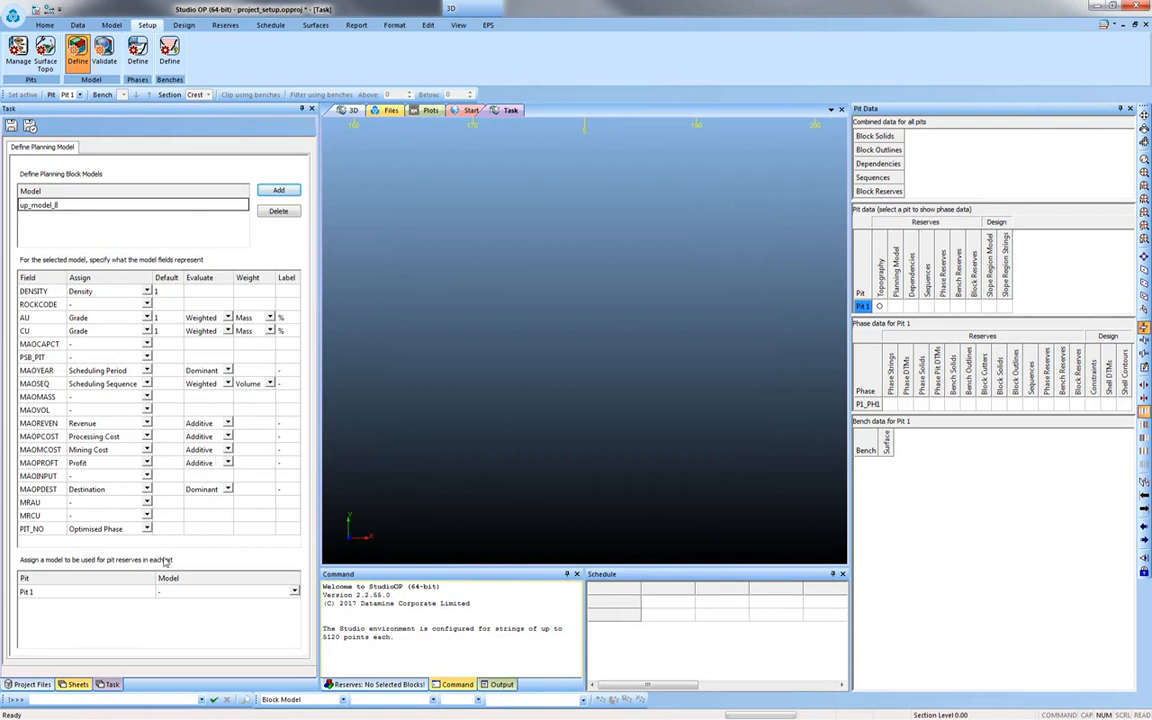
pyautogui.moveTo(65, 525)
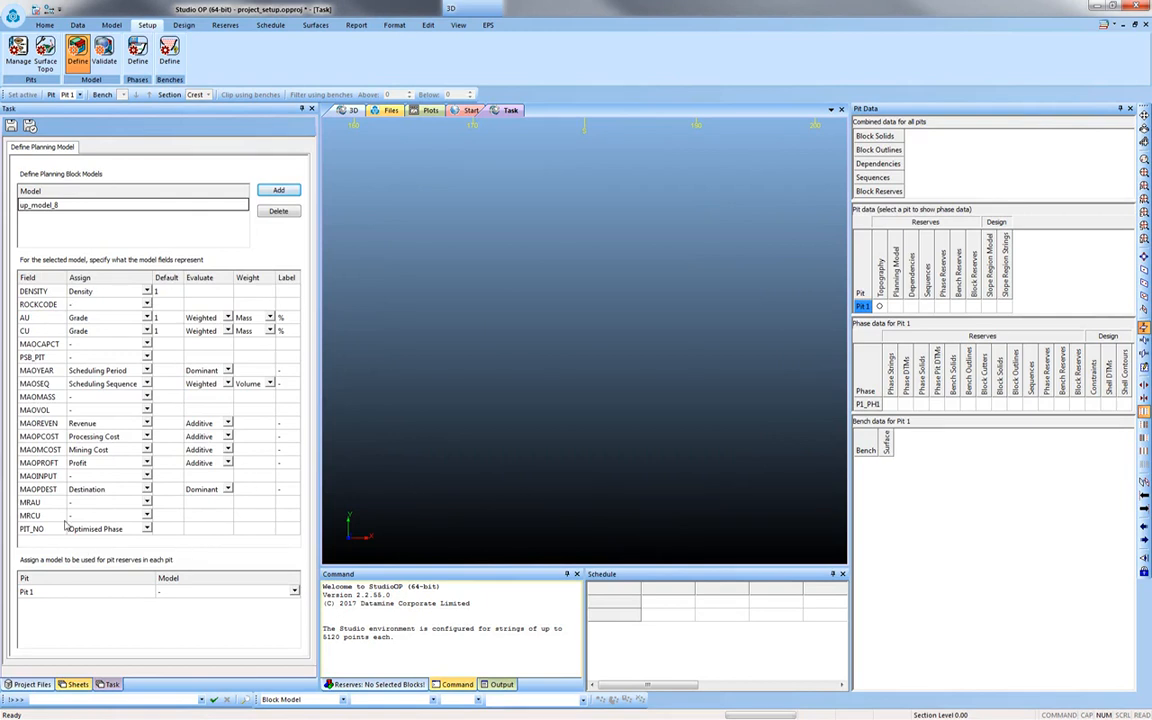
pyautogui.click(294, 591)
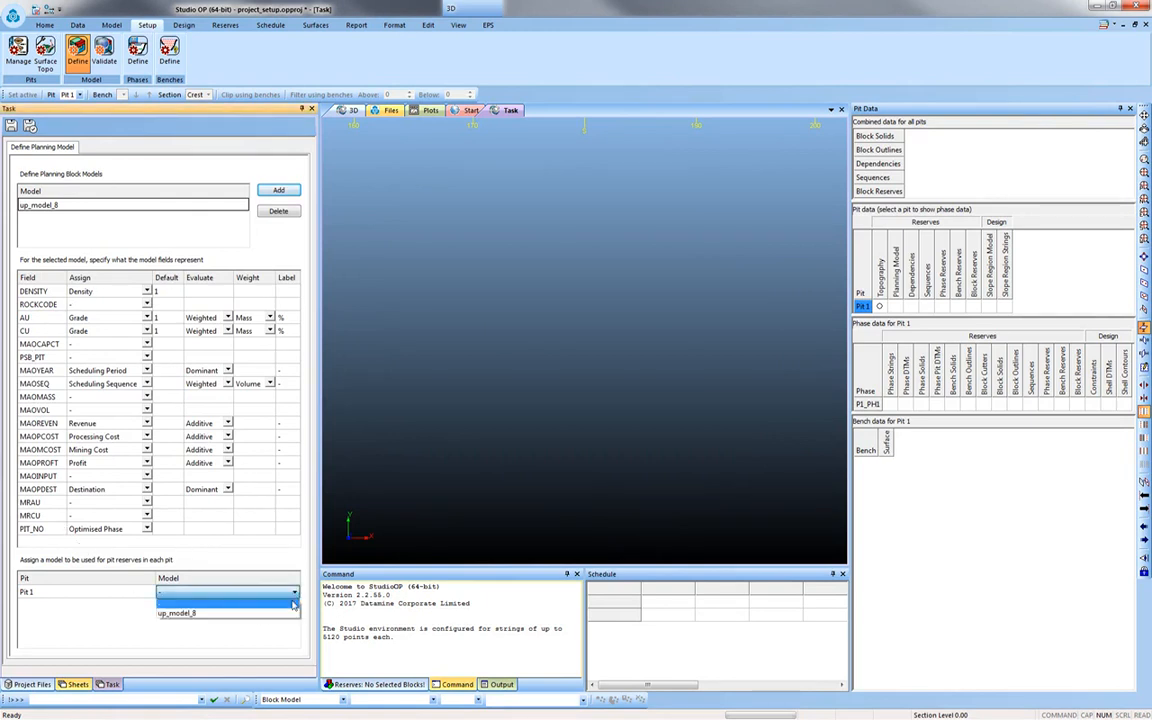
pyautogui.click(176, 612)
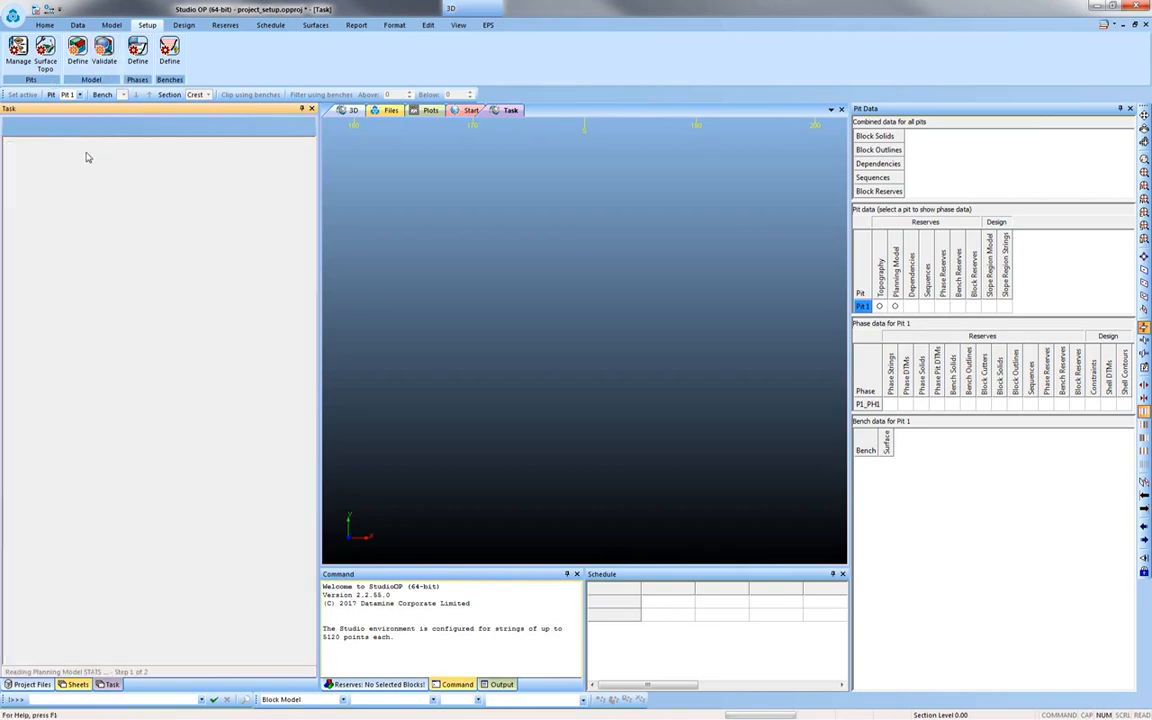
pyautogui.click(104, 50)
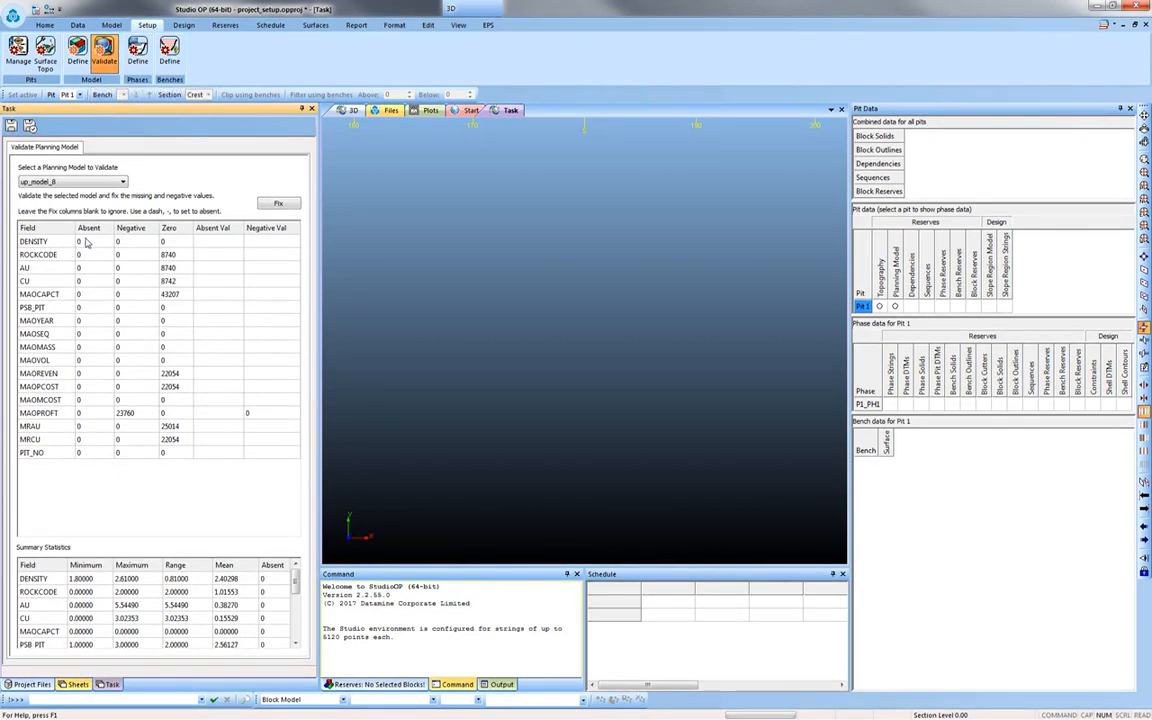
pyautogui.moveTo(135, 347)
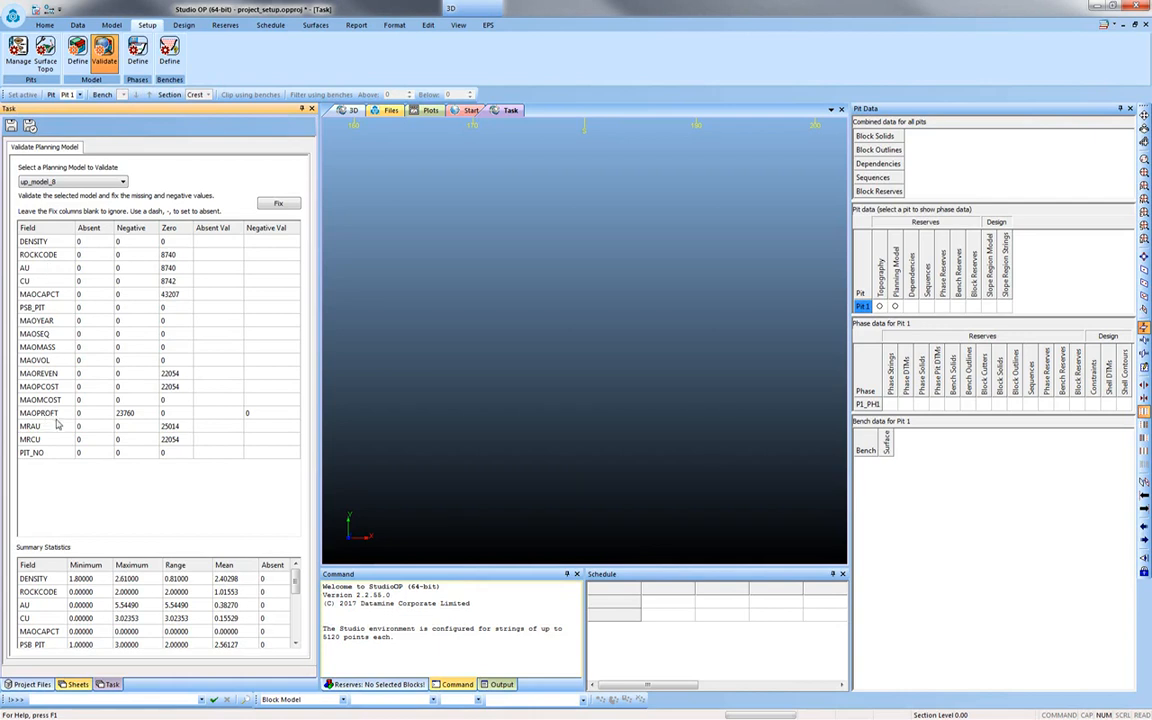
pyautogui.moveTo(210, 393)
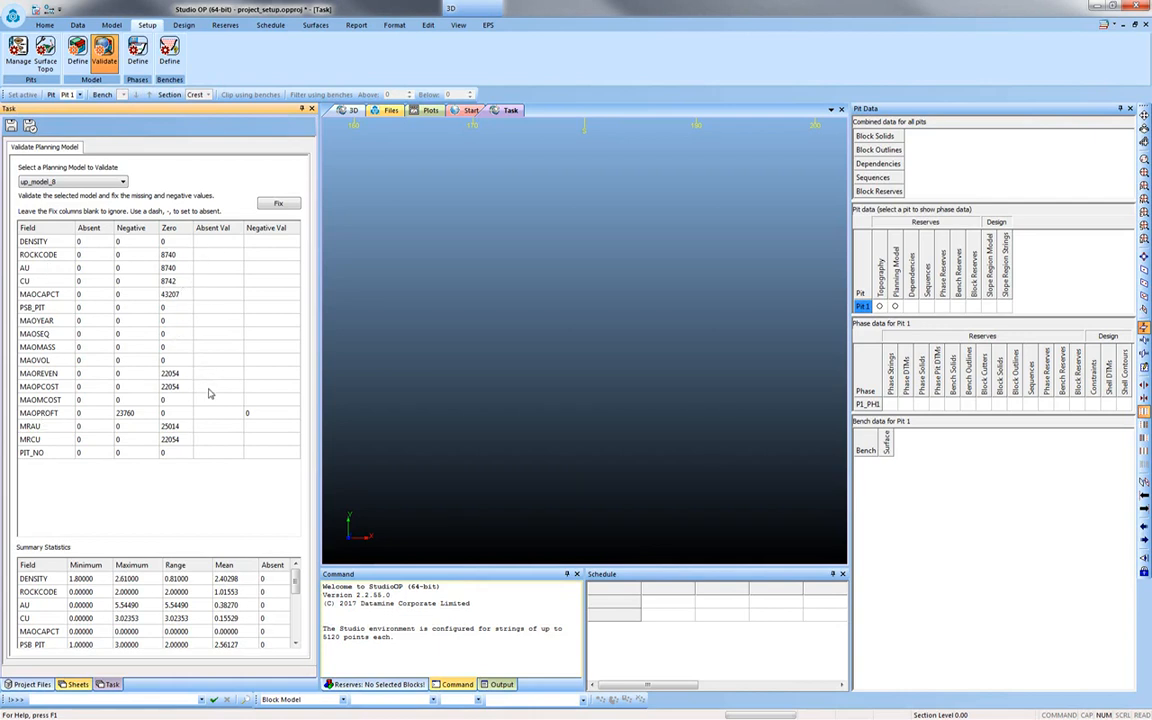
pyautogui.moveTo(211, 419)
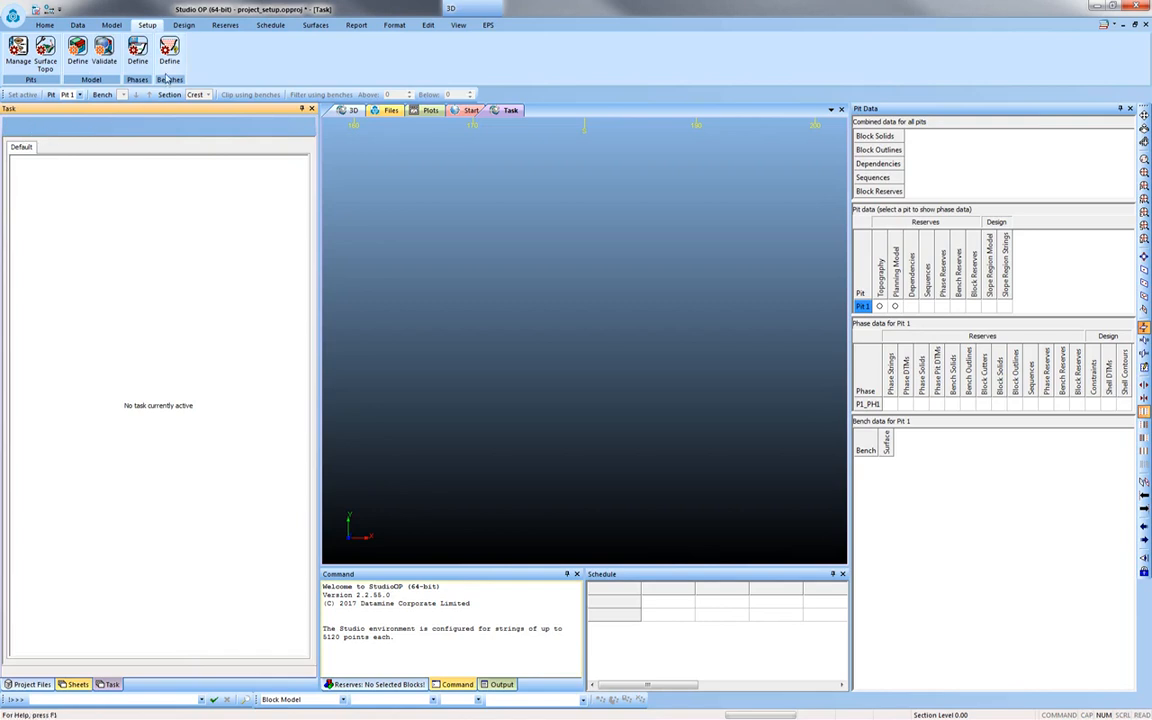
# - Initialize Pit 1's phases P1_PH1–P1_PH3 from the block model's phase values 1–3
pyautogui.click(137, 47)
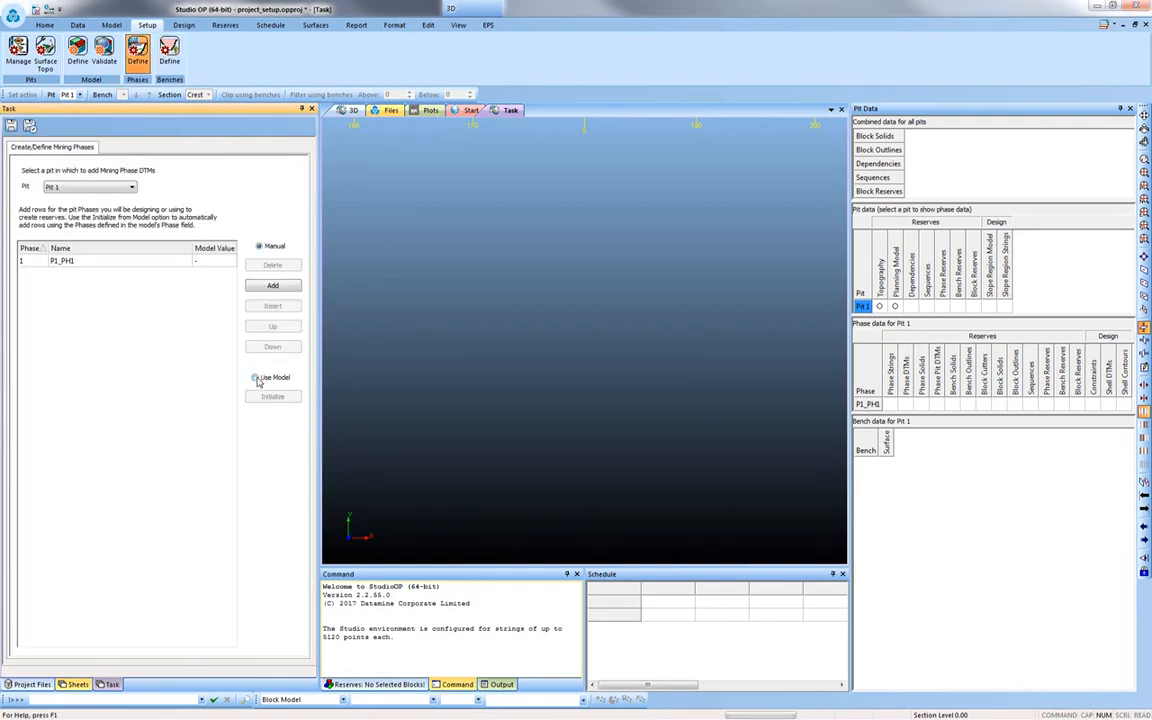
pyautogui.click(256, 377)
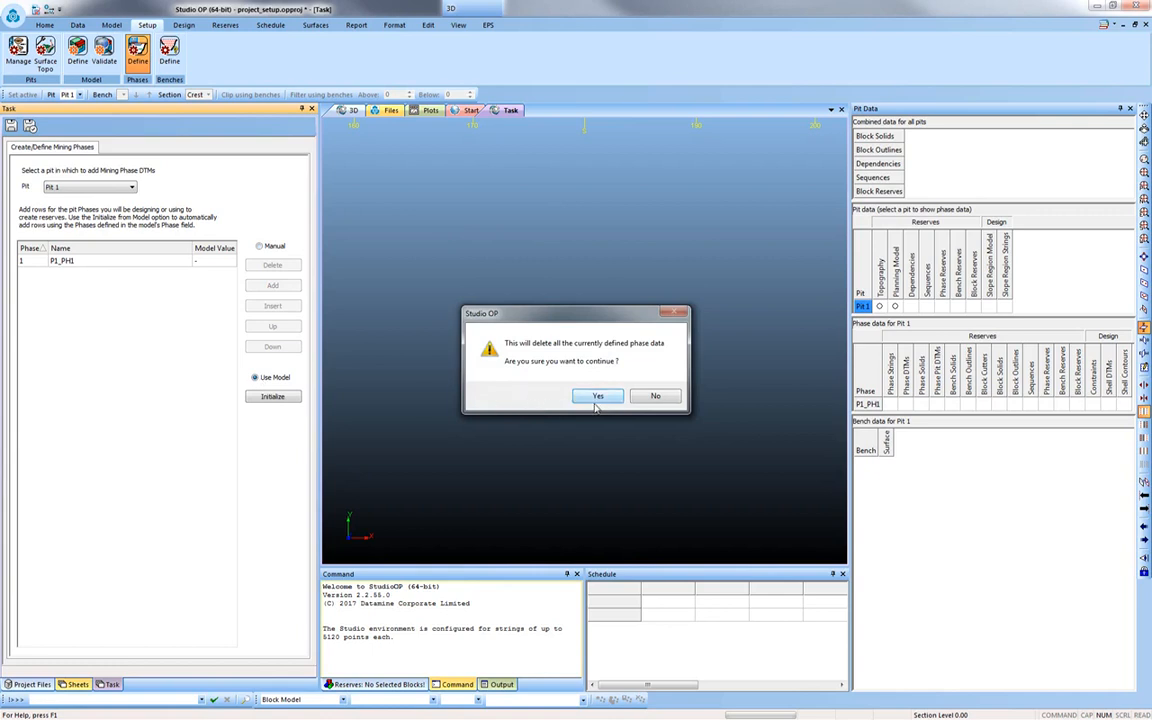
pyautogui.click(598, 395)
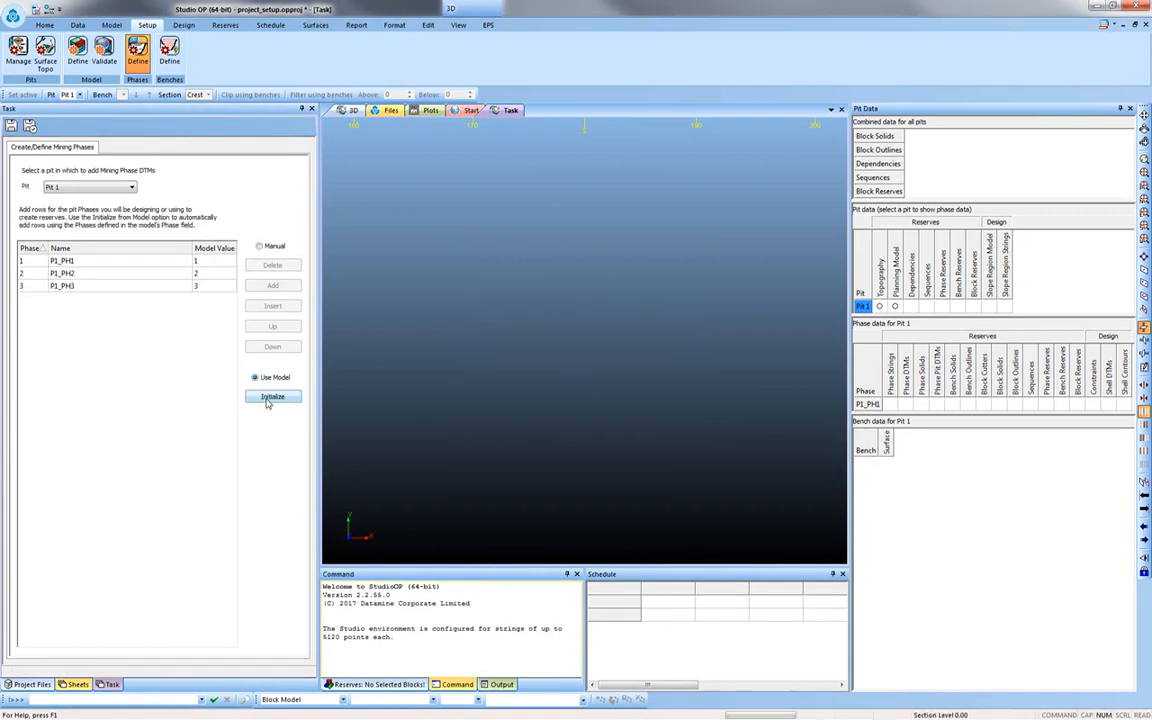
pyautogui.click(272, 396)
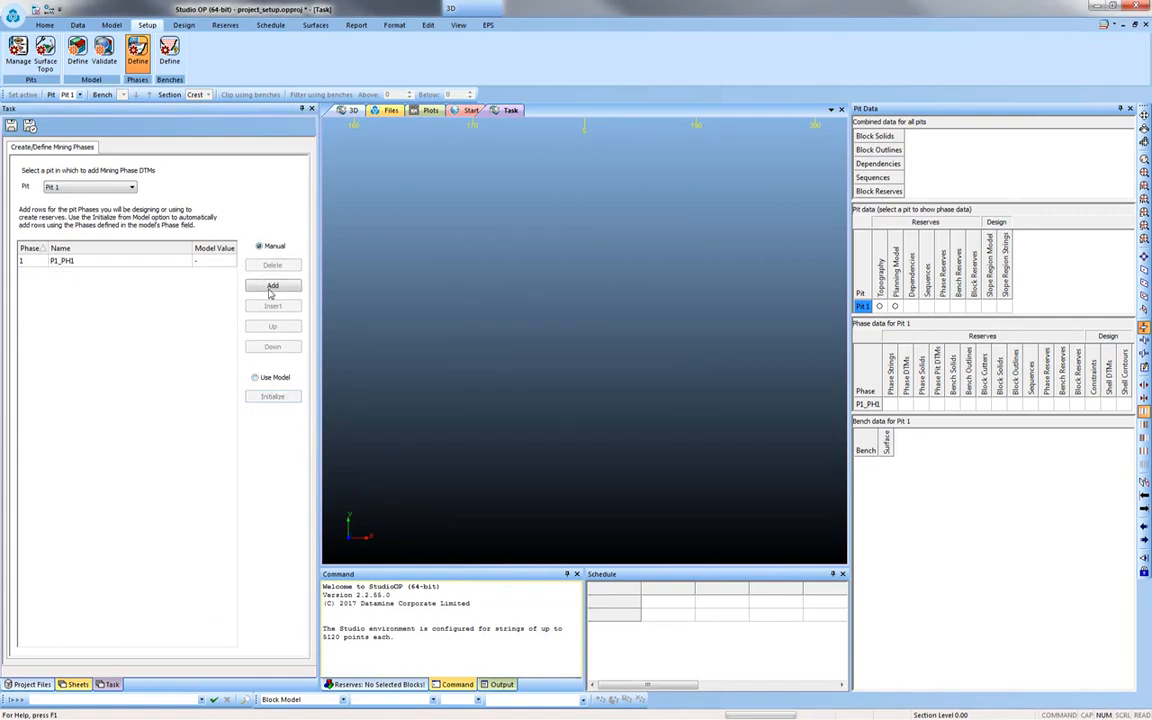
pyautogui.click(272, 286)
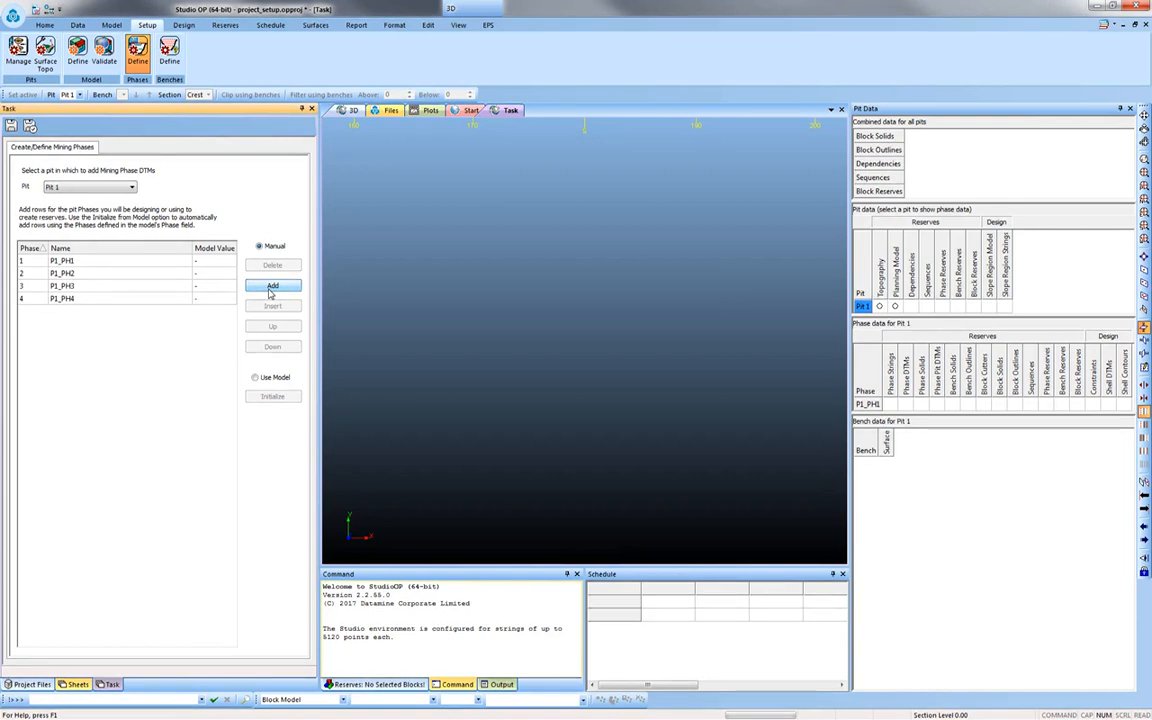
pyautogui.click(256, 377)
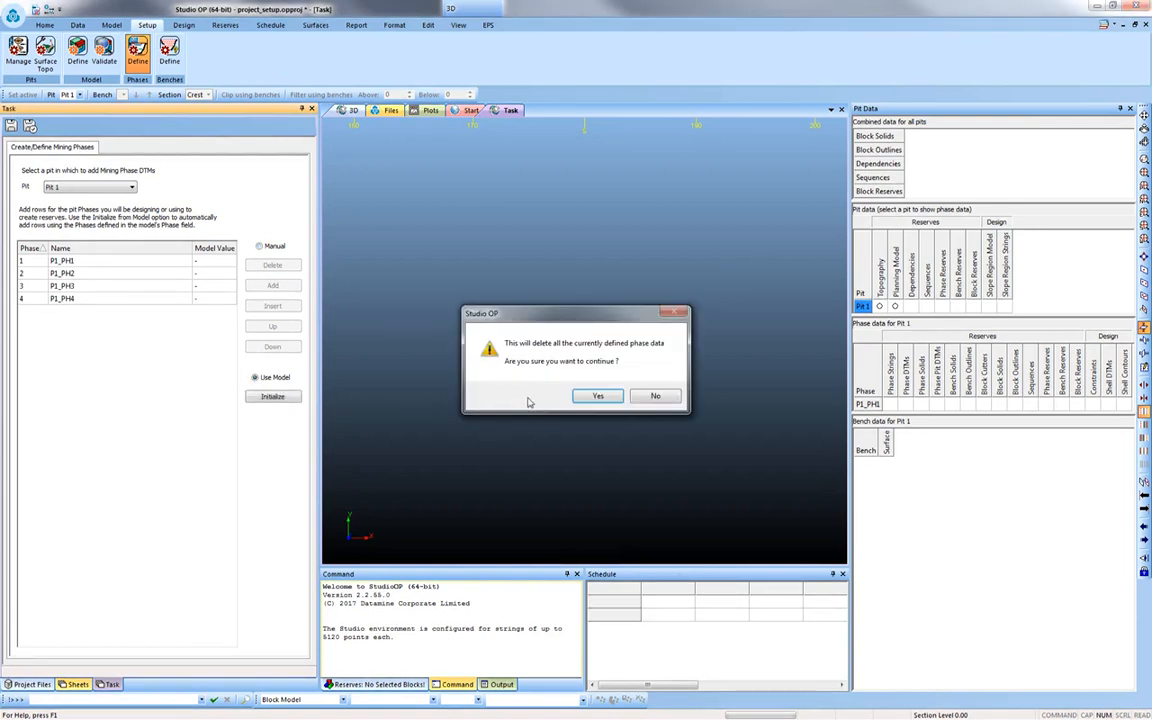
pyautogui.click(597, 395)
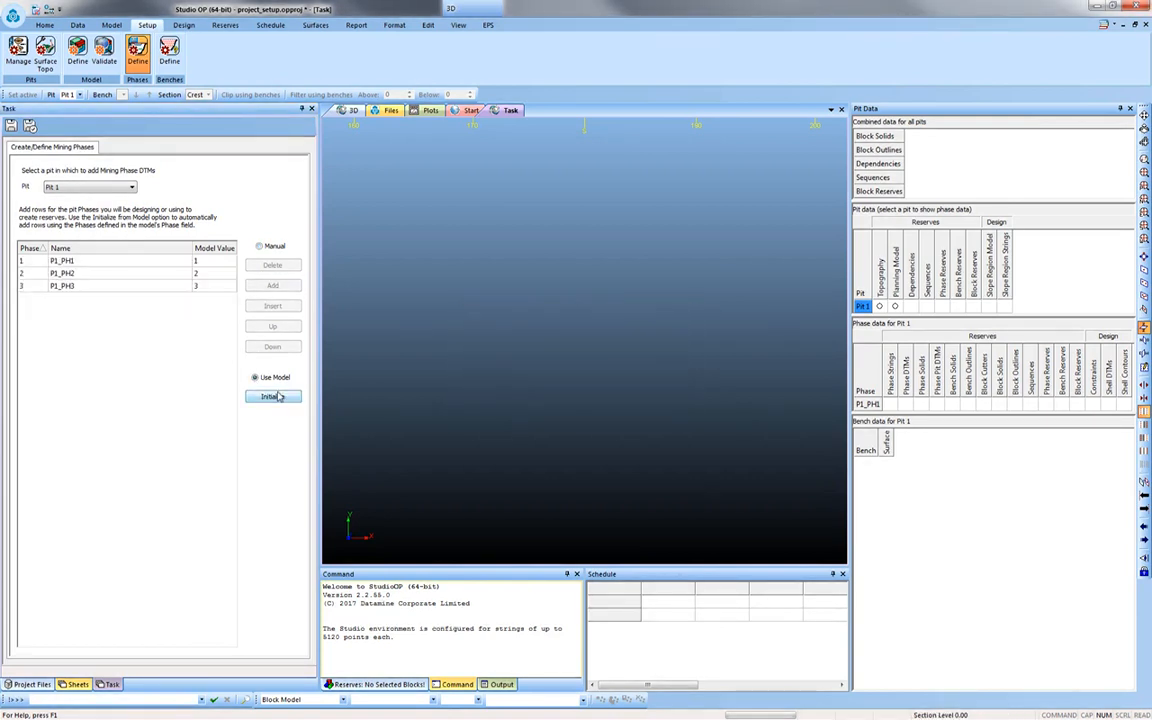
pyautogui.click(272, 396)
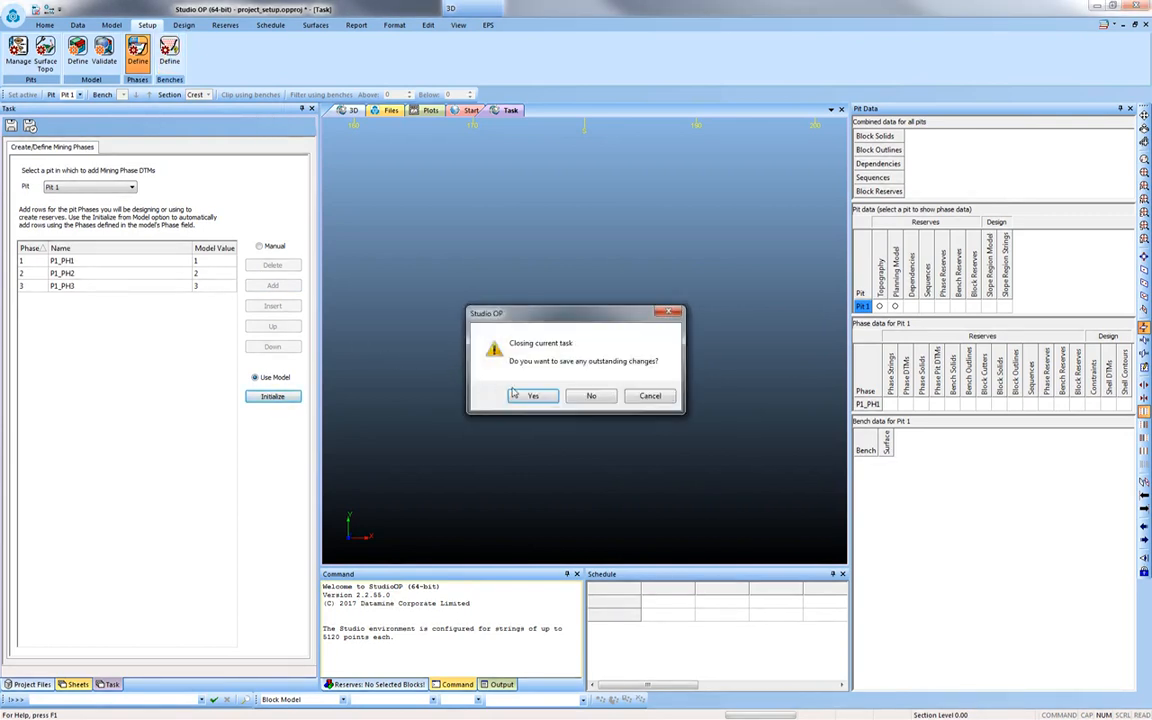
# - Save the phases and generate 10 m benches from up_model_8 starting at 2270
pyautogui.click(590, 395)
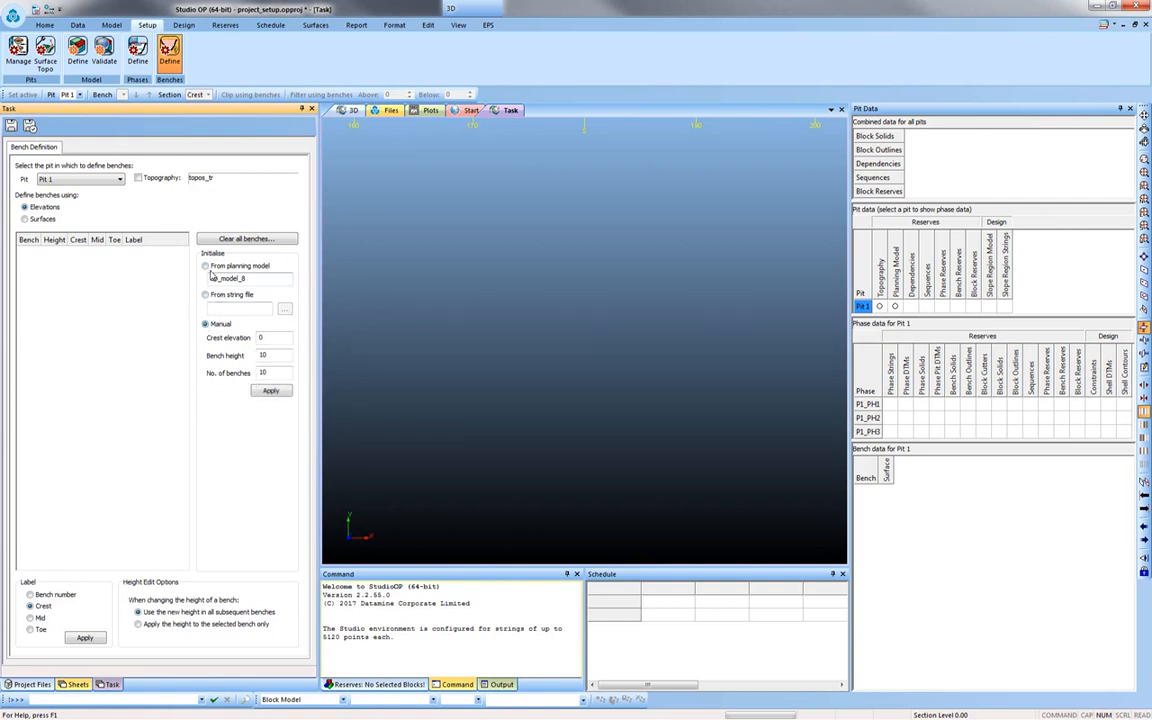
pyautogui.click(206, 265)
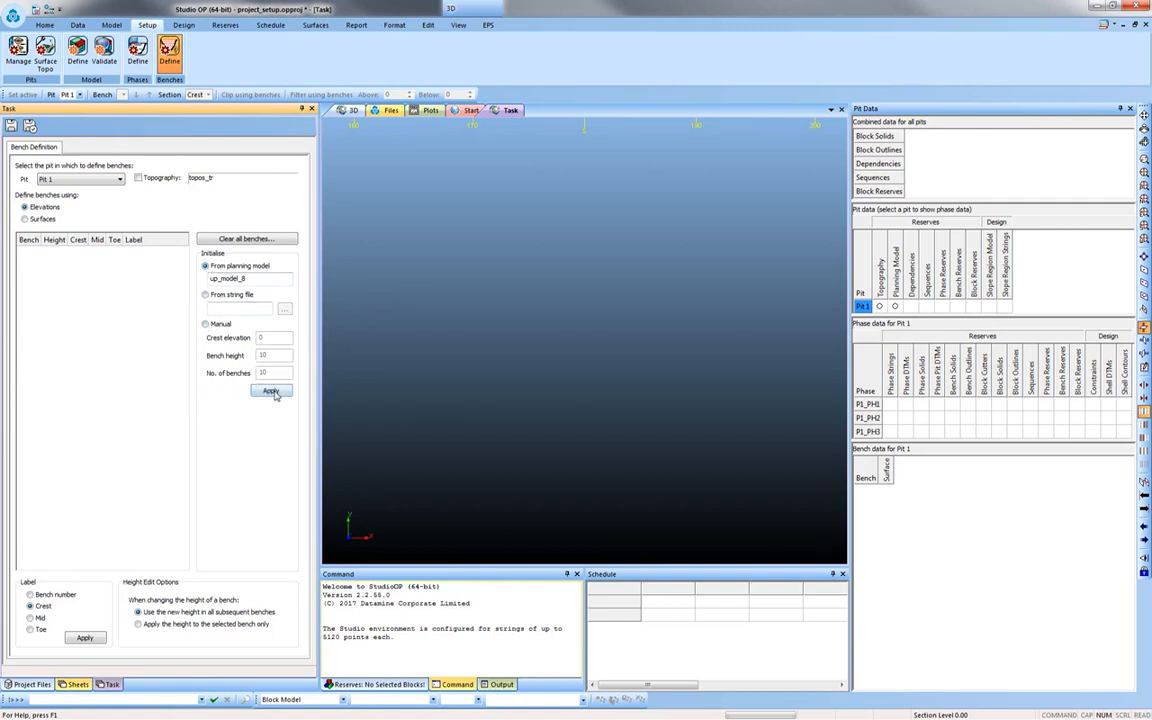
pyautogui.click(271, 390)
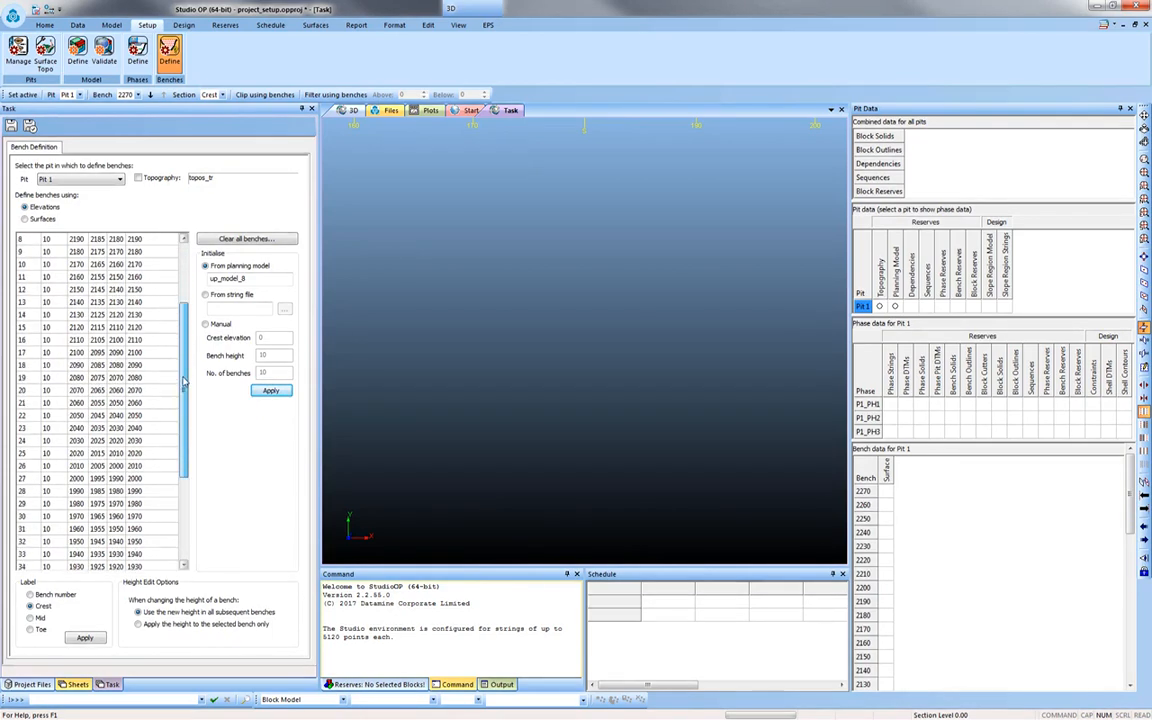
pyautogui.click(270, 390)
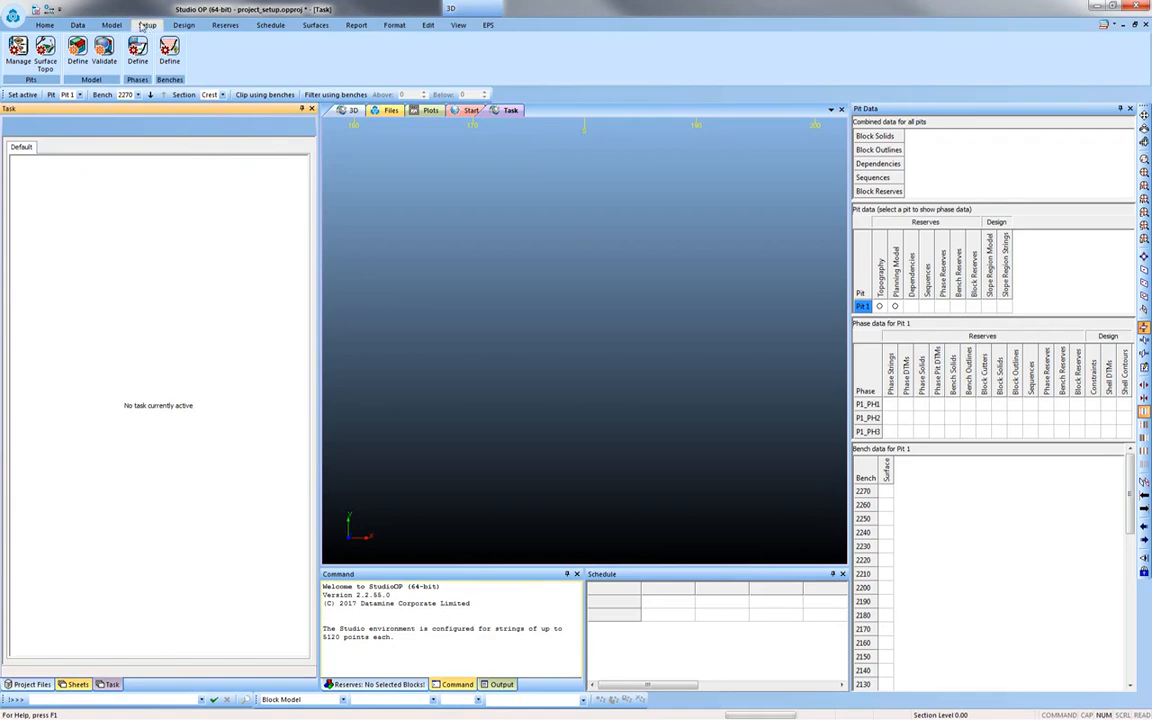
pyautogui.click(183, 25)
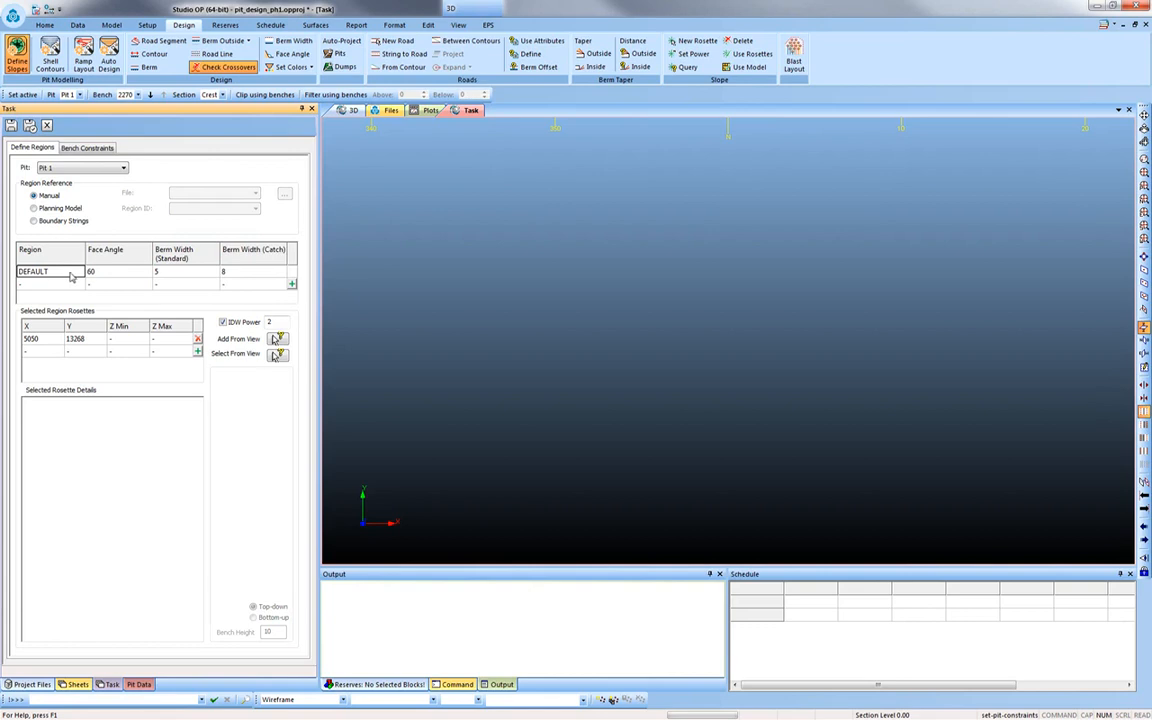
pyautogui.moveTo(239, 277)
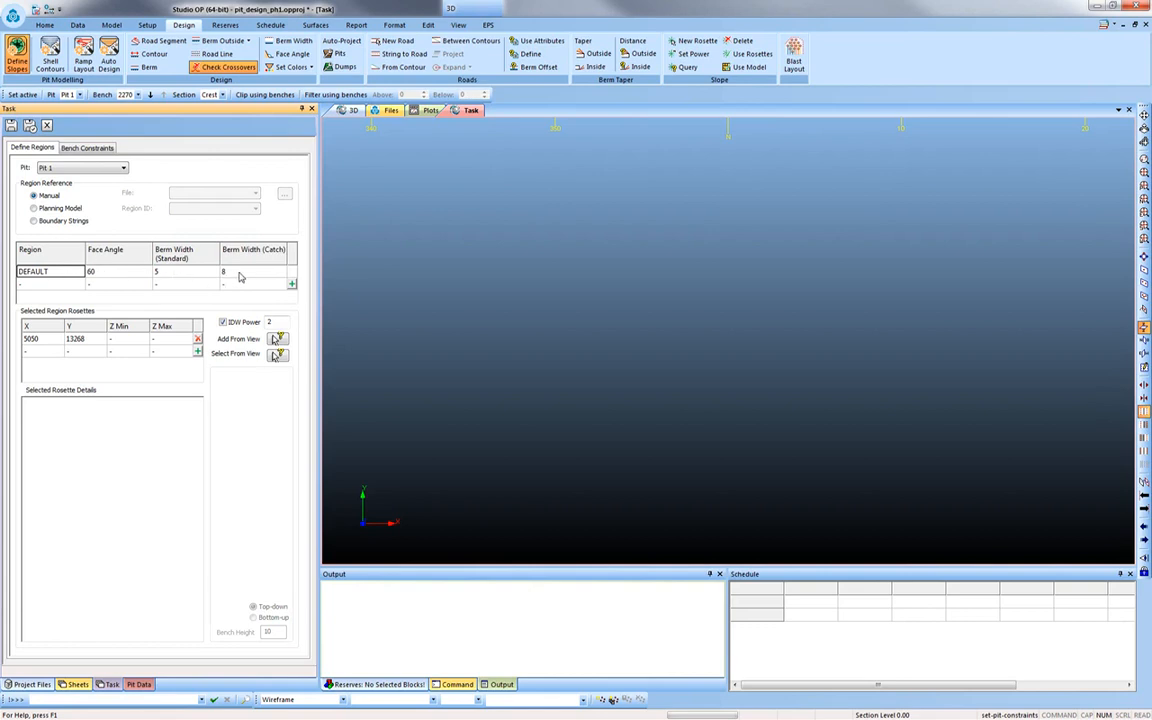
pyautogui.moveTo(50, 343)
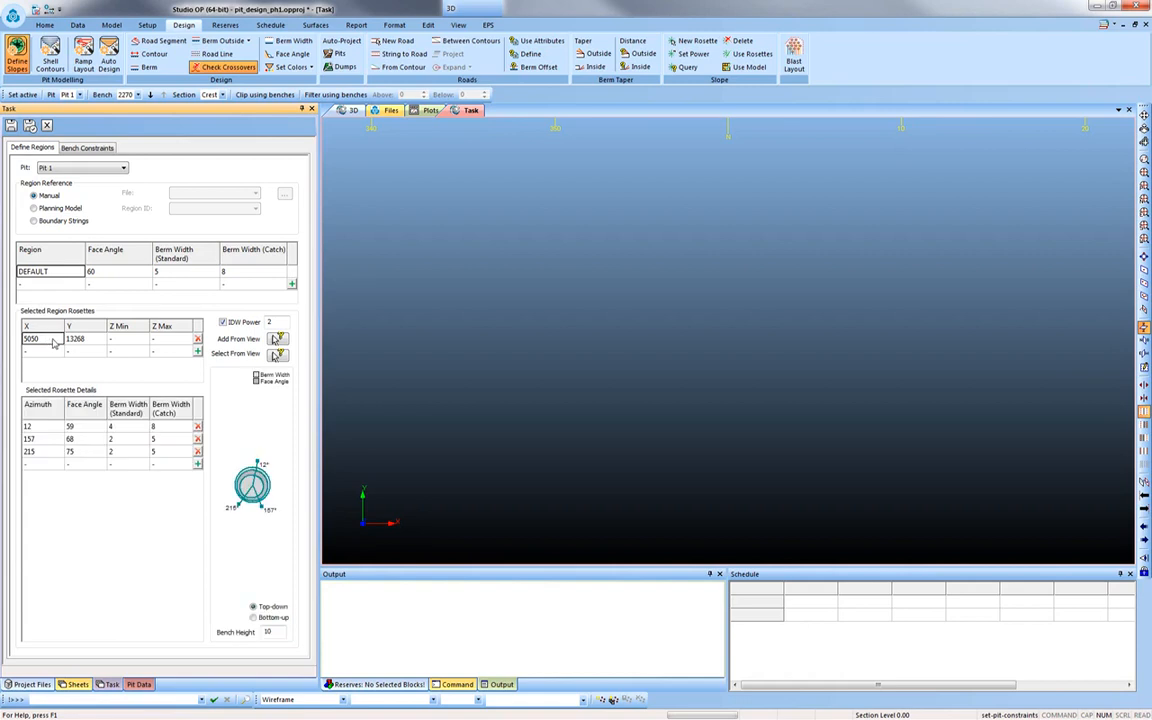
pyautogui.moveTo(72, 343)
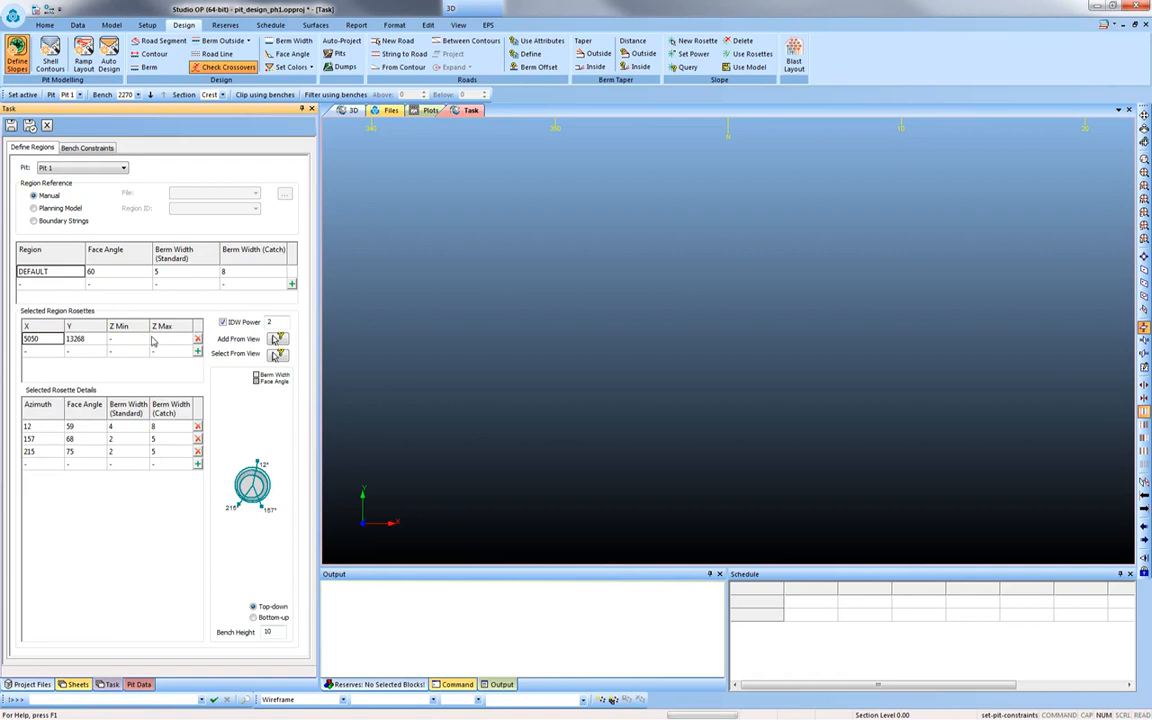
# - Select the empty Azimuth row below 12, 157 and 215 in the rosette at 5050, 13268
pyautogui.click(30, 452)
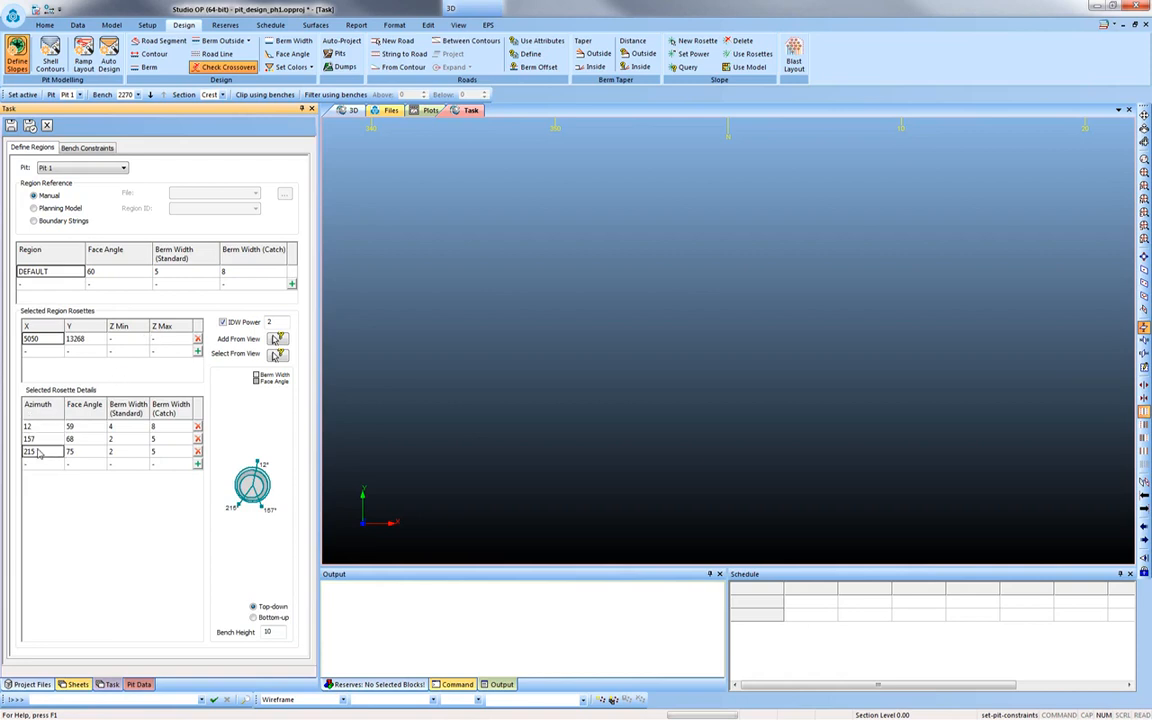
pyautogui.moveTo(42, 470)
pyautogui.write('280')
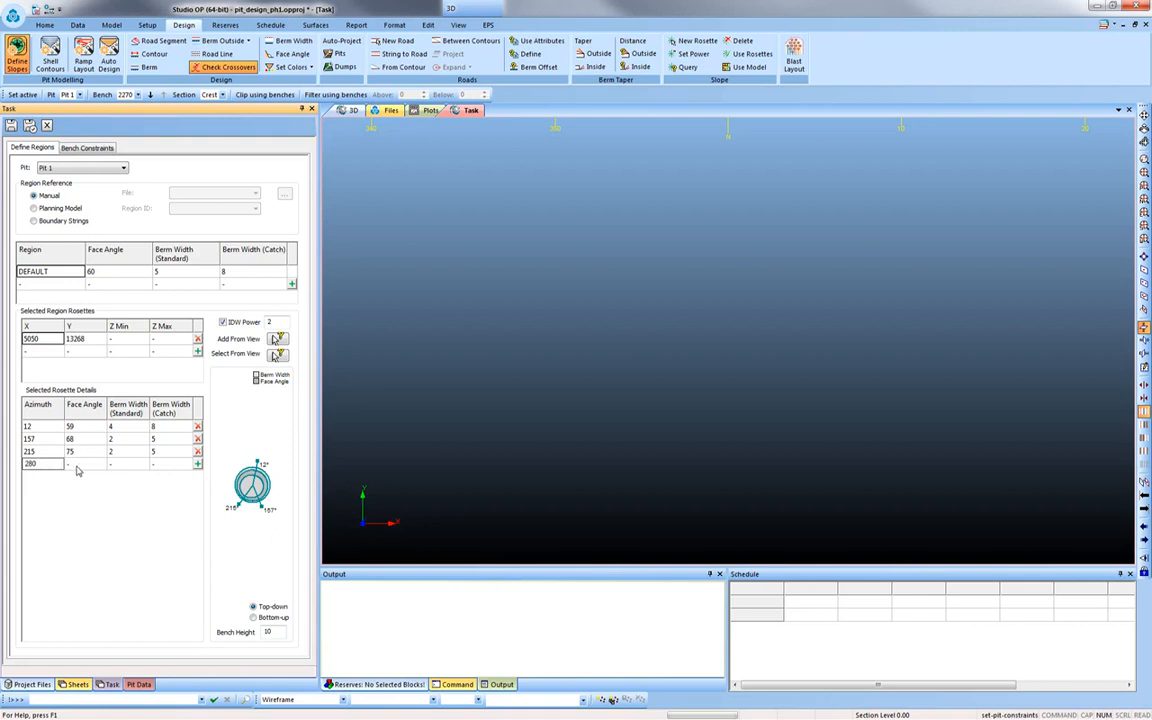
# - Give azimuth 280 a 62° face angle and take slope regions from up_model_8's ROCKCODE
pyautogui.write('62')
pyautogui.click(128, 464)
pyautogui.write('3')
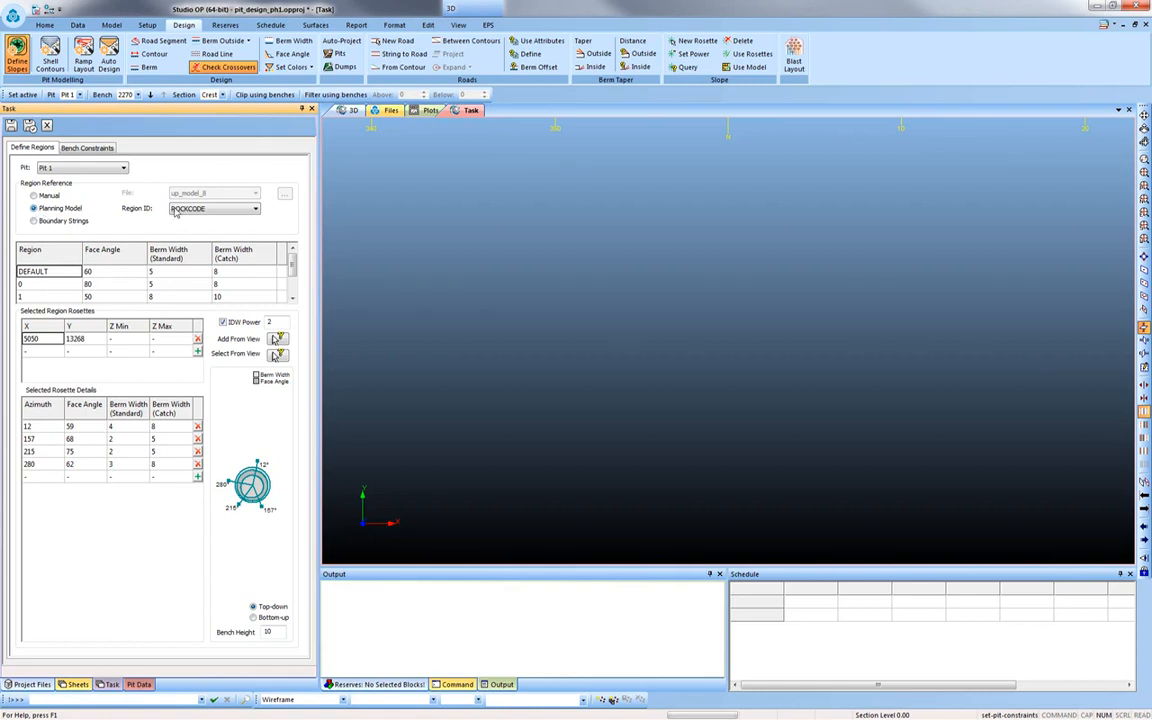
pyautogui.click(255, 208)
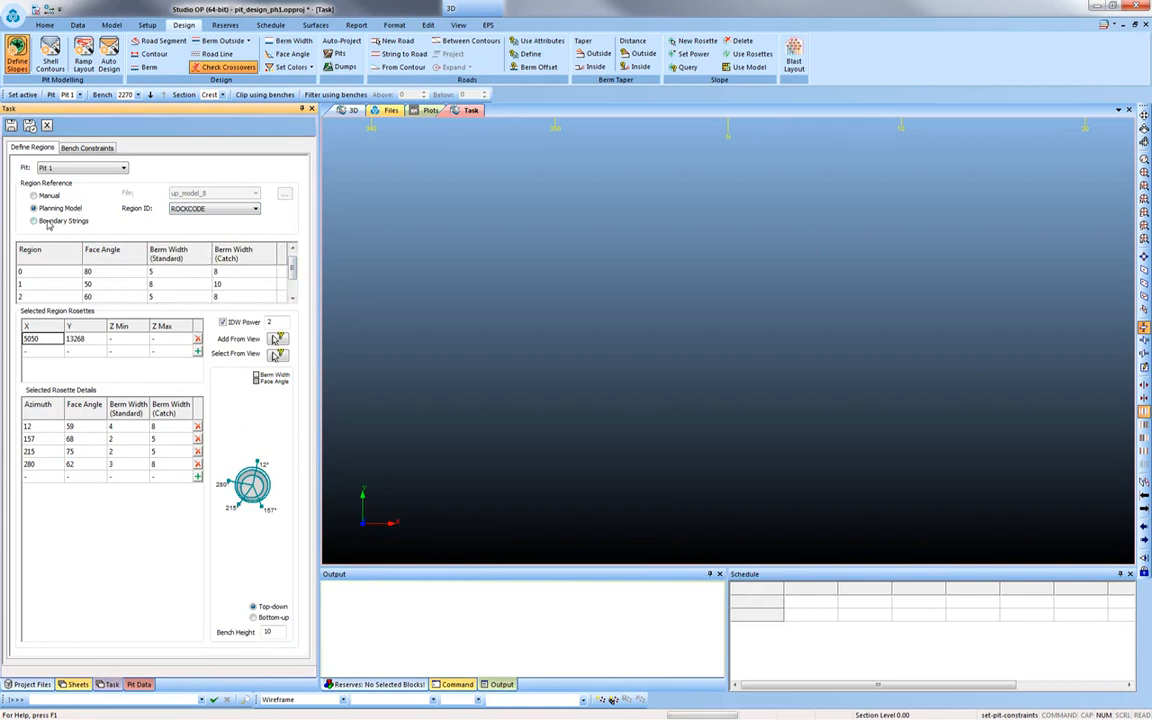
# - Take slope regions from GEOTEC boundary strings in the regions file, grid spacing 10
pyautogui.click(34, 220)
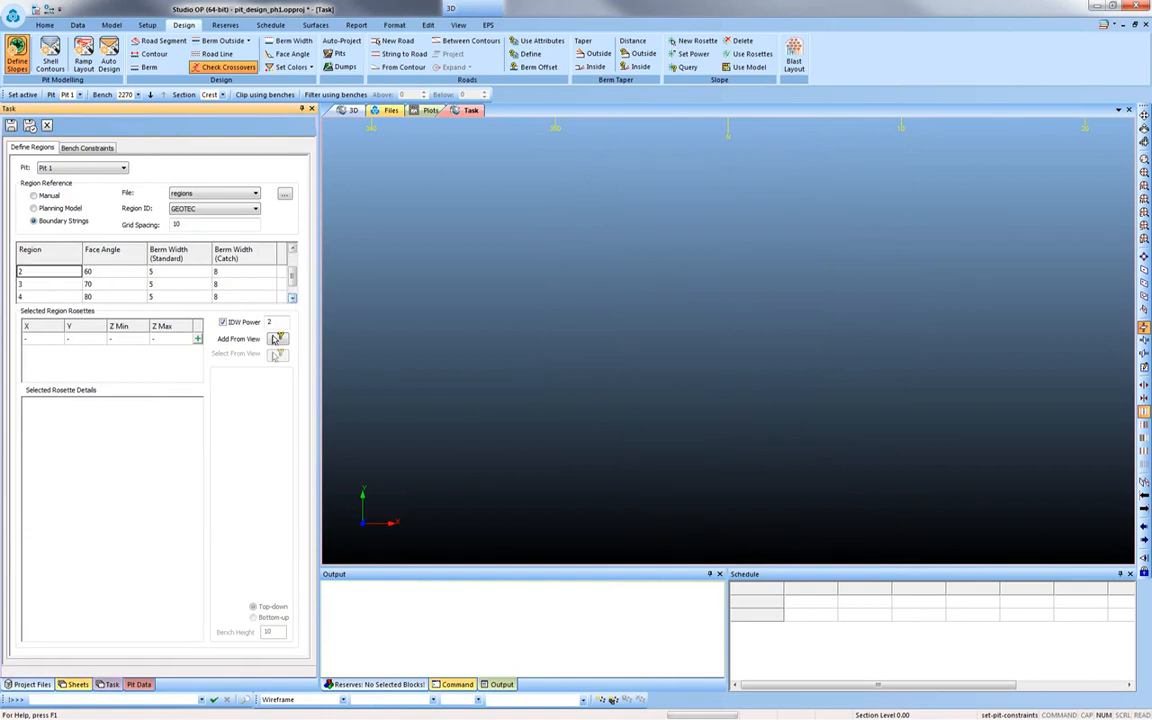
pyautogui.click(48, 297)
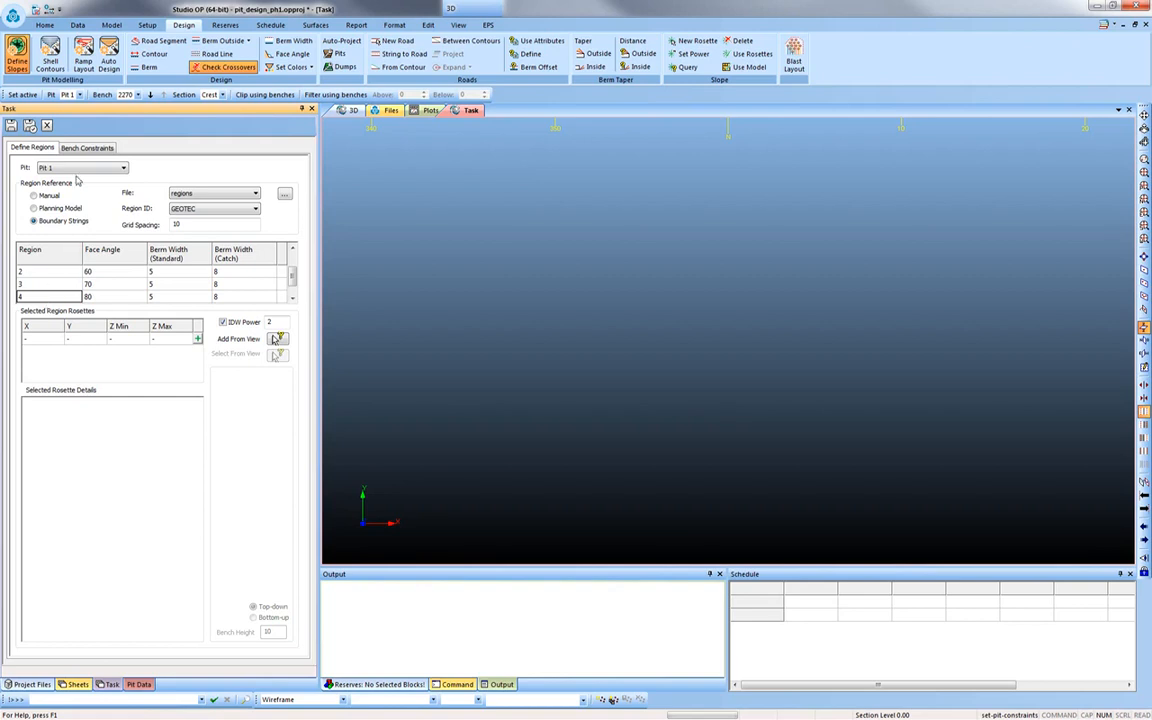
pyautogui.click(87, 147)
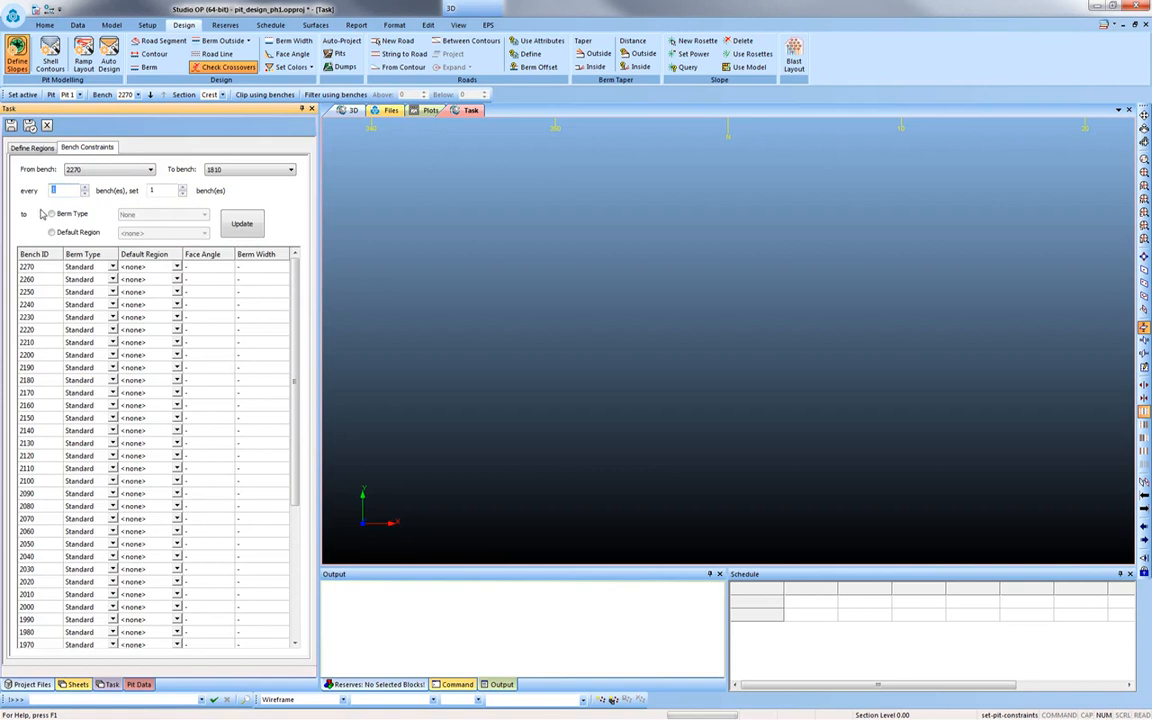
pyautogui.moveTo(45, 214)
pyautogui.write('4')
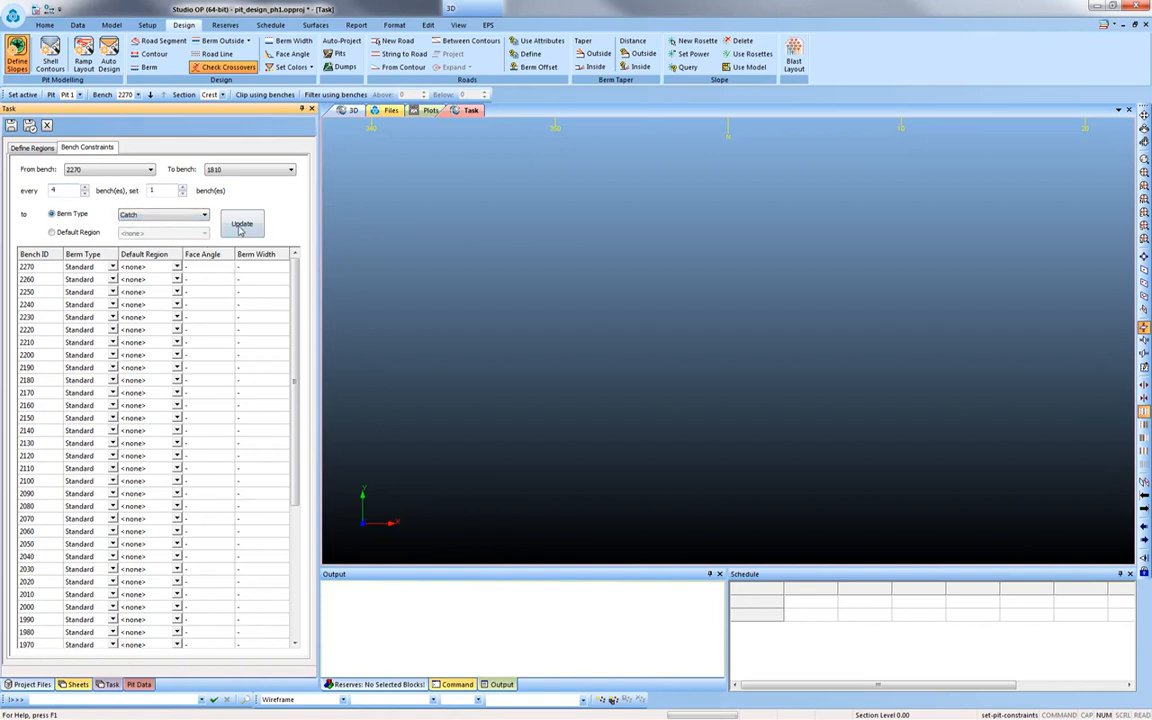
# - Make every fourth bench from 2270 a catch berm, set 40° faces on 2270–2250, and apply
pyautogui.click(241, 223)
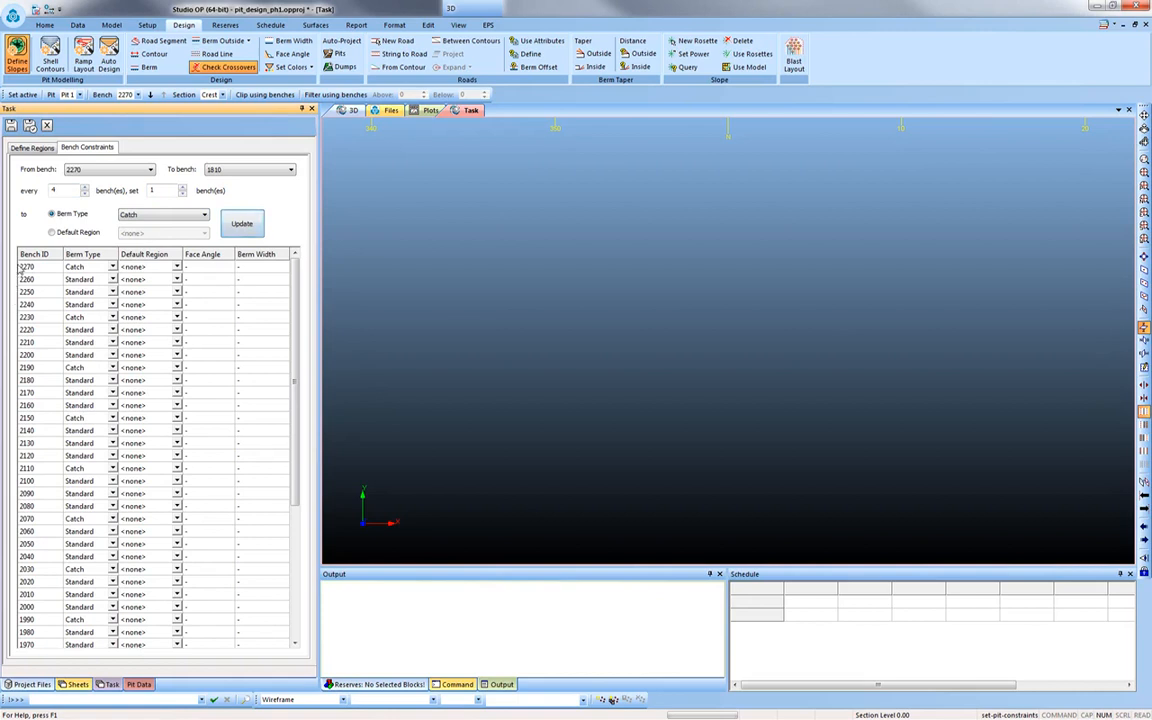
pyautogui.click(208, 267)
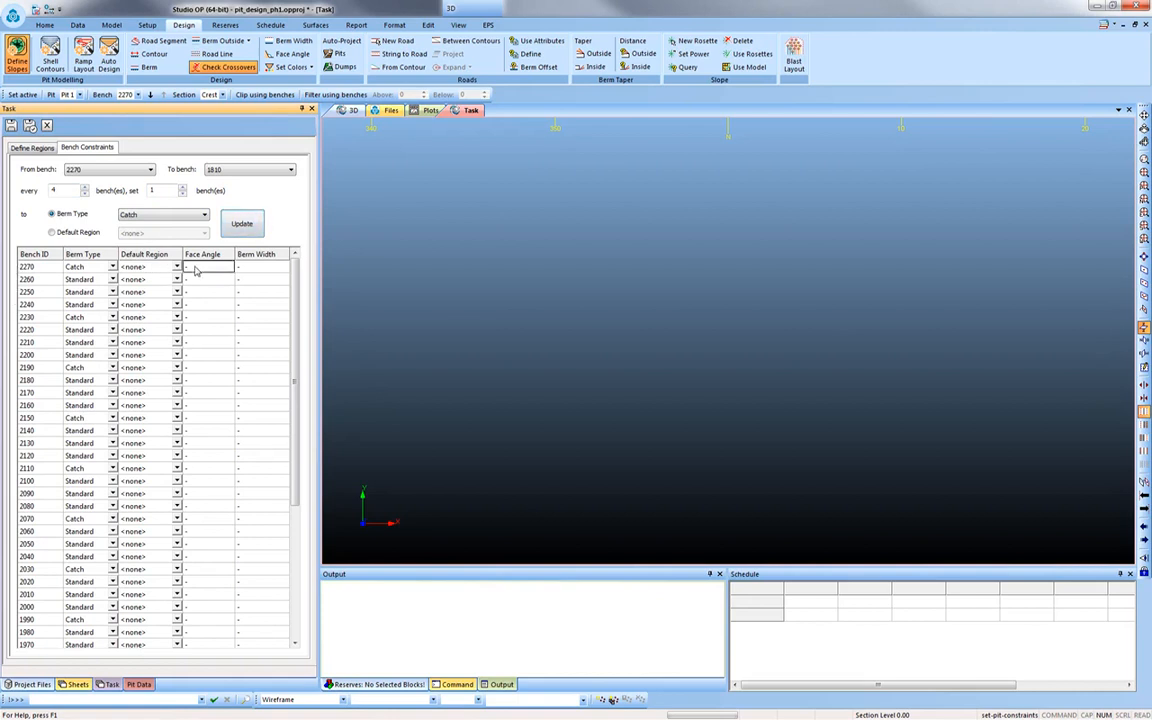
pyautogui.write('40')
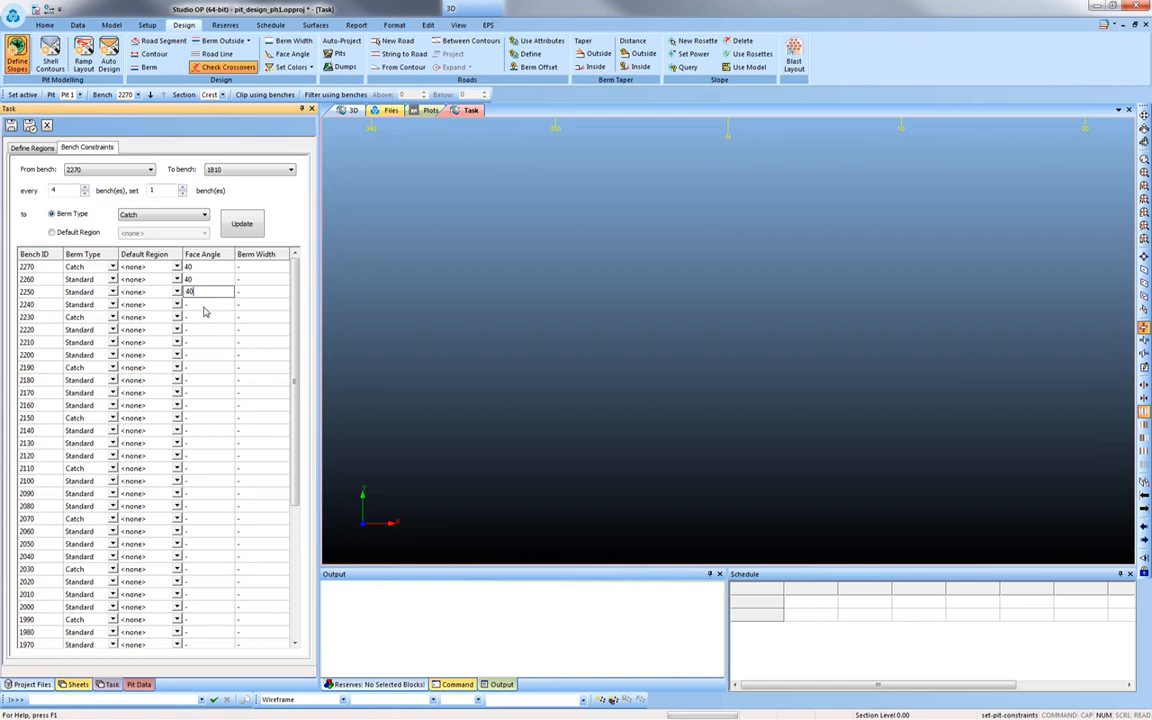
pyautogui.click(31, 147)
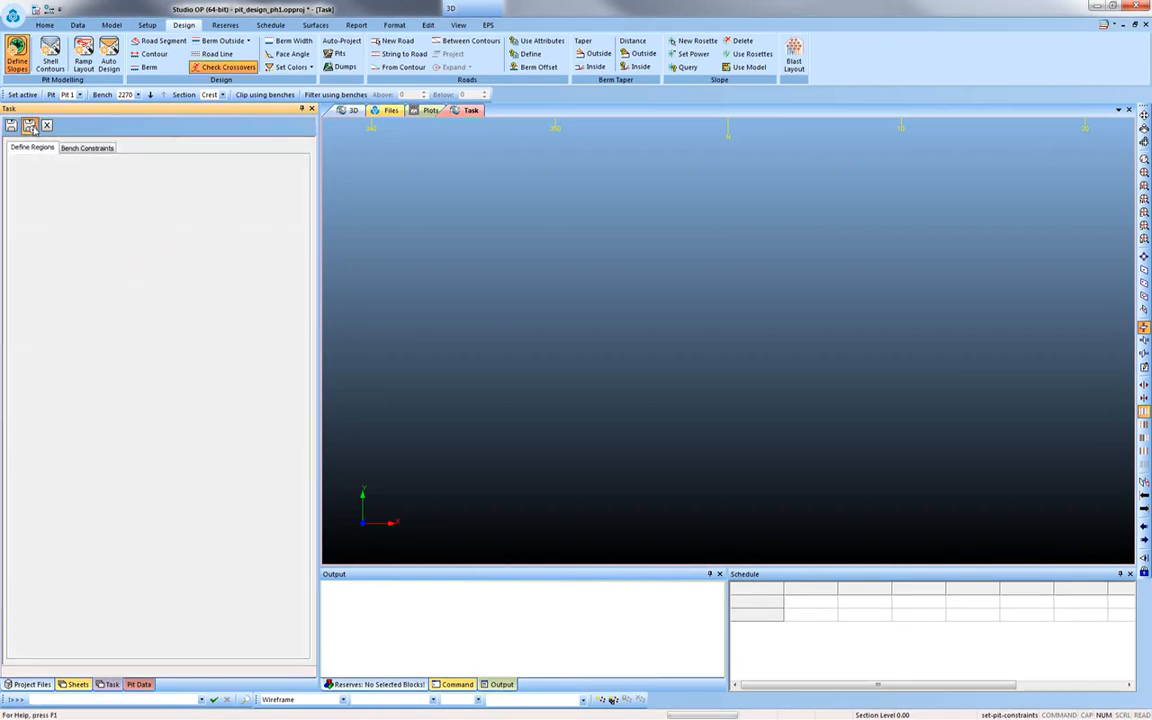
# - Build the P1_PH1 shell surface from the model and generate spline-smoothed bench contours
pyautogui.click(50, 52)
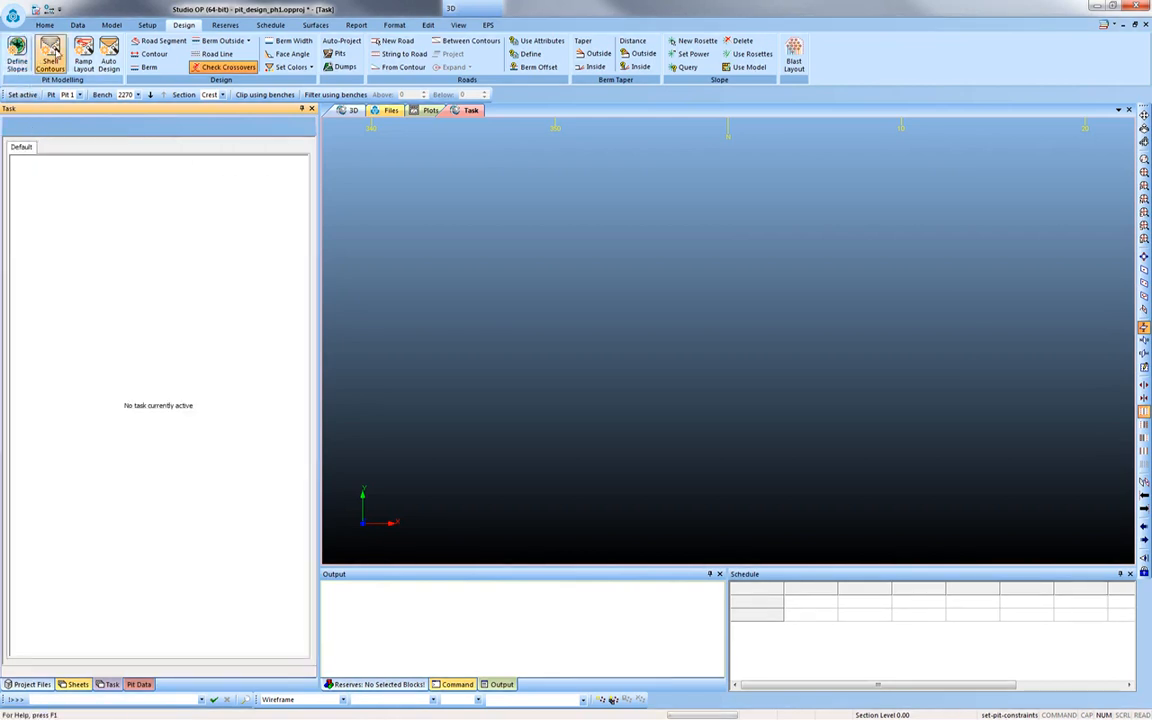
pyautogui.click(50, 57)
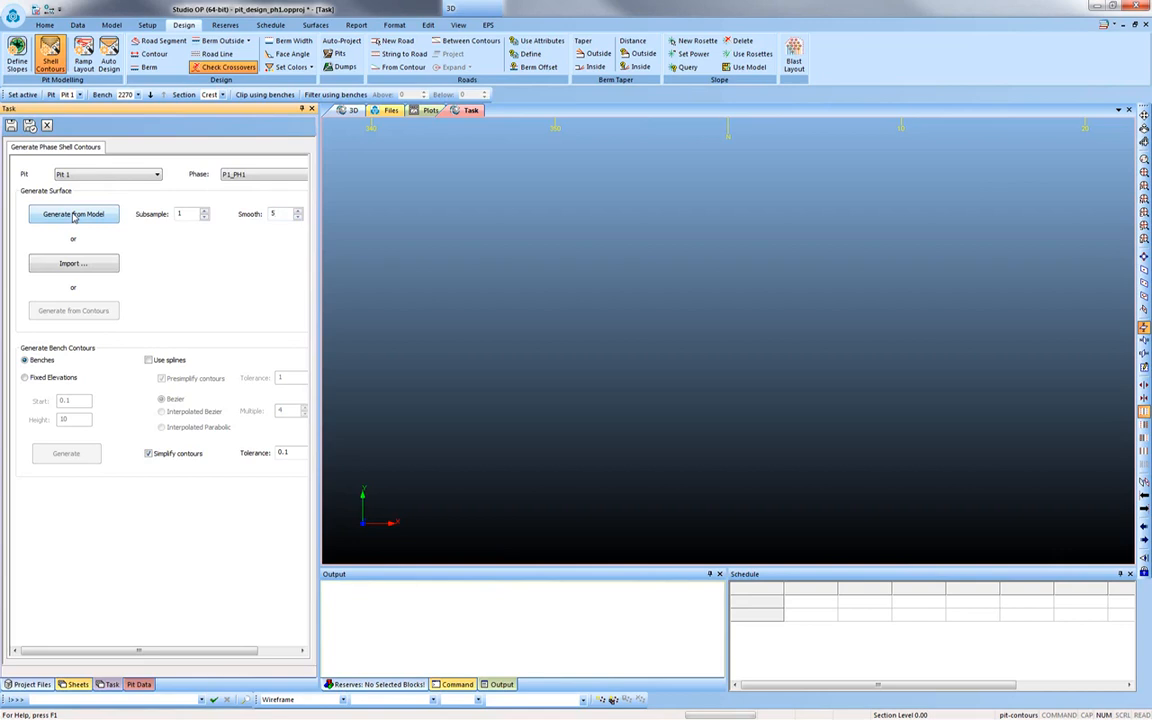
pyautogui.click(73, 214)
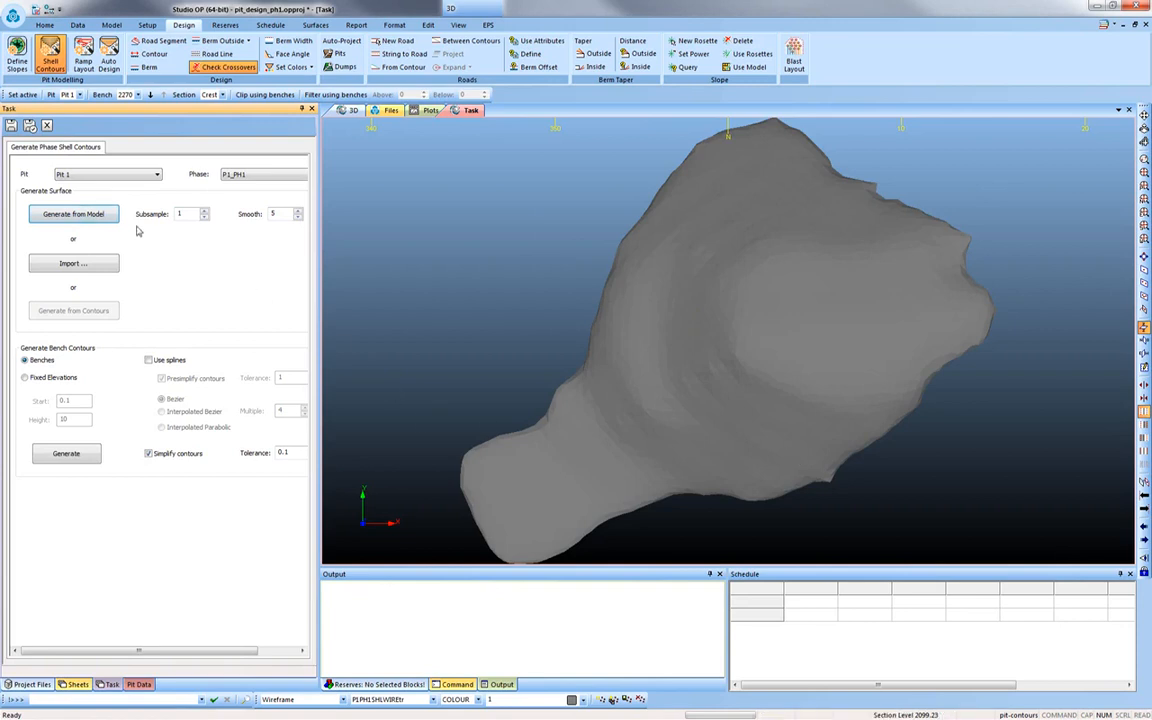
pyautogui.moveTo(722, 419)
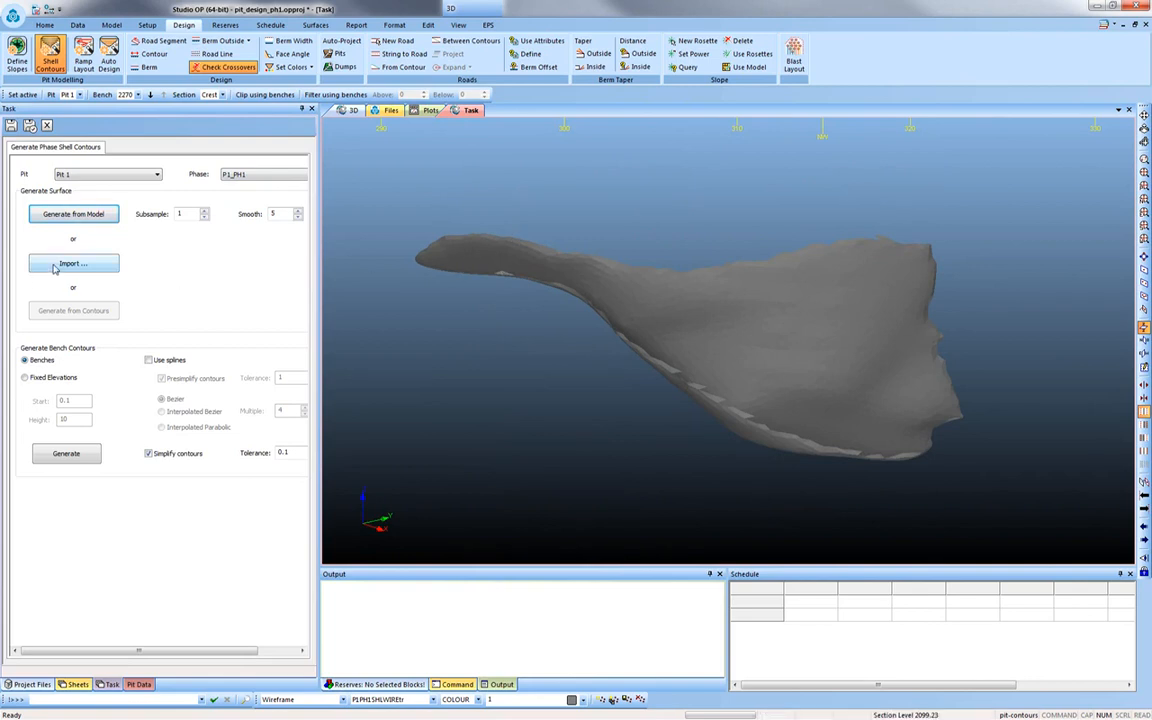
pyautogui.moveTo(775, 338)
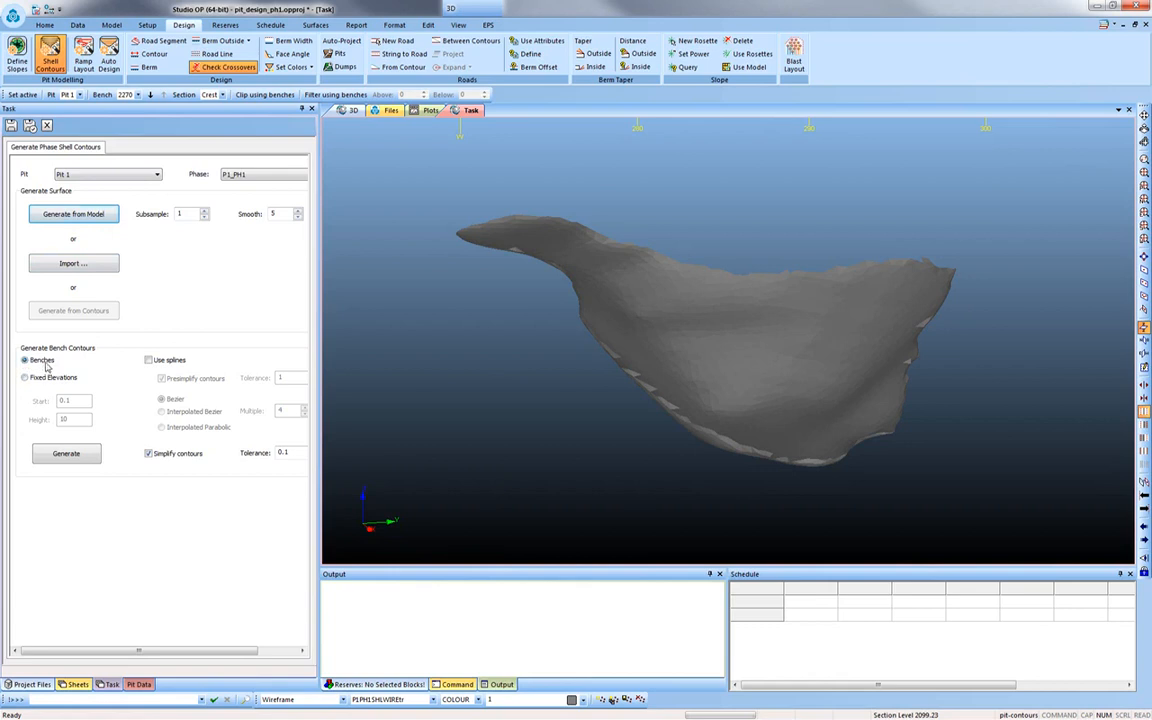
pyautogui.click(149, 359)
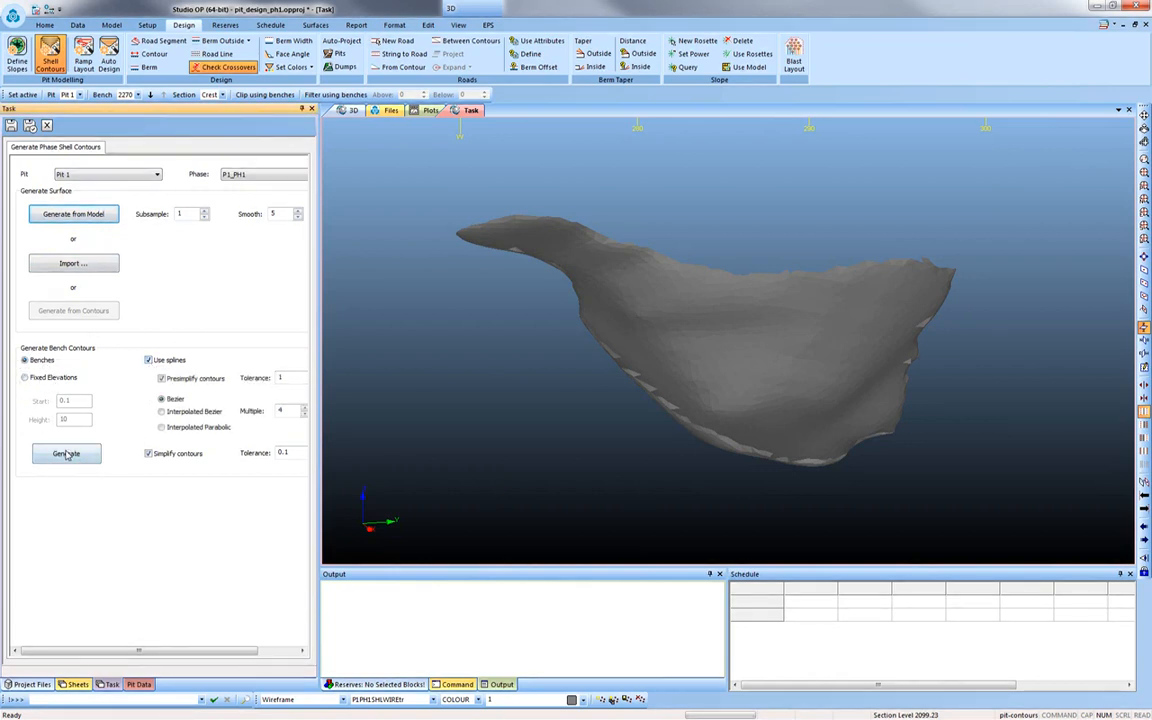
pyautogui.click(66, 453)
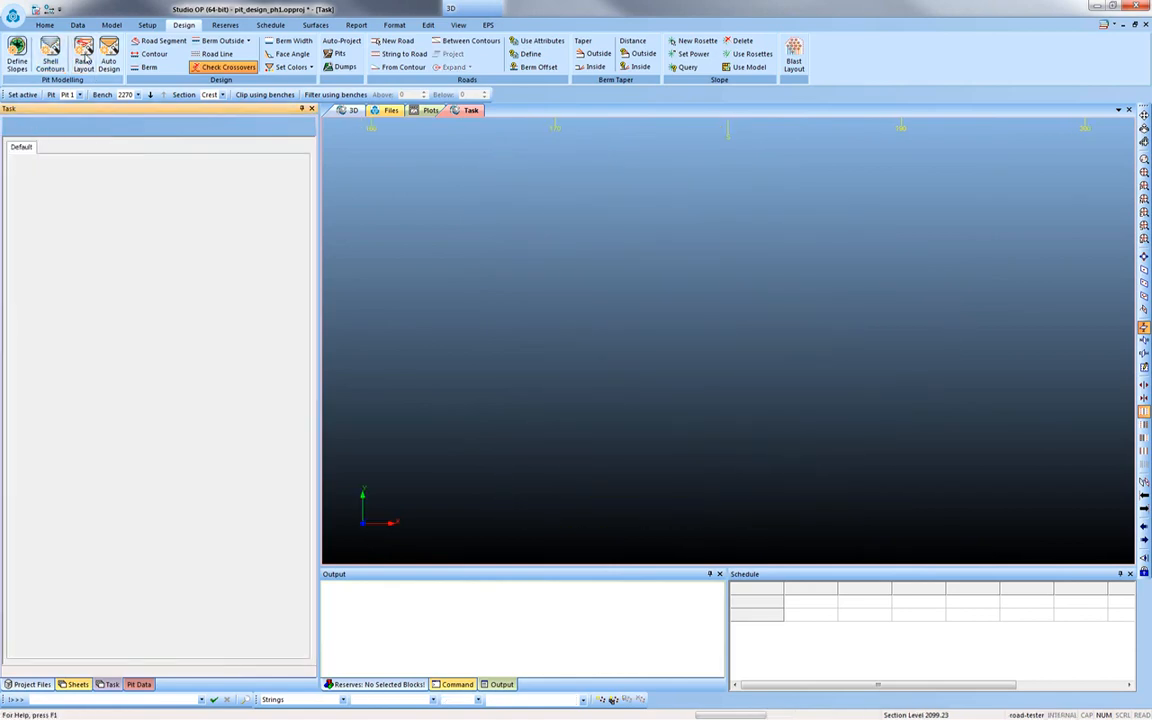
# - Lay out ramp road1 at gradient 1:9 and width 14, starting on the lower shell
pyautogui.click(84, 54)
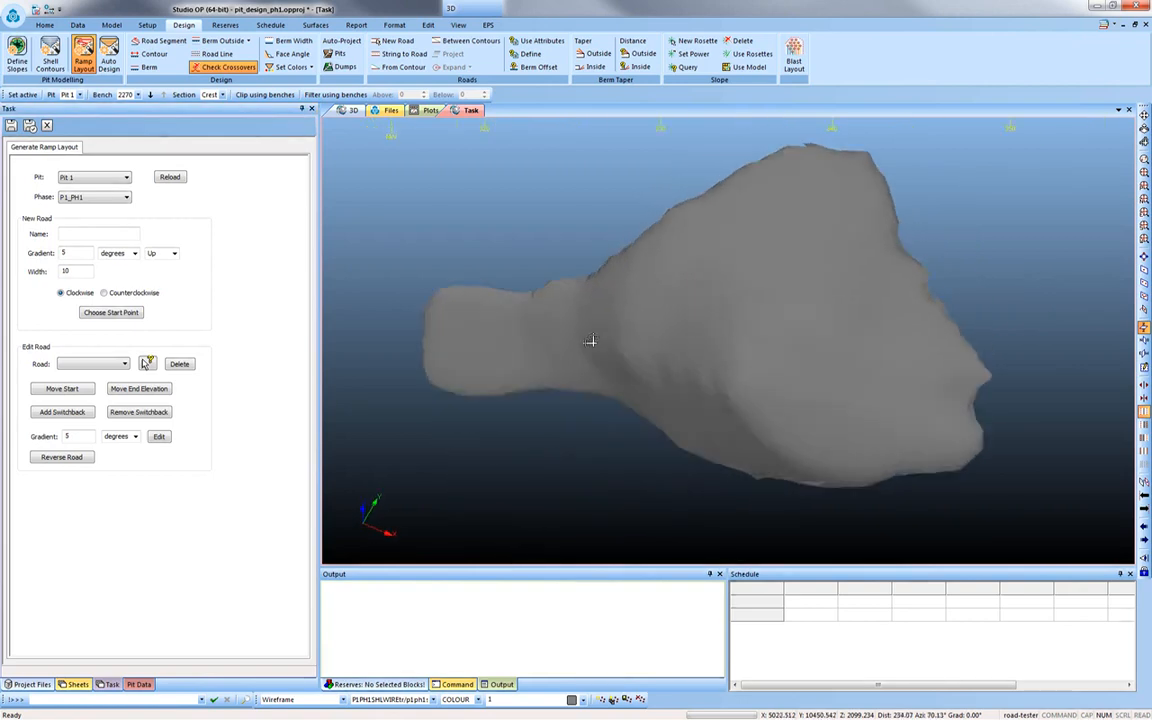
pyautogui.moveTo(590, 340); pyautogui.dragTo(649, 411)
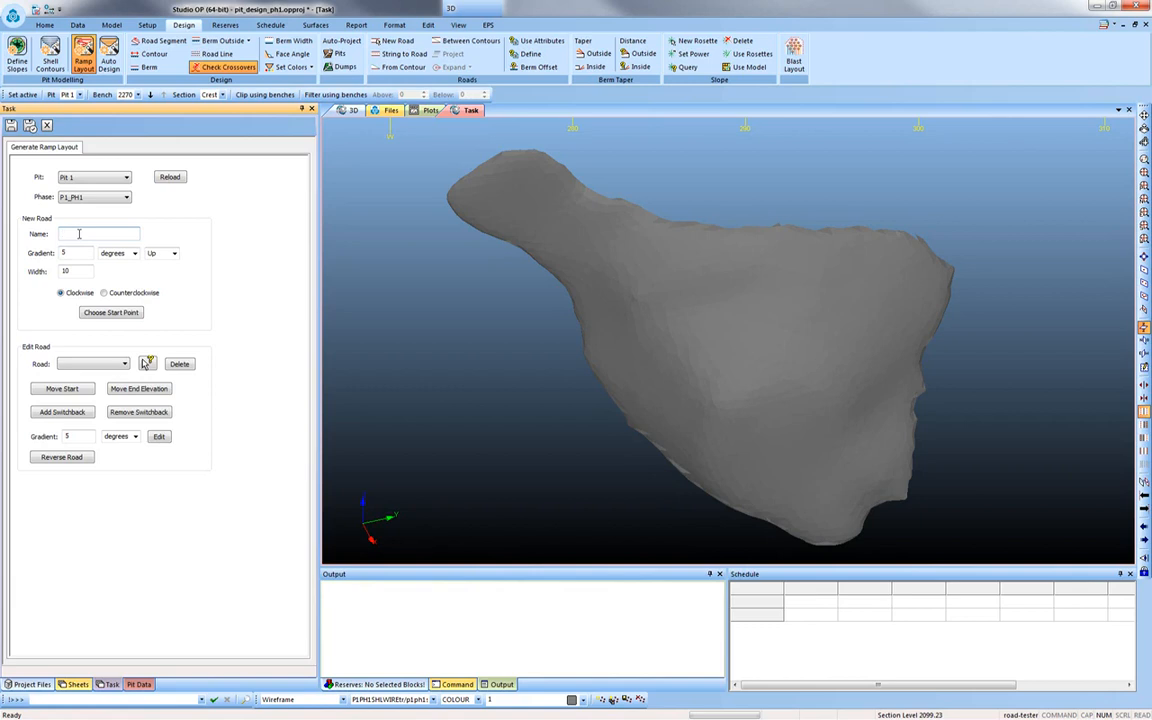
pyautogui.write('road1')
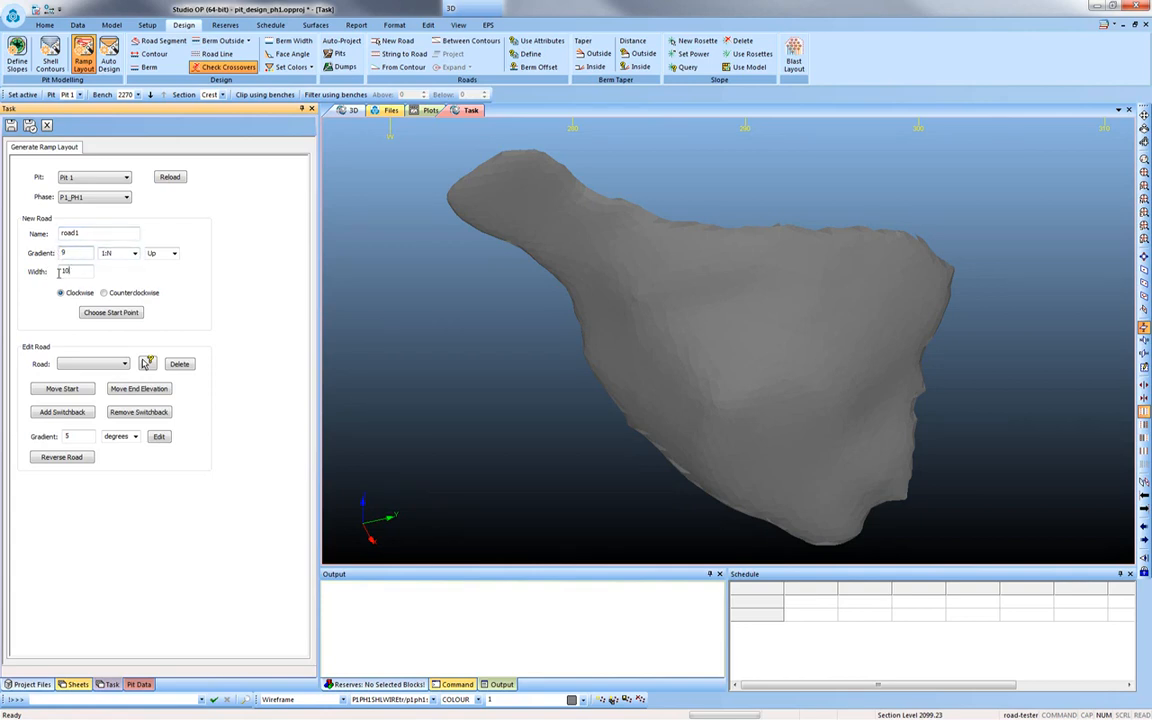
pyautogui.write('14')
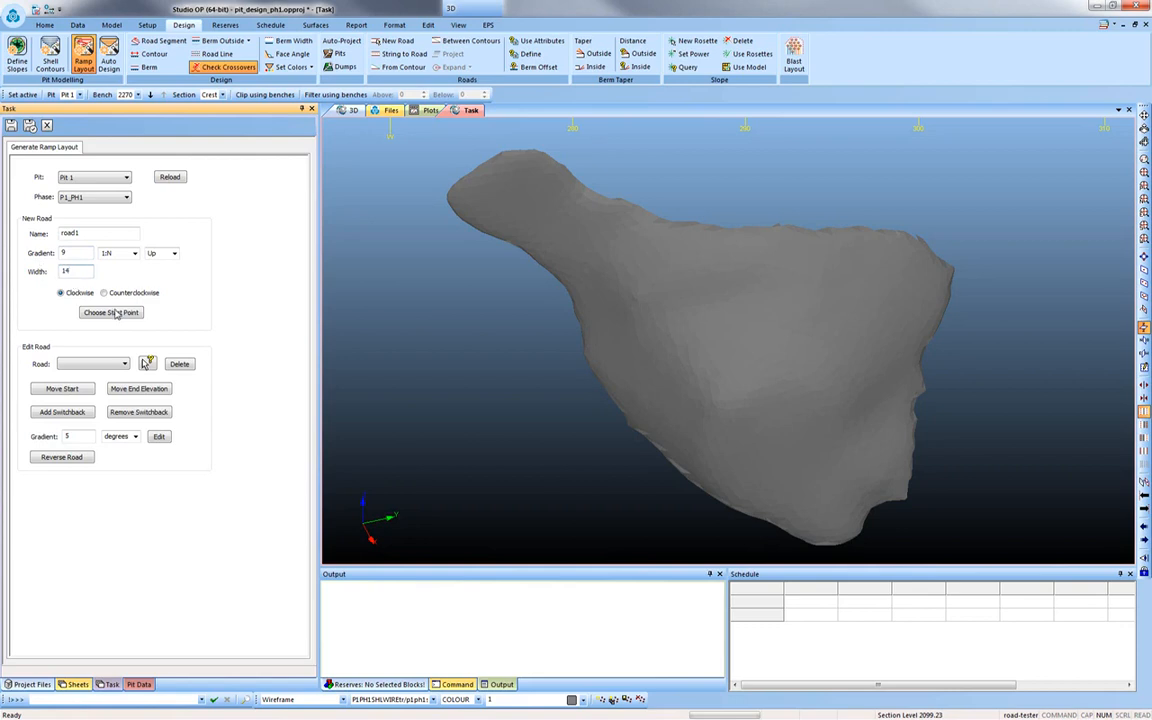
pyautogui.click(110, 312)
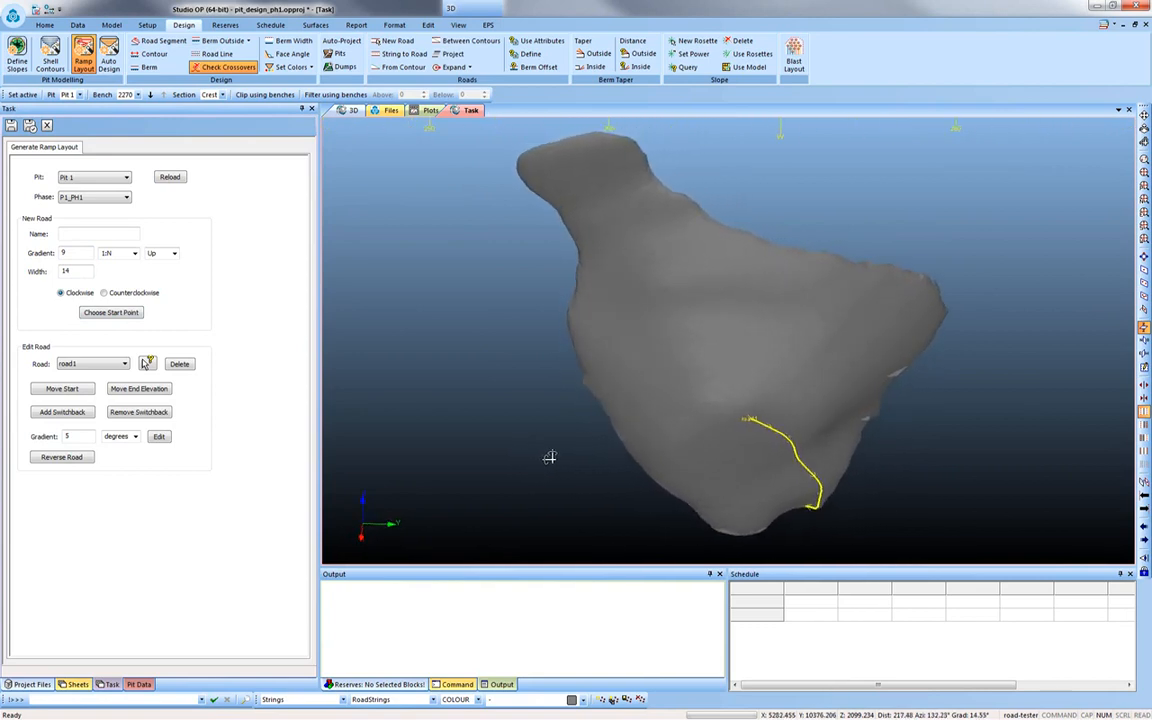
pyautogui.moveTo(700, 403)
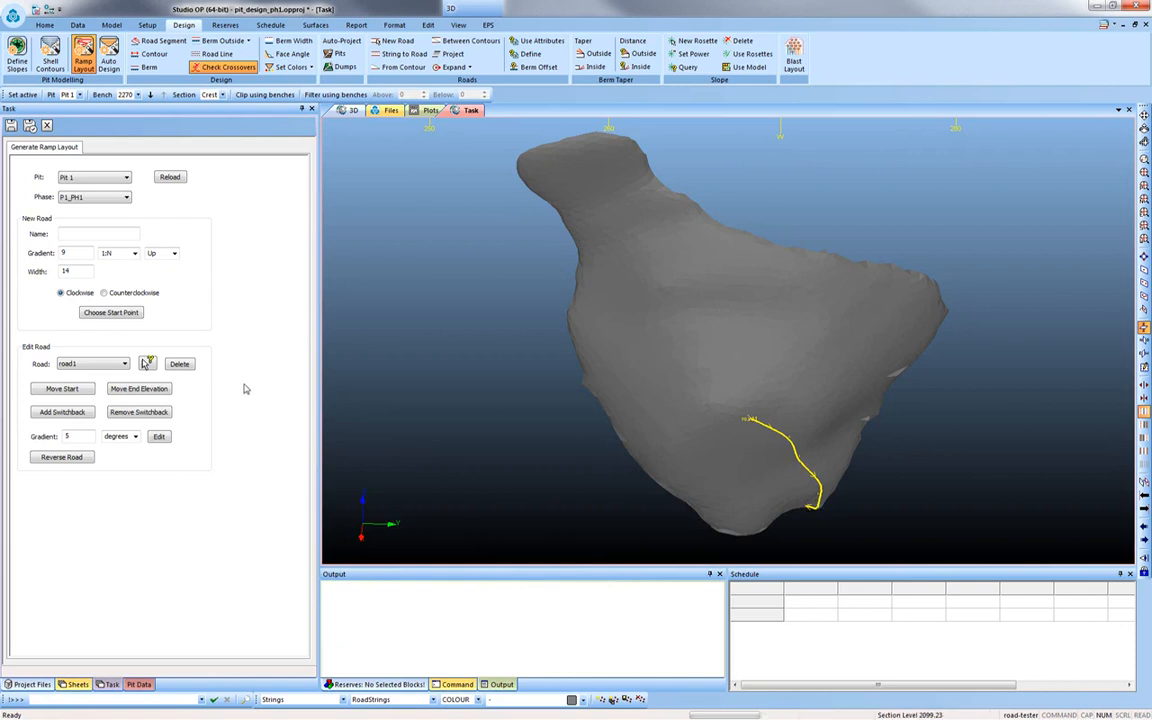
# - Relocate road1's start point to a new spot across the P1_PH1 shell
pyautogui.click(61, 388)
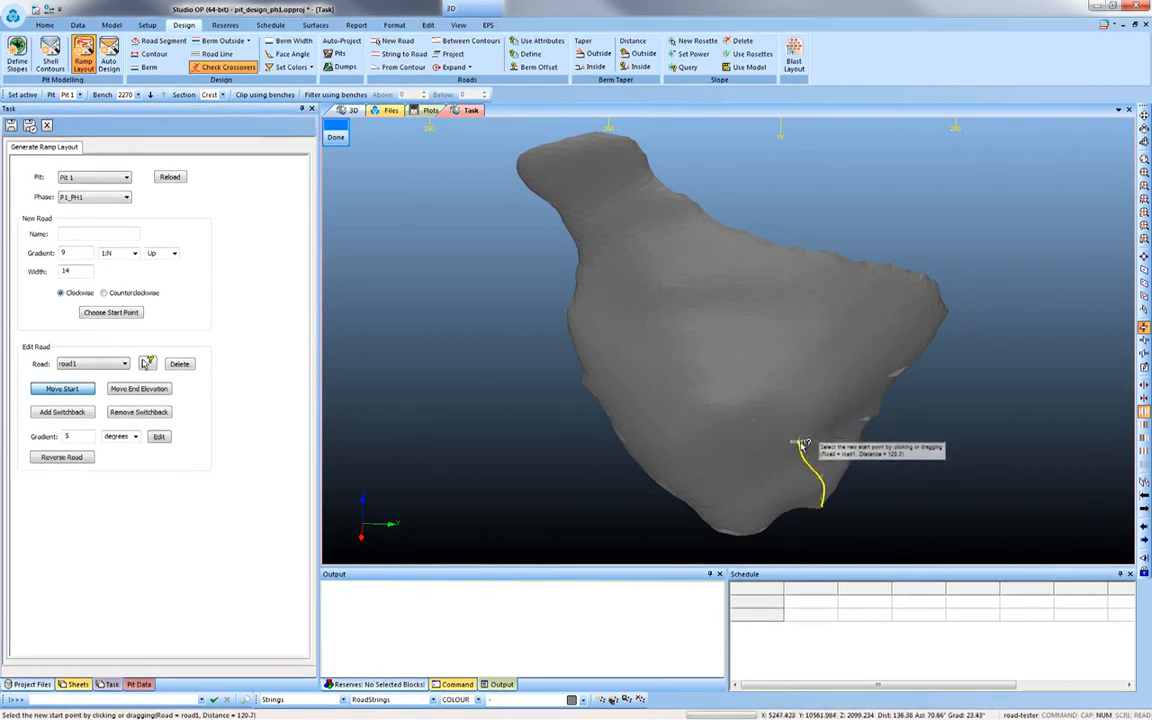
pyautogui.moveTo(800, 442); pyautogui.dragTo(695, 435)
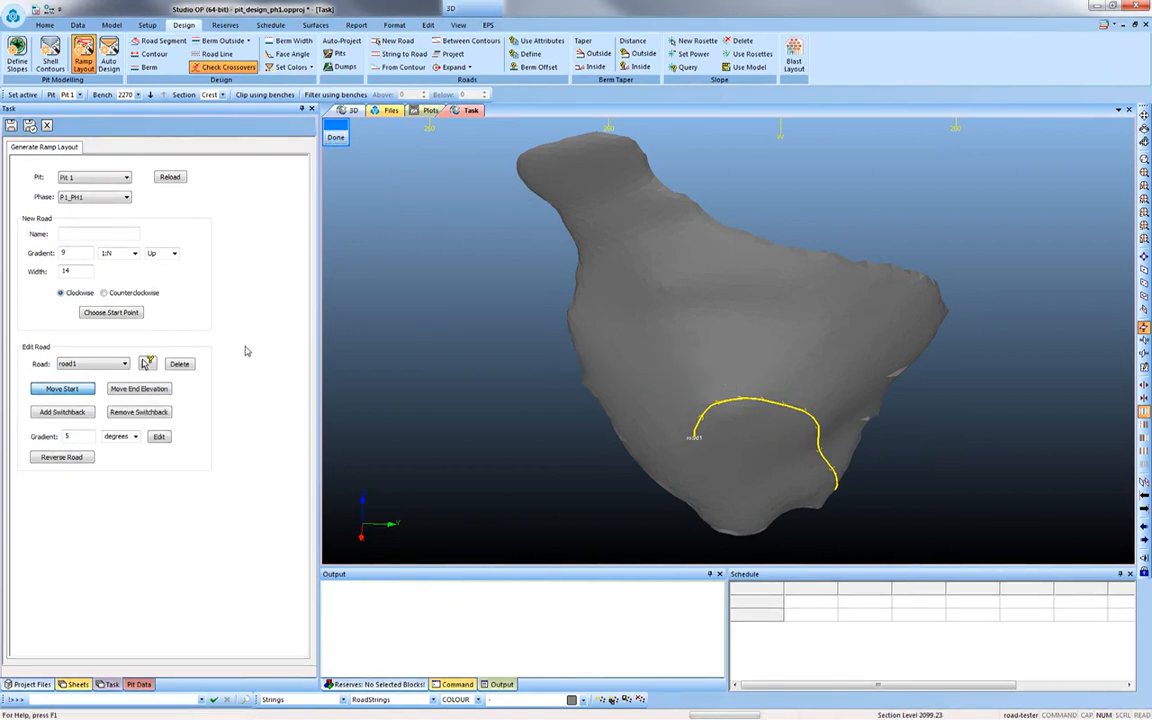
pyautogui.click(62, 411)
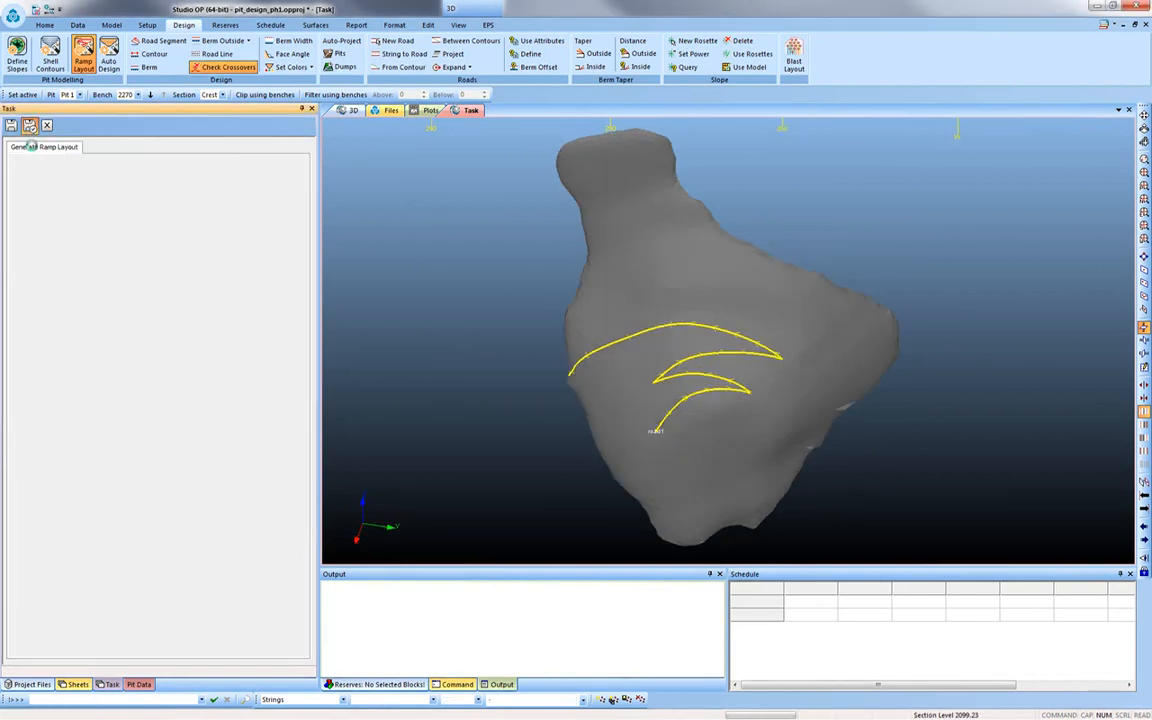
# - Apply the ramp layout, start Auto Pit Design, and hide the phase shell contours
pyautogui.click(109, 55)
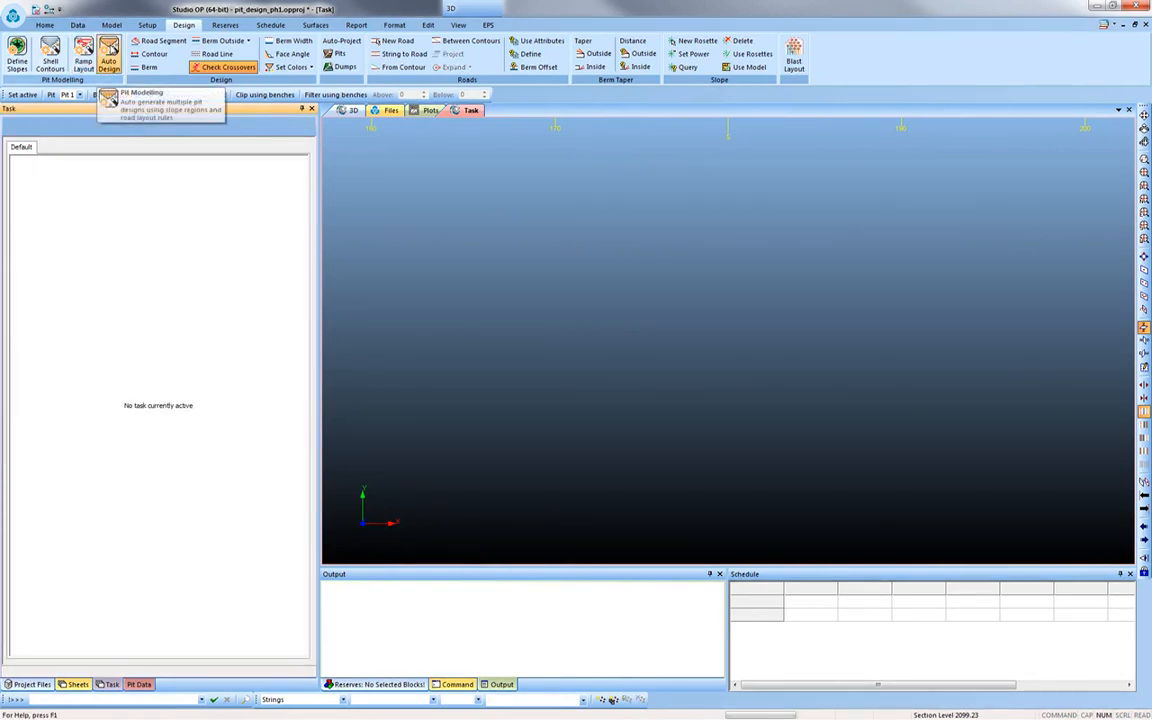
pyautogui.click(108, 55)
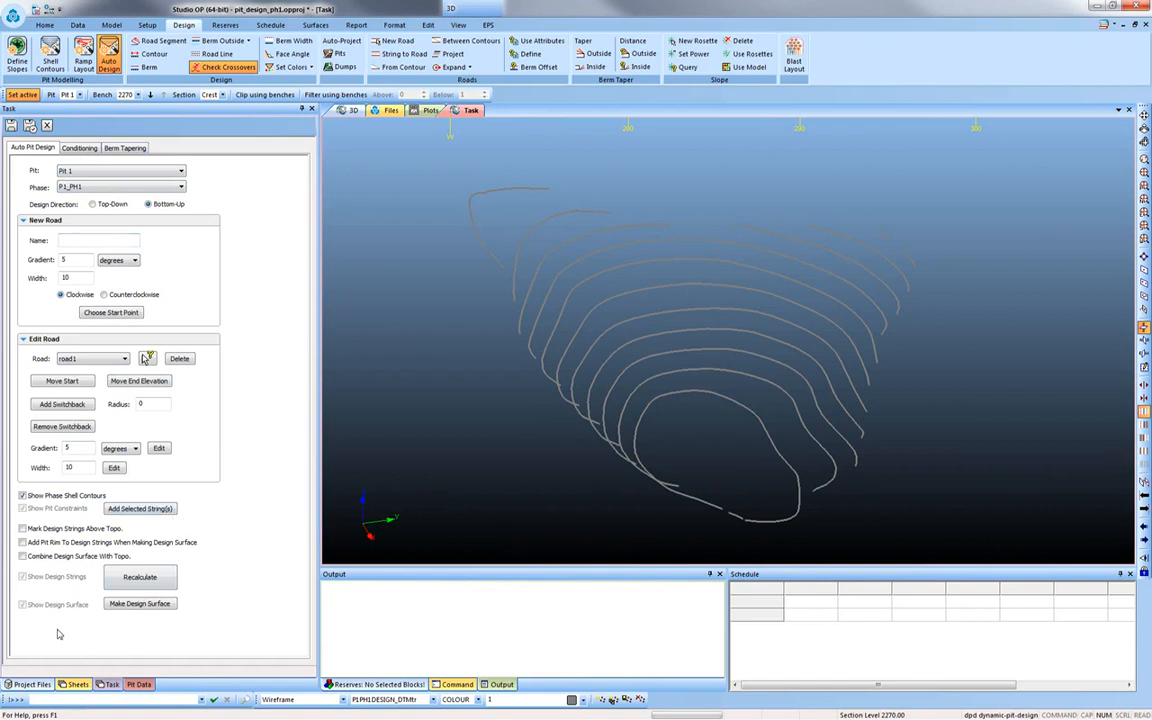
pyautogui.moveTo(240, 603)
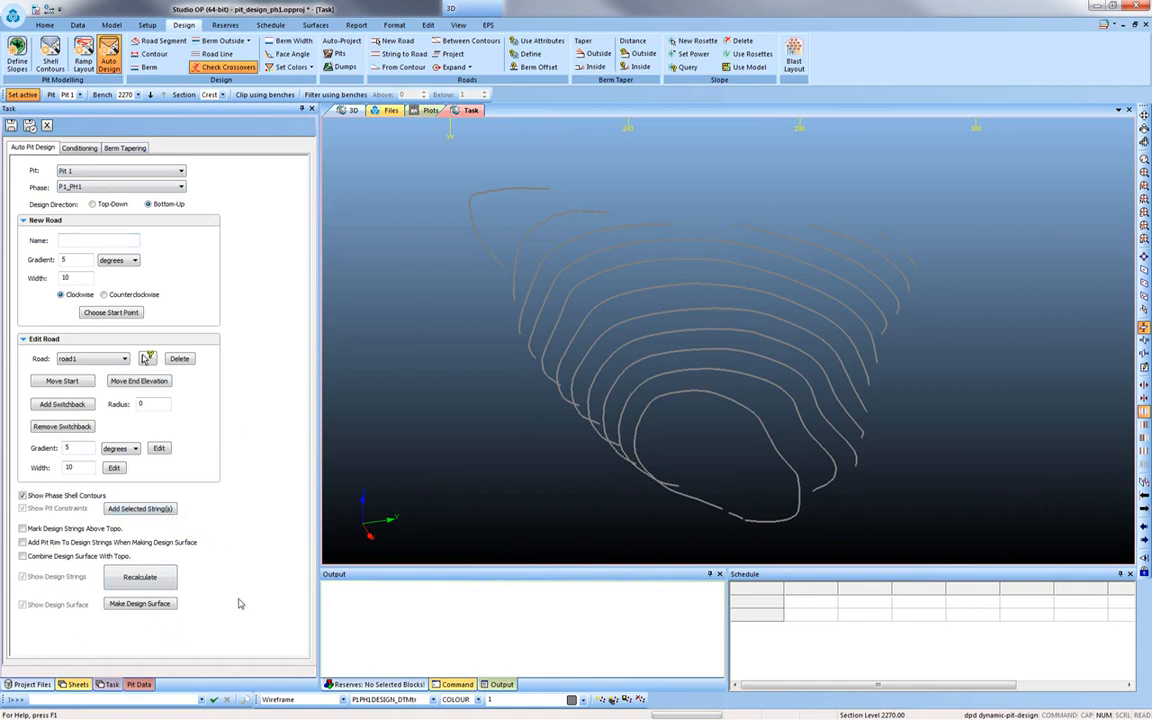
pyautogui.moveTo(497, 532)
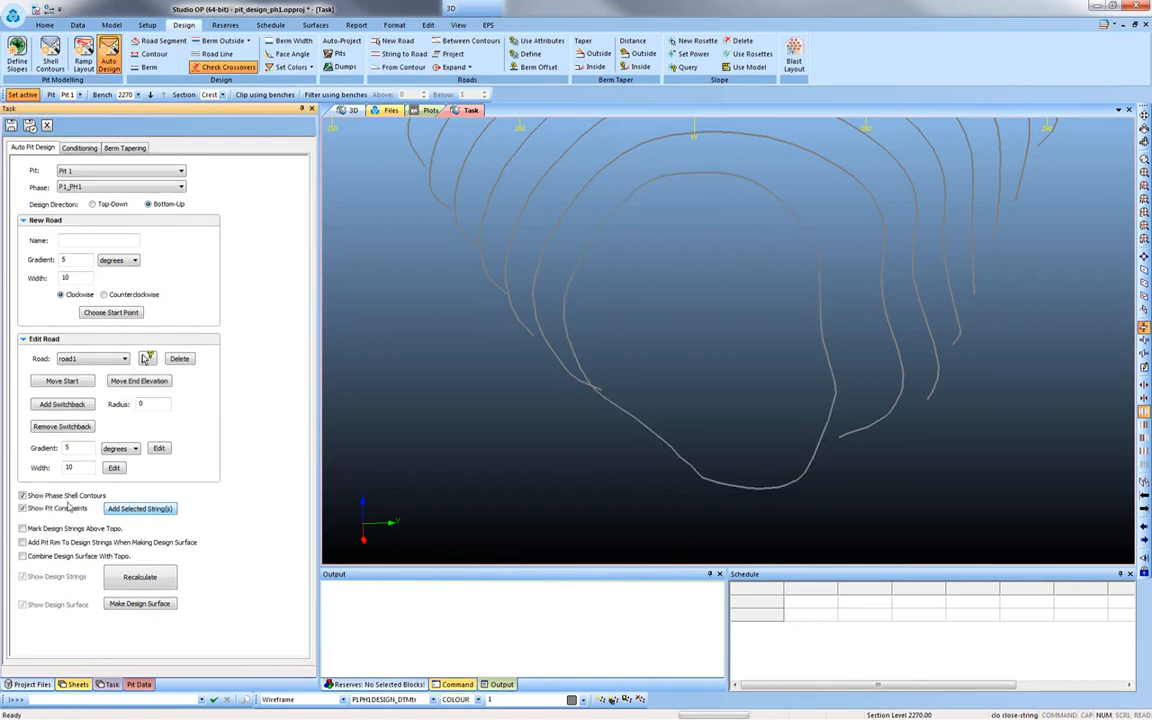
pyautogui.click(22, 495)
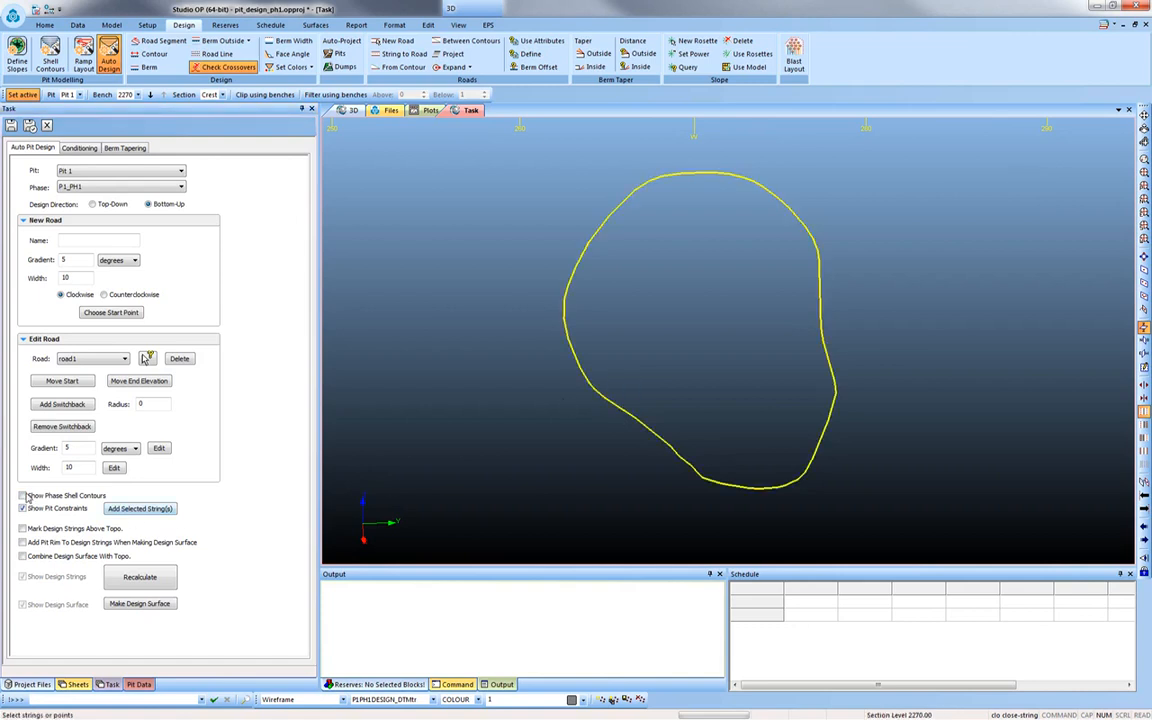
# - Show the design strings and recalculate the P1_PH1 pit design with road1 segments
pyautogui.click(139, 577)
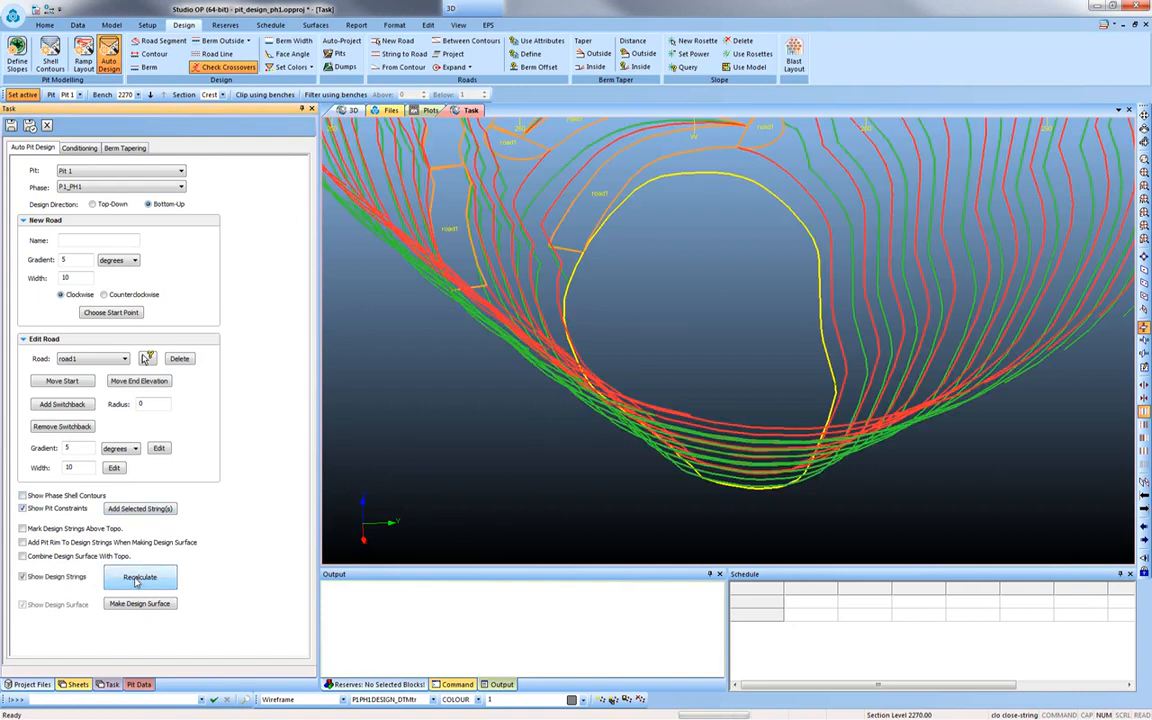
pyautogui.click(140, 577)
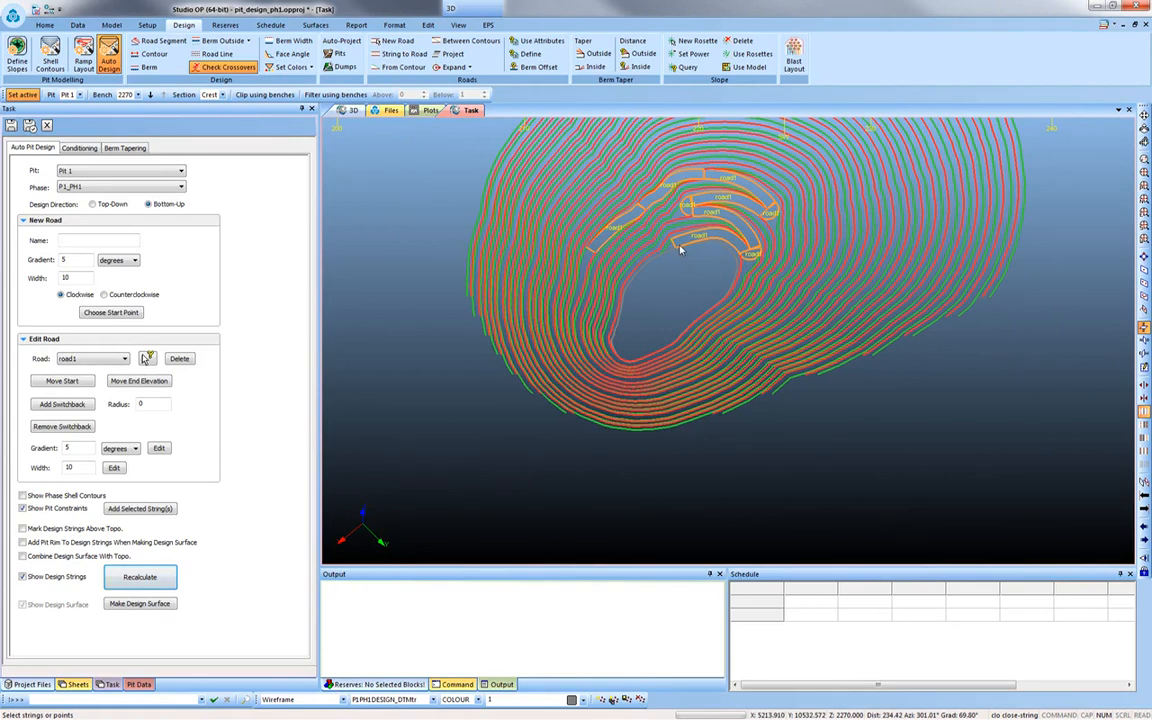
pyautogui.moveTo(248, 393)
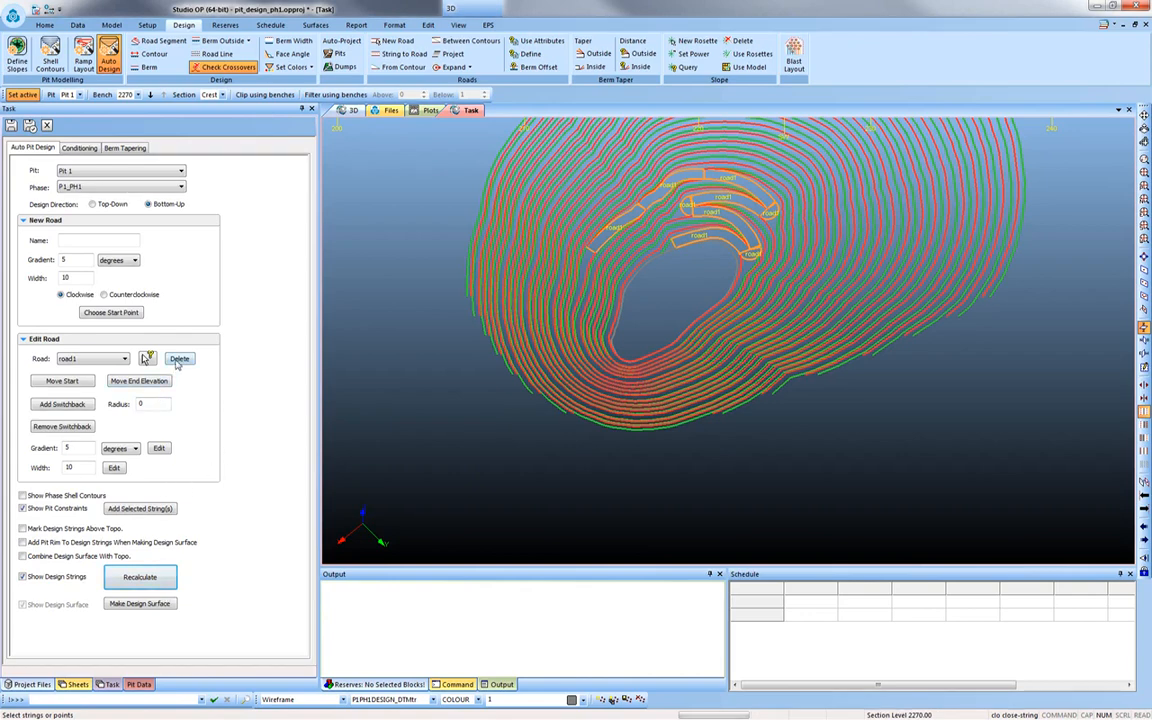
# - Delete road1 and recreate it at a 1:9 gradient, then place its start point
pyautogui.click(179, 358)
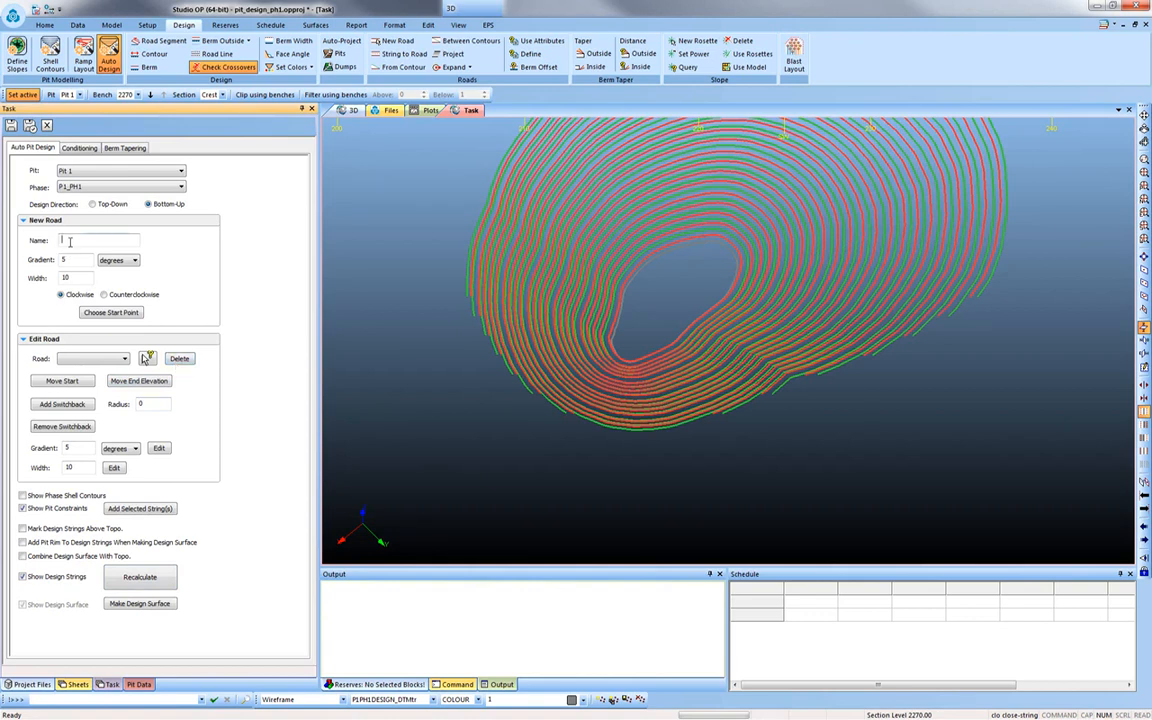
pyautogui.write('road1')
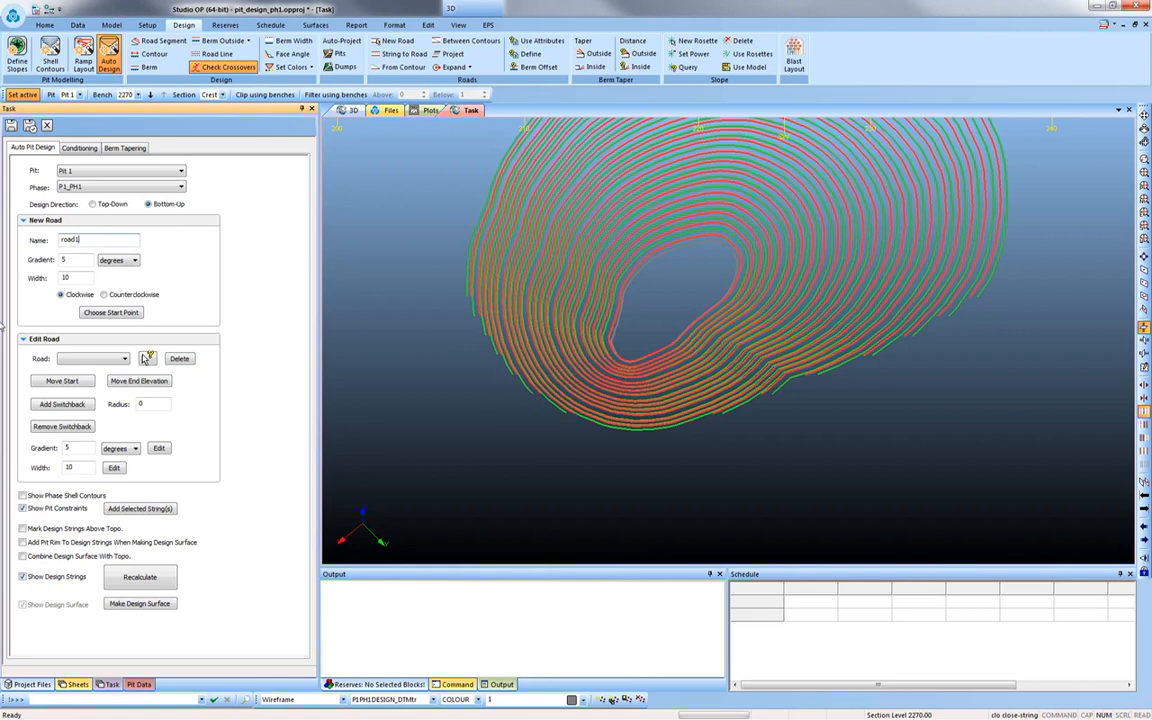
pyautogui.write('9')
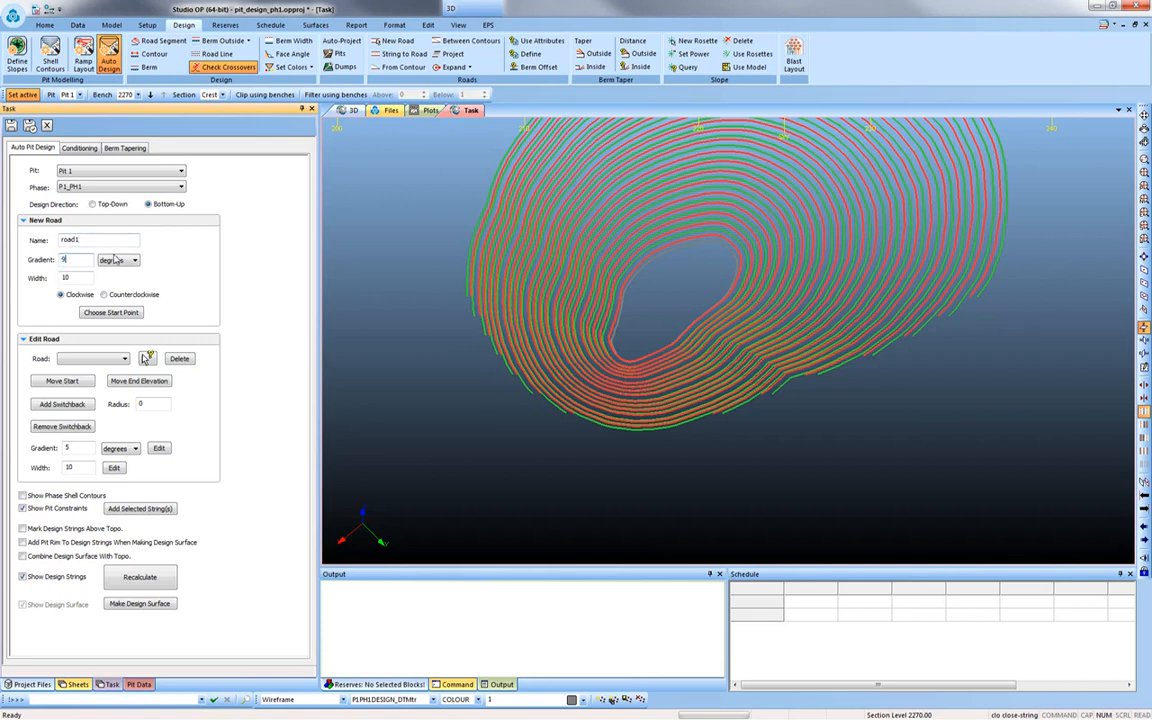
pyautogui.click(133, 260)
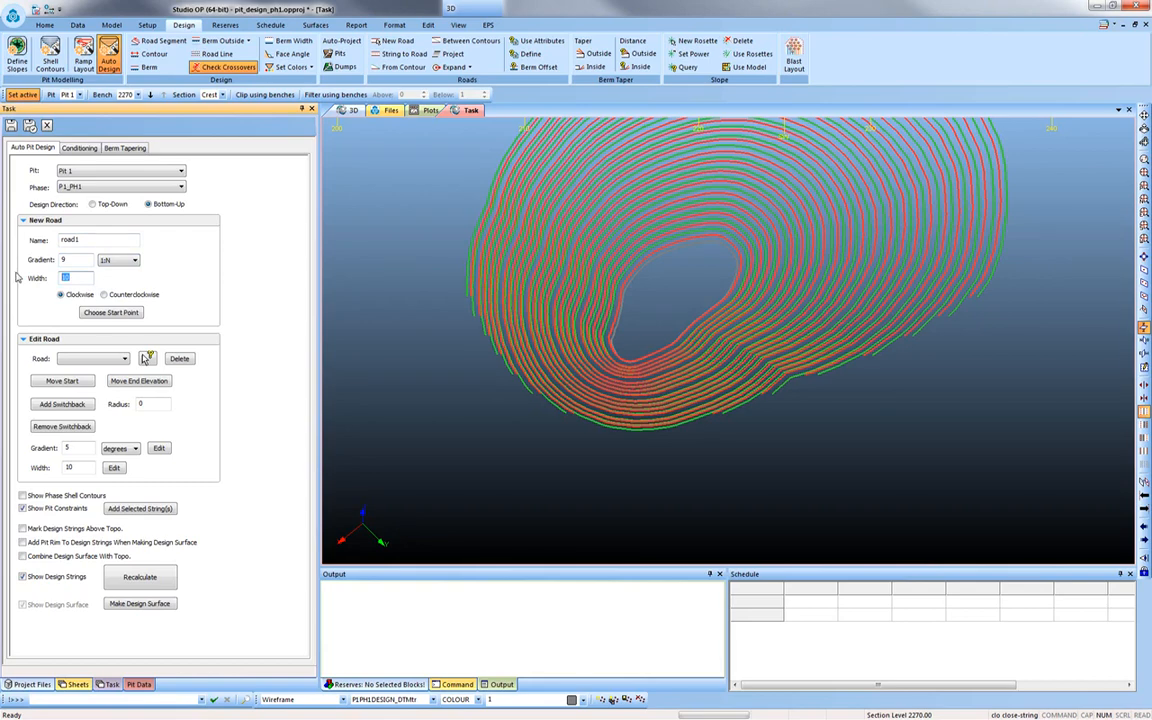
pyautogui.click(110, 312)
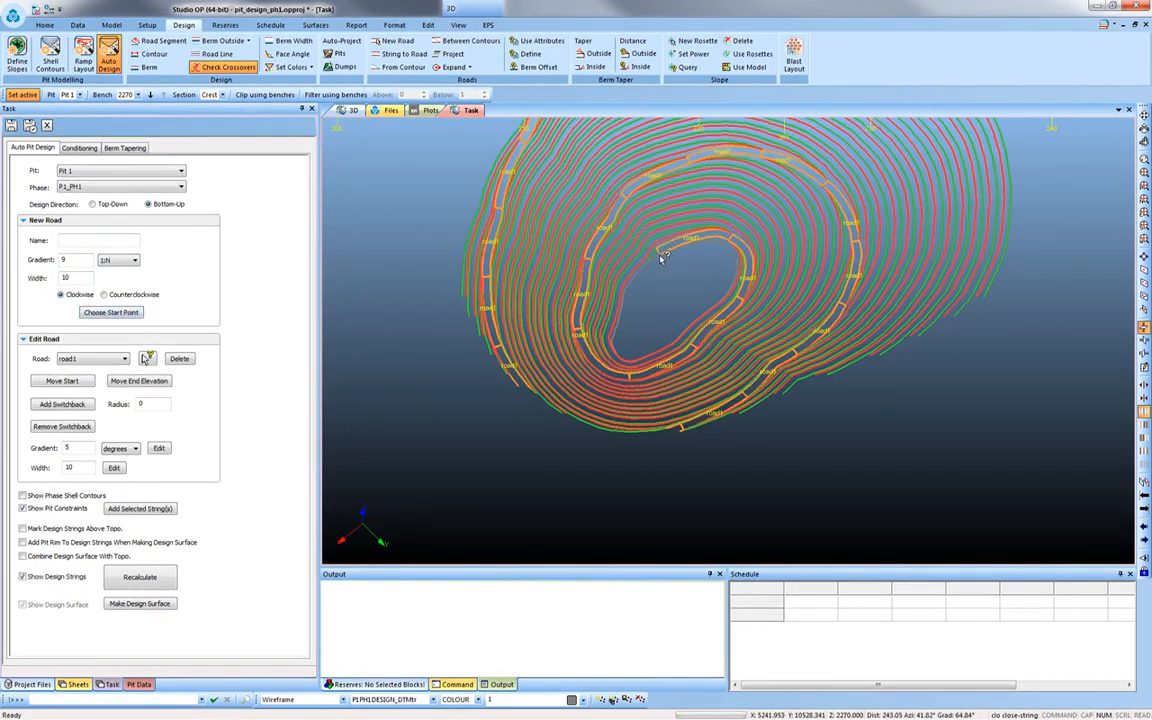
pyautogui.moveTo(628, 297)
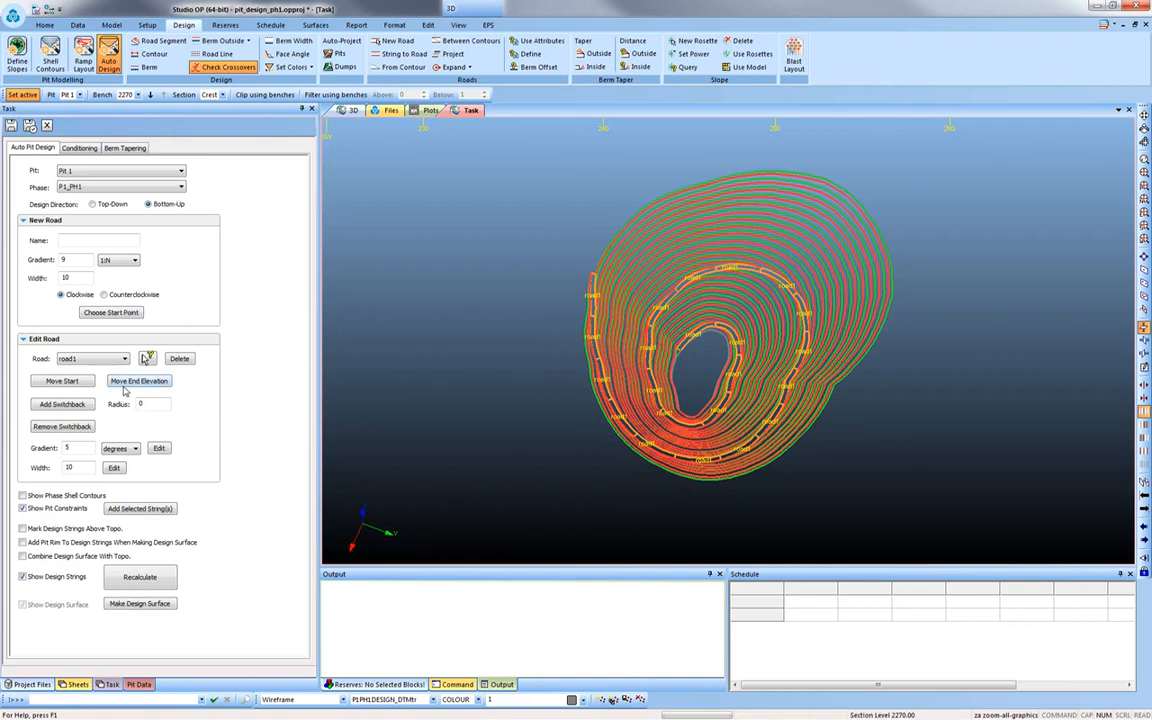
pyautogui.moveTo(138, 381)
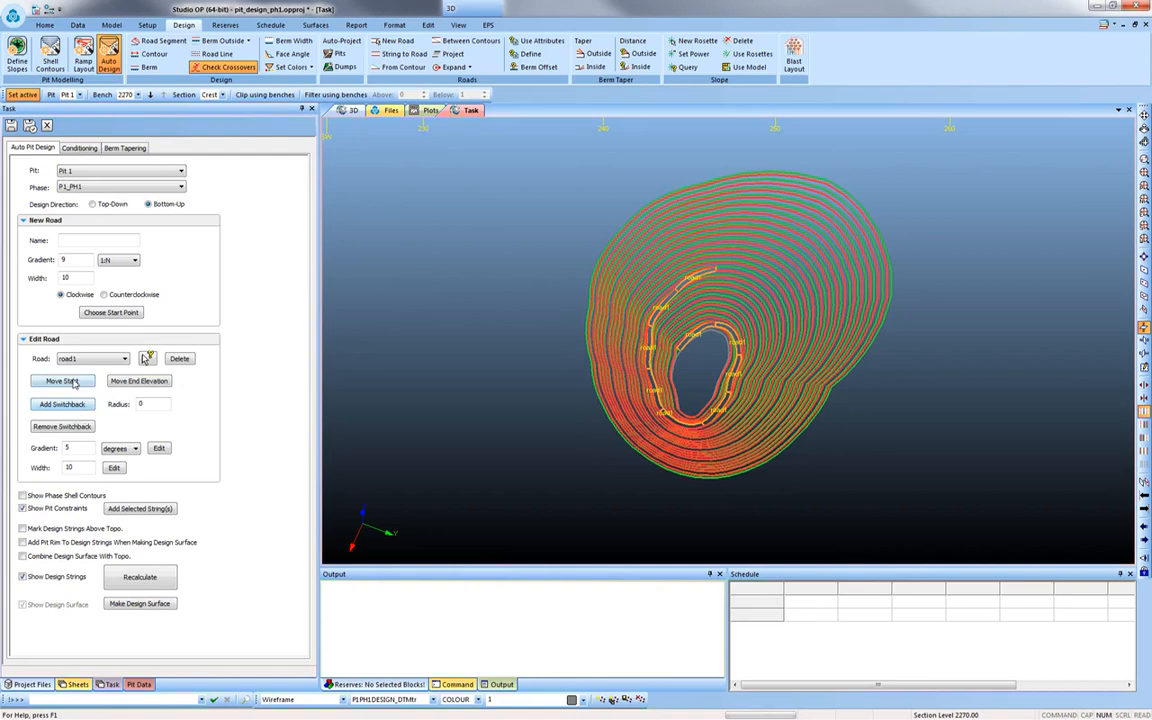
# - Move road1's start to a new position and add a switchback to the ramp
pyautogui.click(62, 380)
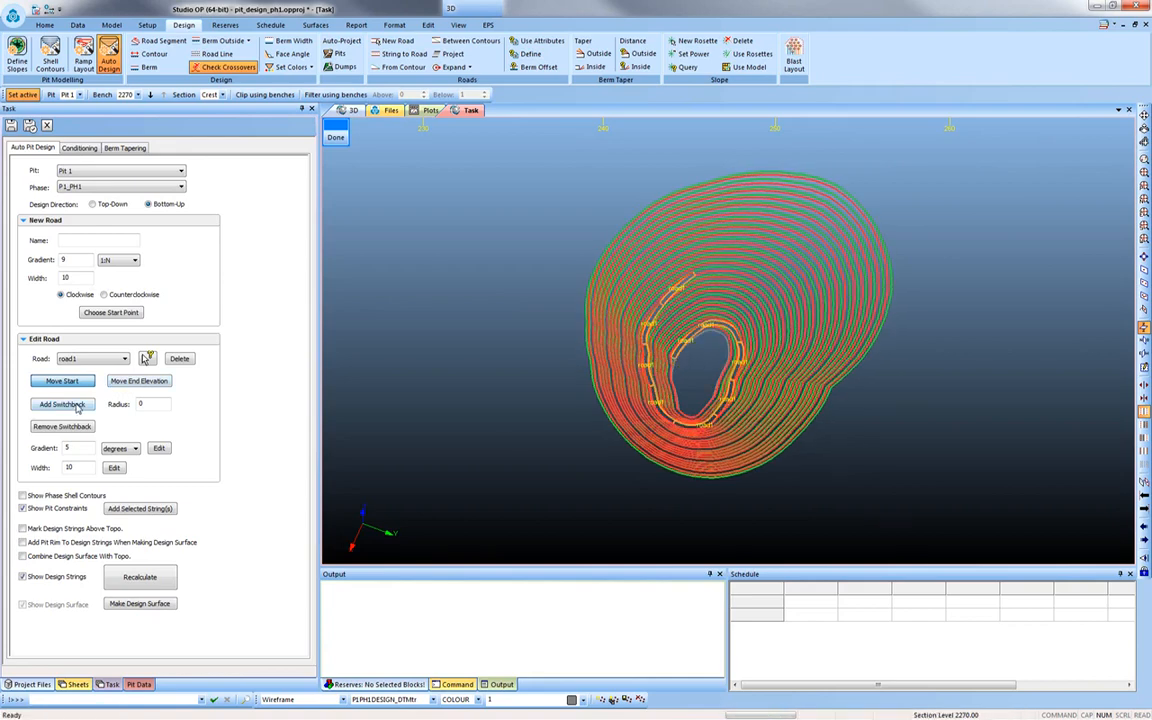
pyautogui.click(62, 404)
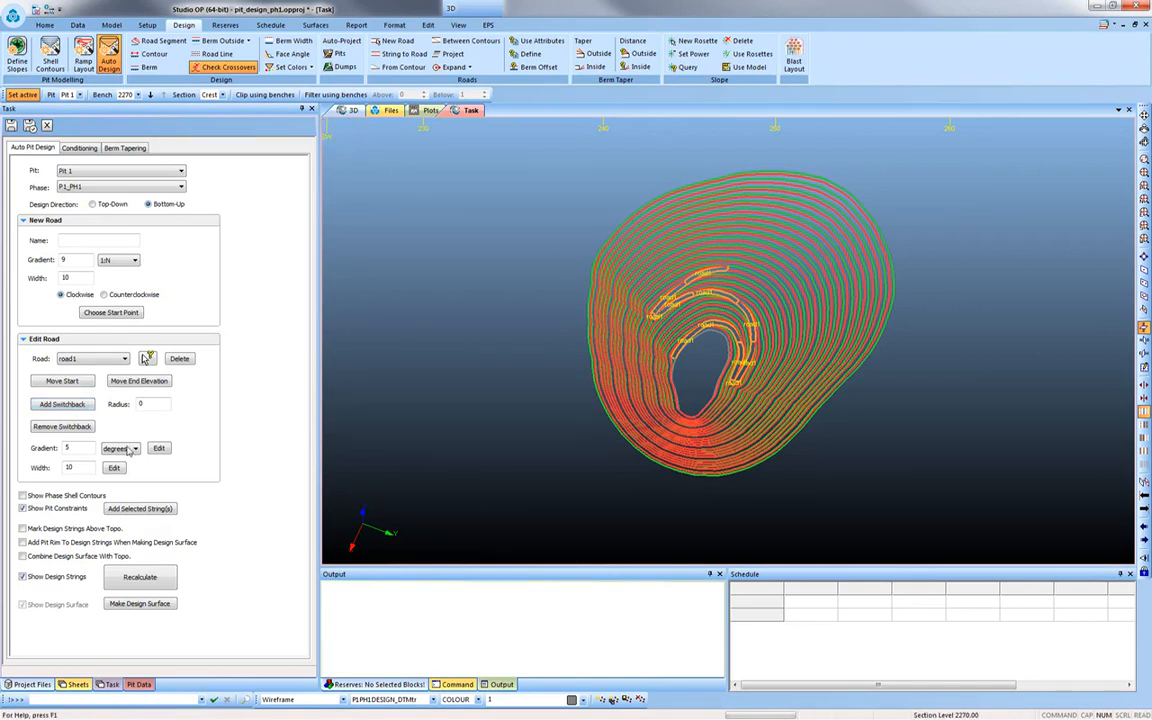
pyautogui.click(138, 380)
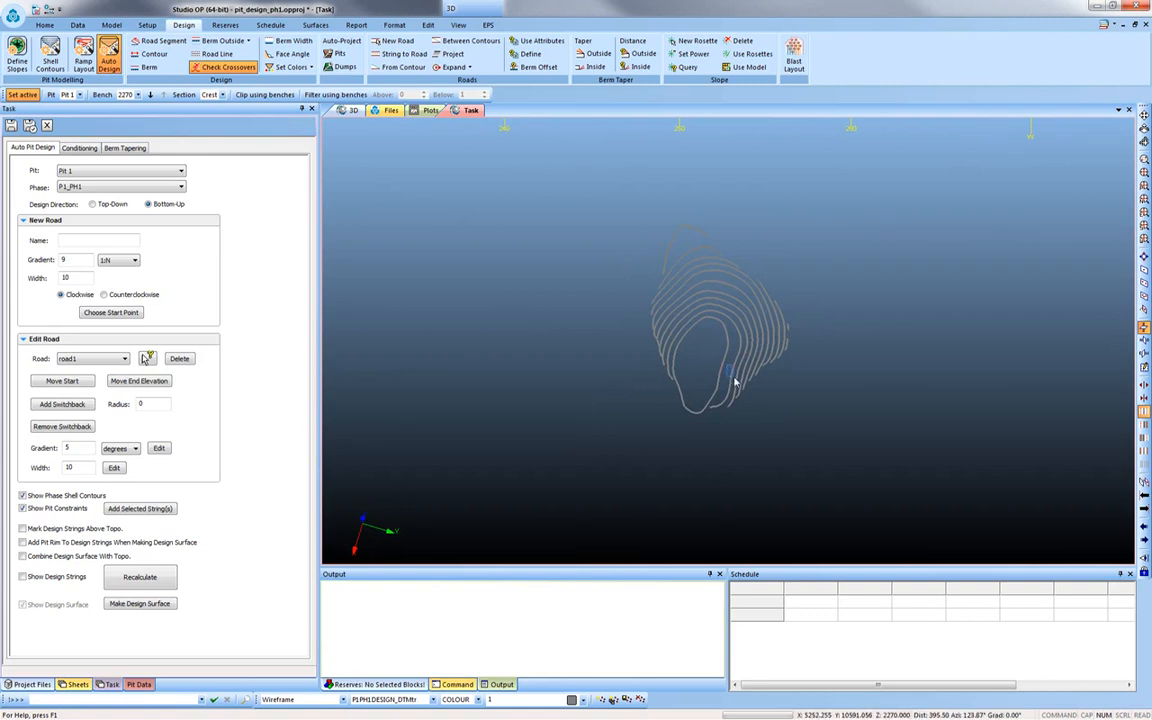
# - Select an inner grey phase shell contour in the 3D view
pyautogui.click(735, 380)
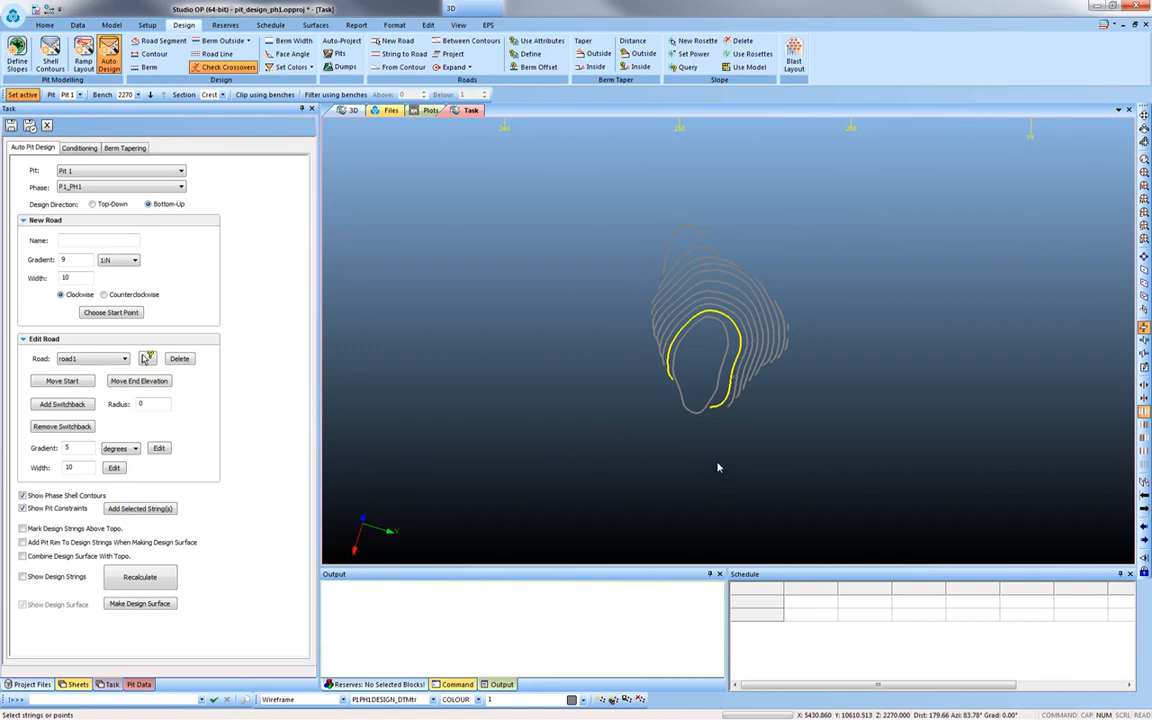
pyautogui.moveTo(732, 405)
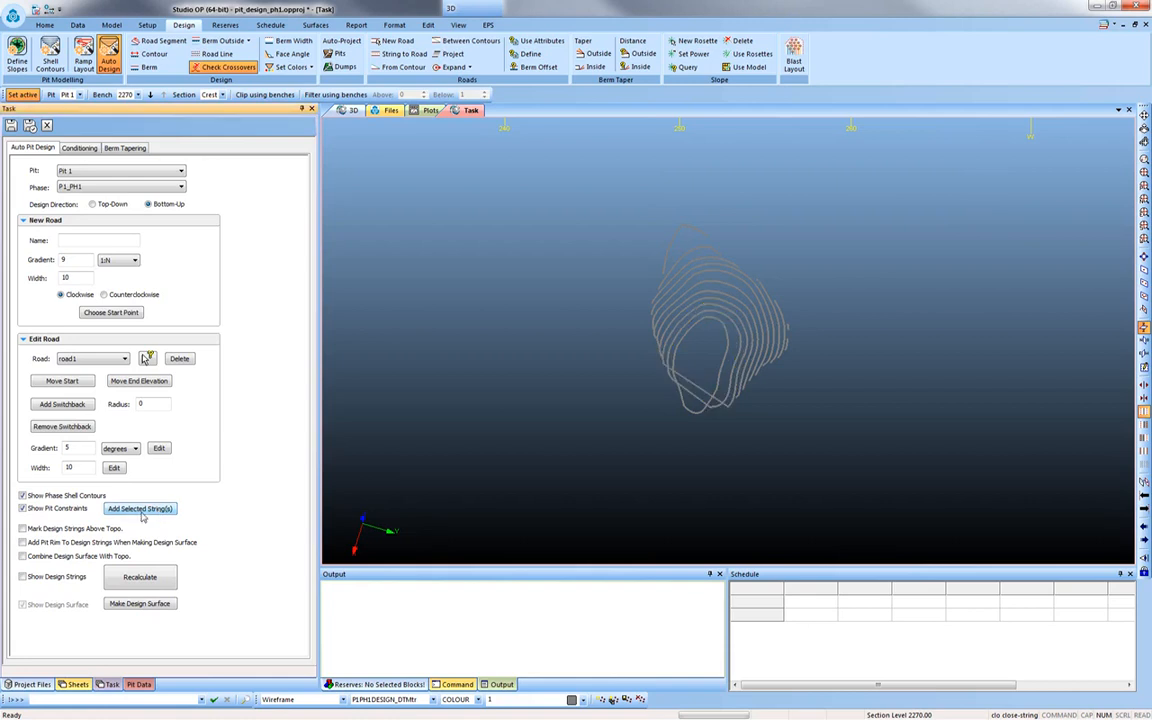
# - Add the selected contour as a second pit constraint and recalculate the design
pyautogui.click(23, 508)
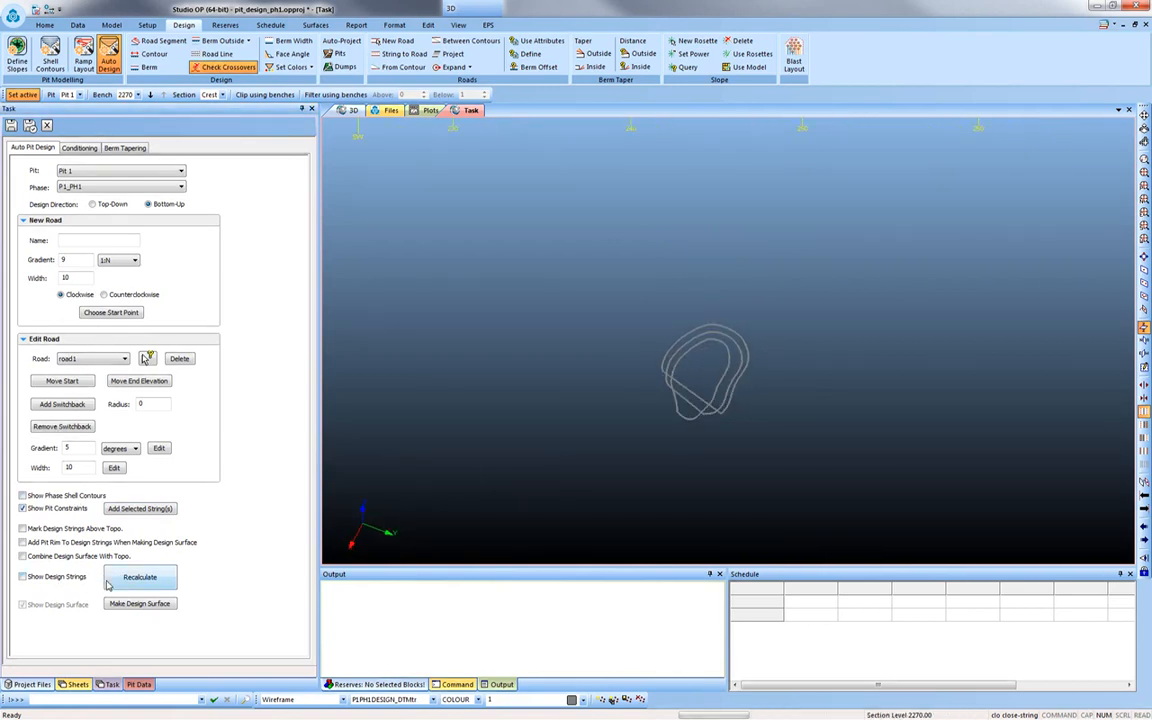
pyautogui.click(139, 577)
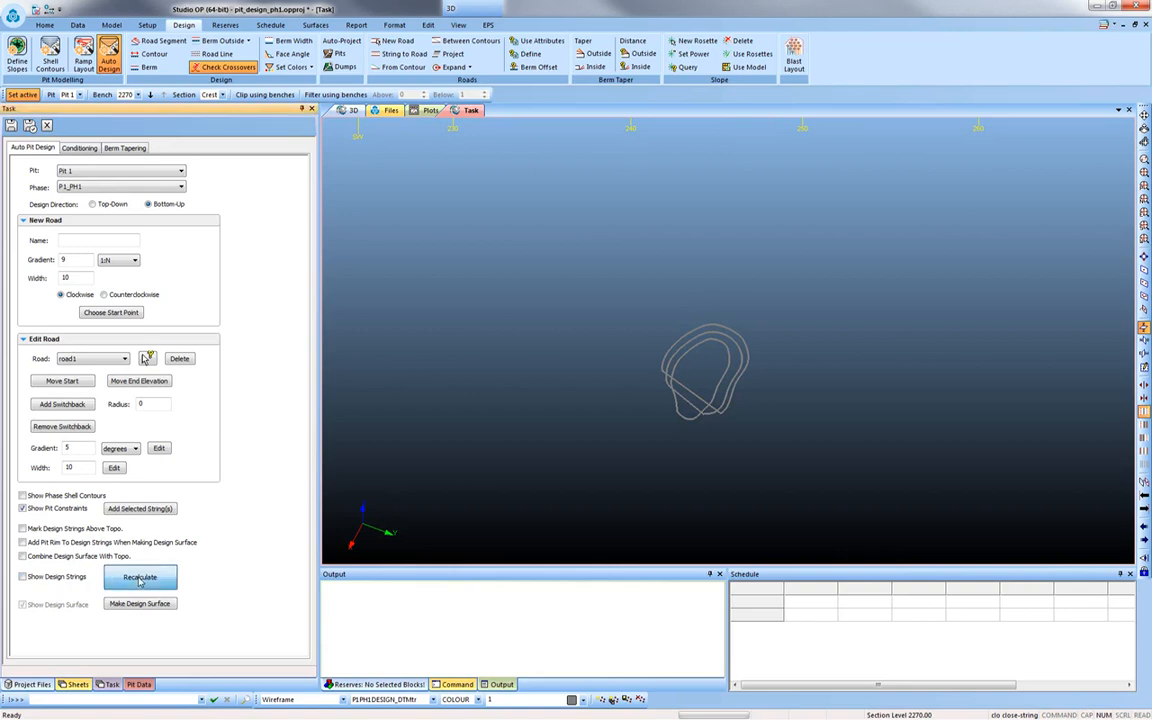
pyautogui.click(140, 577)
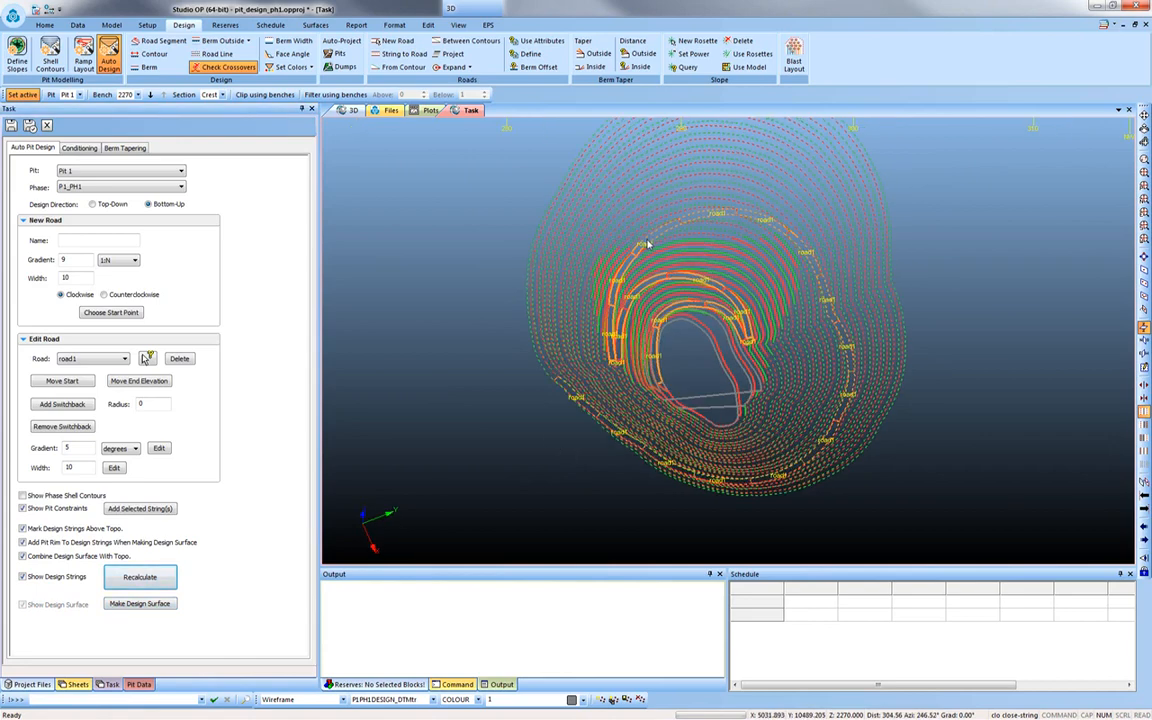
pyautogui.moveTo(781, 341)
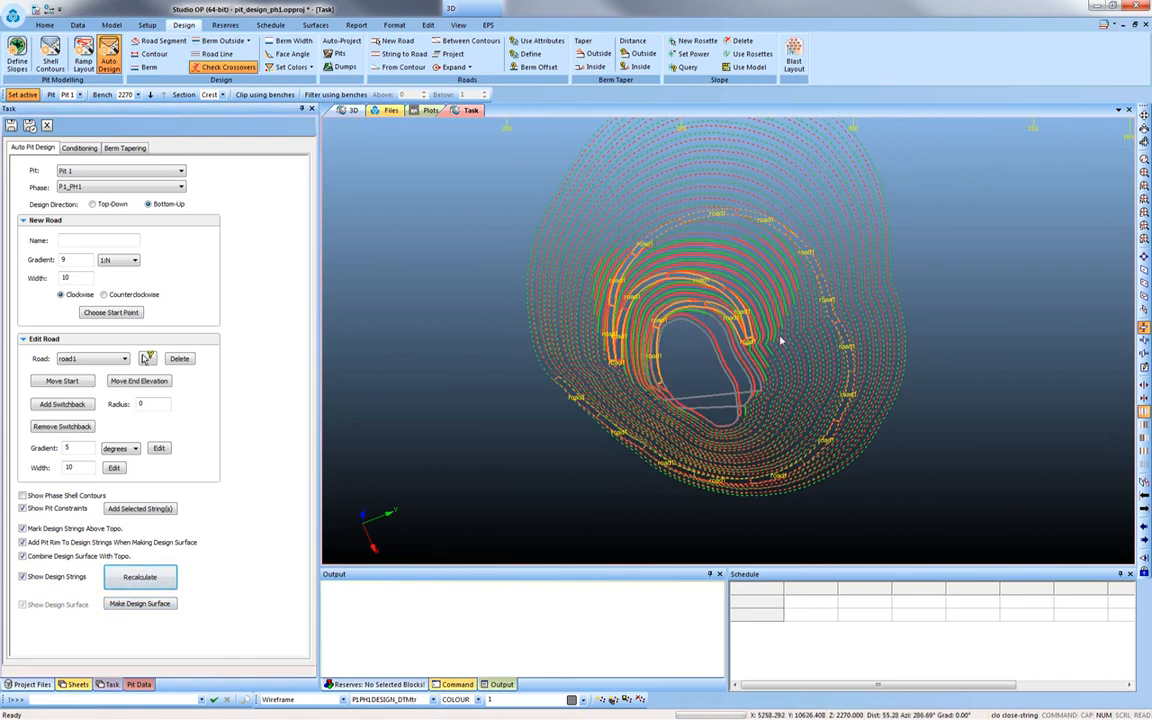
# - Build the P1_PH1 design surface merged with topography and move on to phase P1_PH2
pyautogui.click(139, 603)
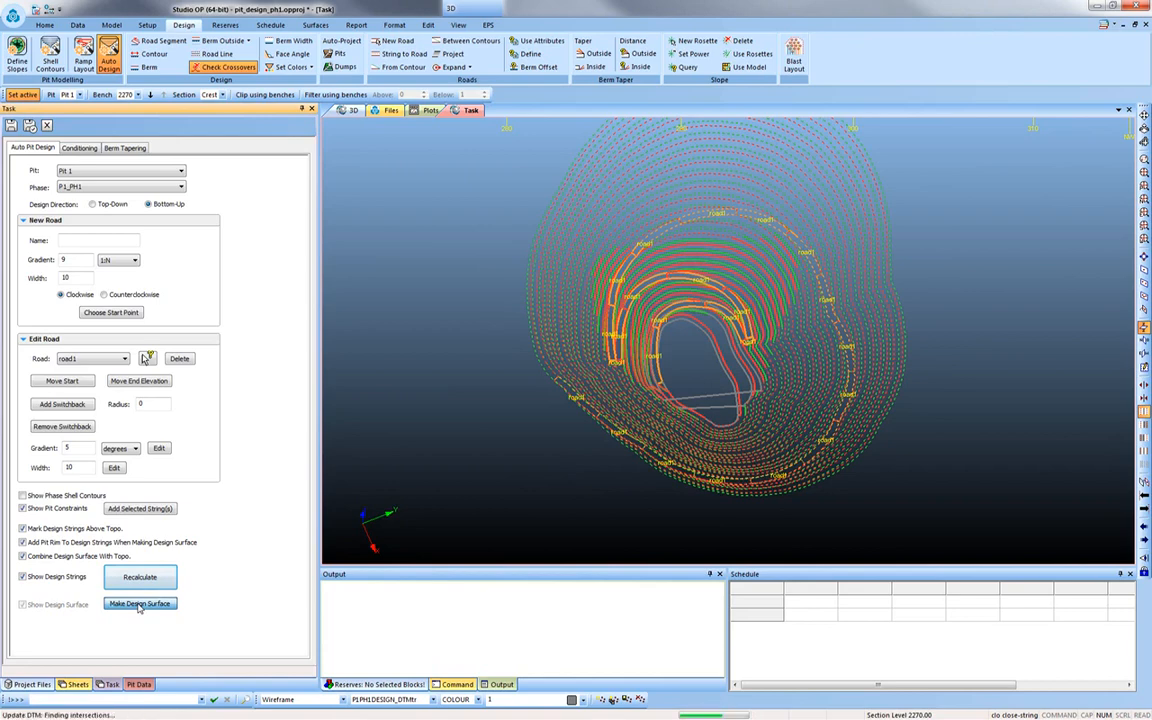
pyautogui.click(139, 603)
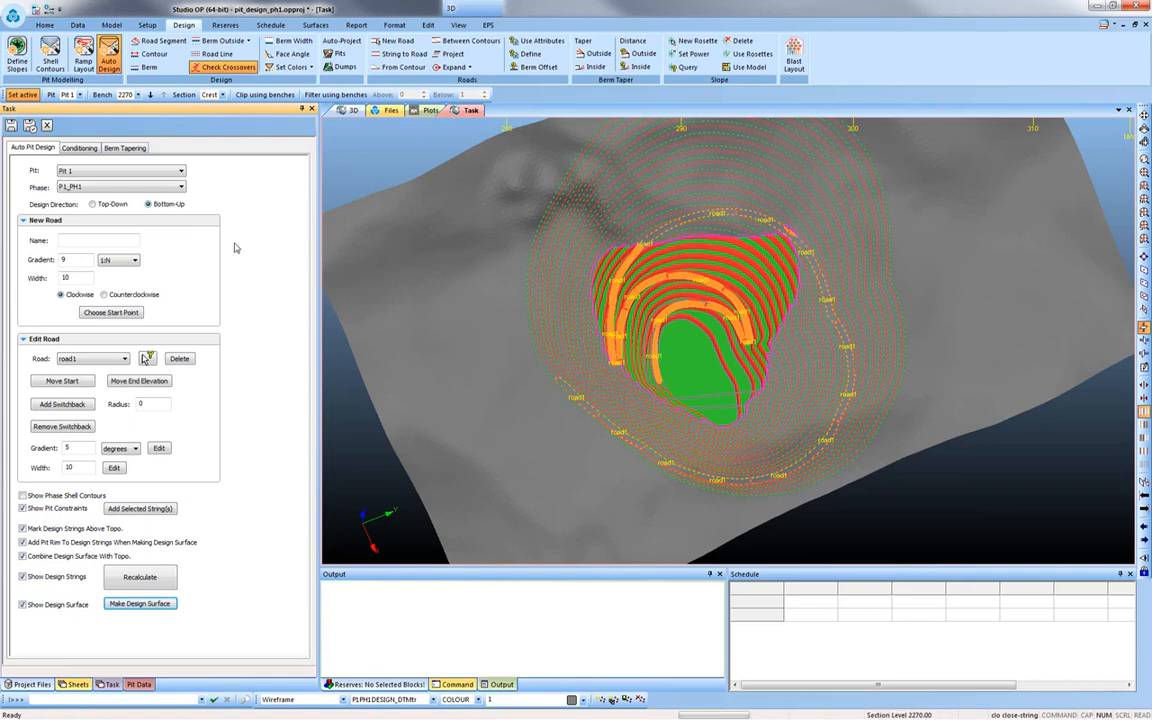
pyautogui.click(30, 125)
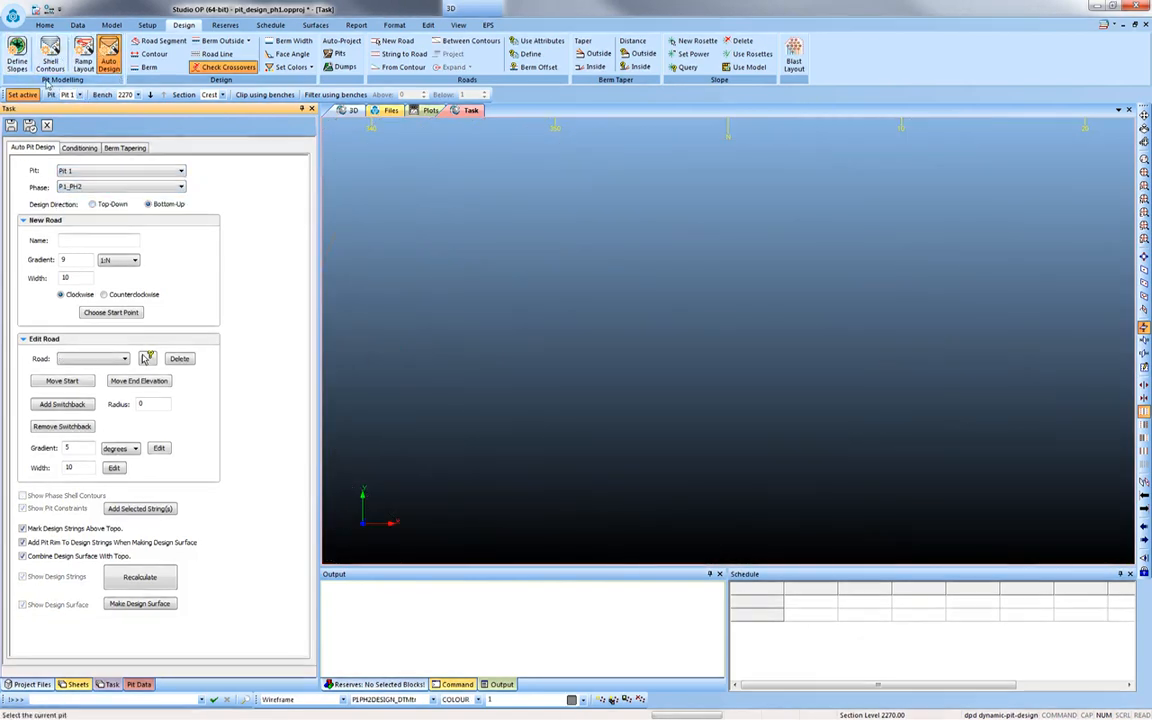
pyautogui.moveTo(50, 50)
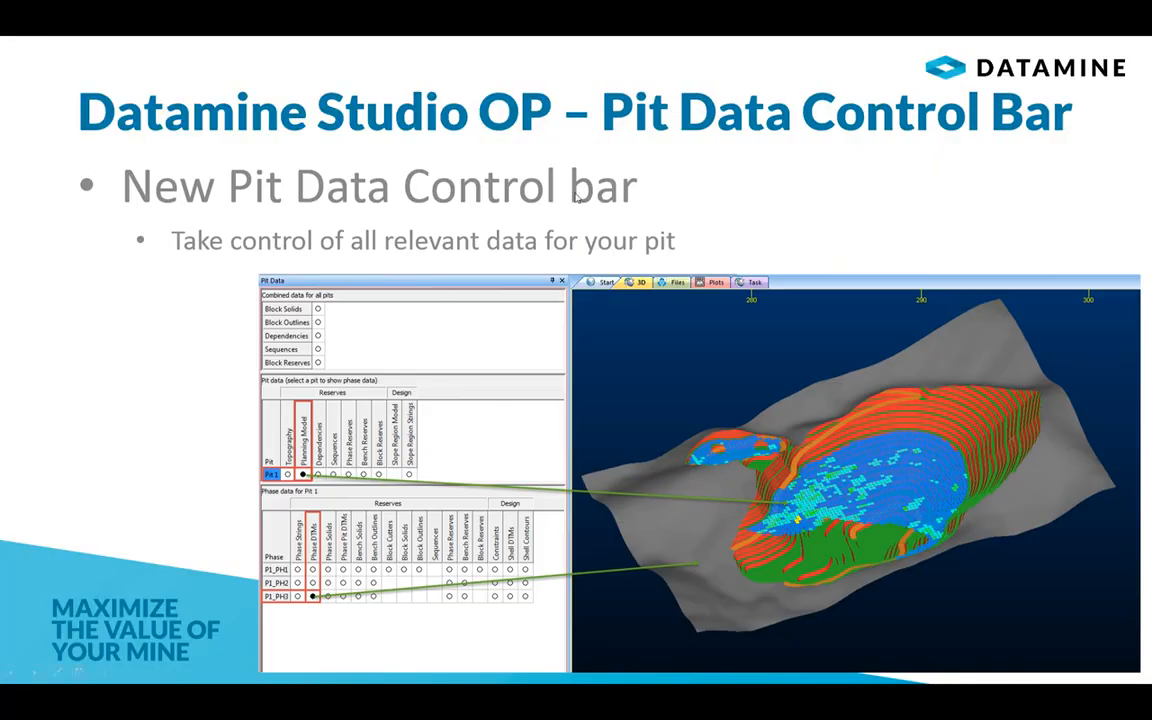
pyautogui.moveTo(293, 483)
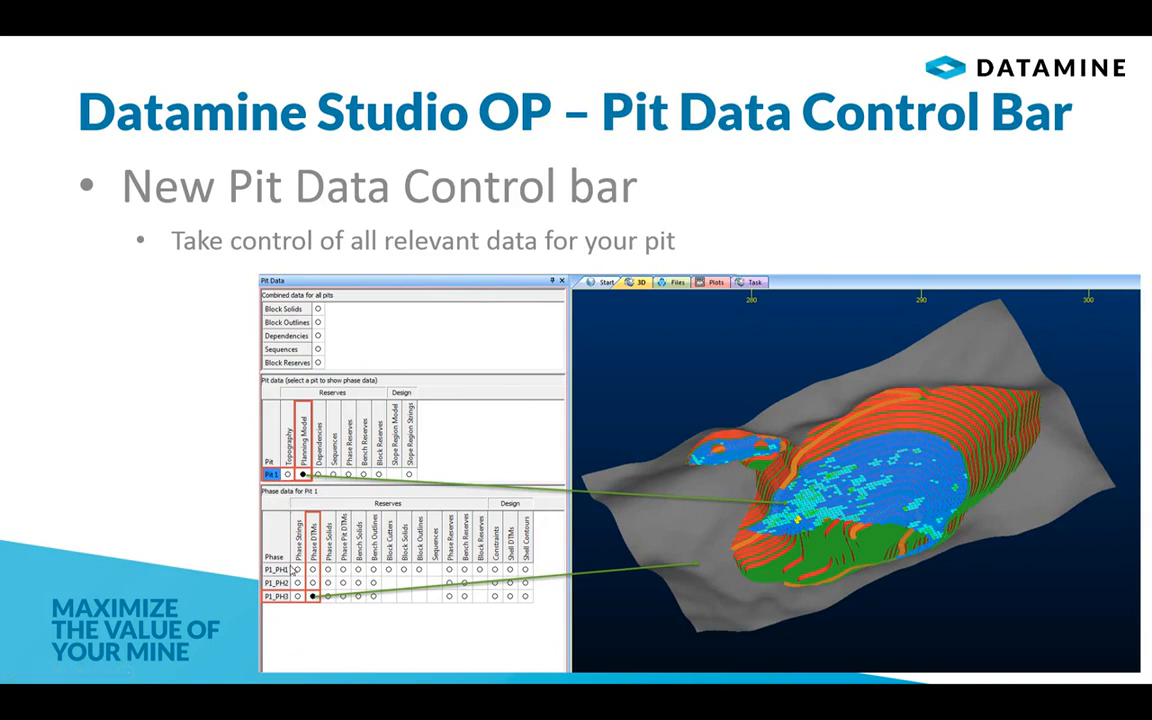
pyautogui.moveTo(292, 569)
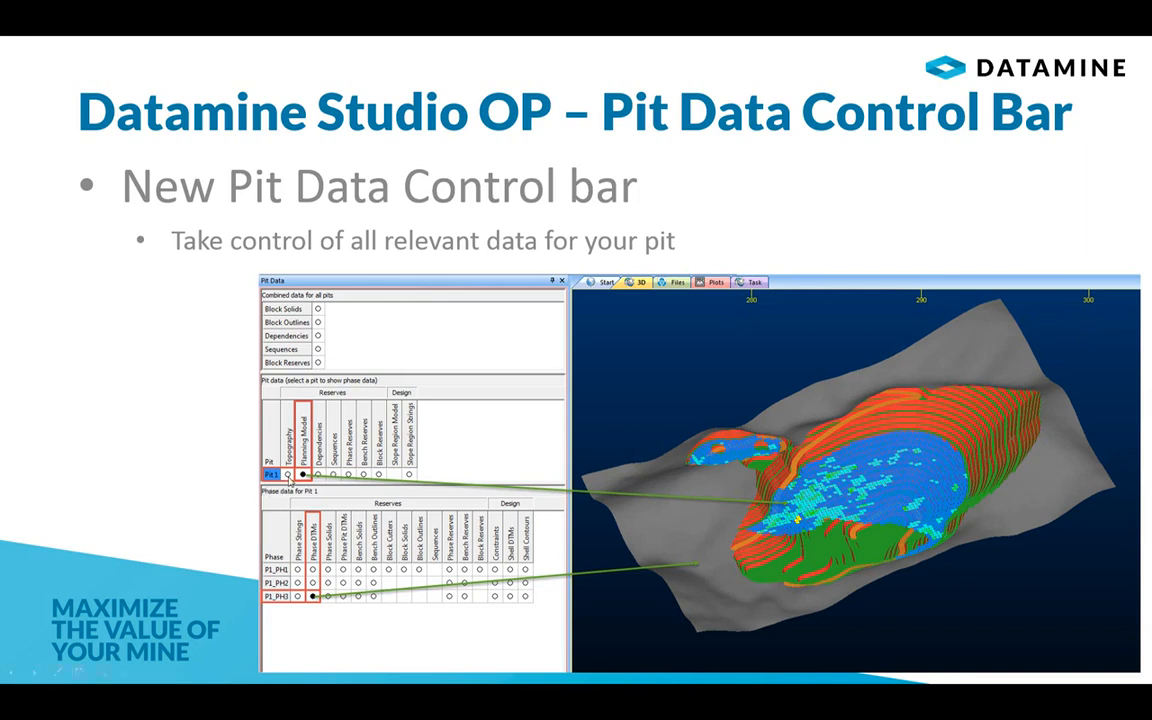
pyautogui.moveTo(320, 483)
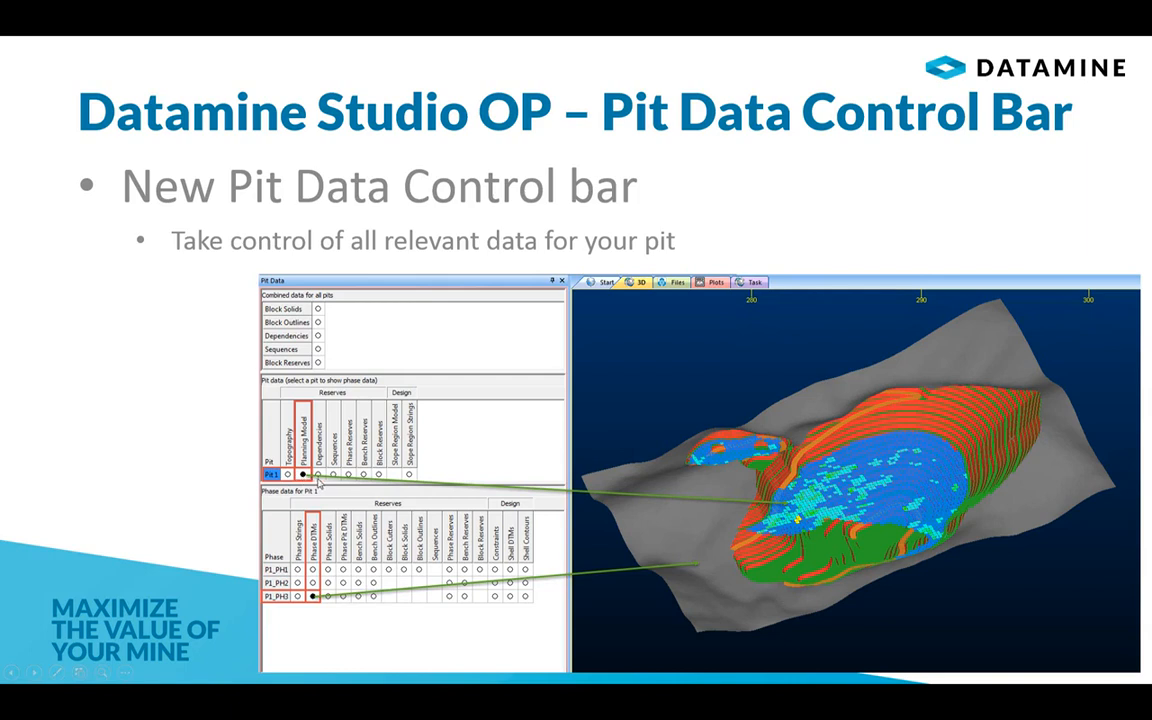
pyautogui.moveTo(279, 544)
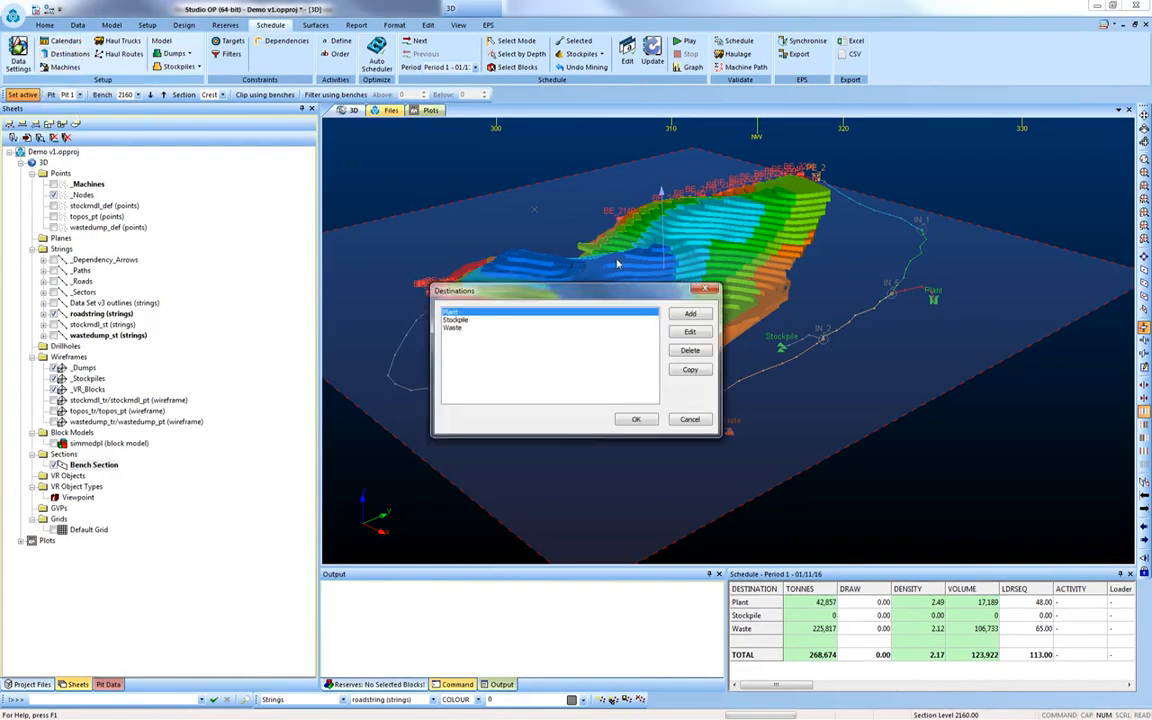
# - Open the Auto Scheduler listing the completed 5 trucks and 8 trucks scenarios
pyautogui.click(636, 418)
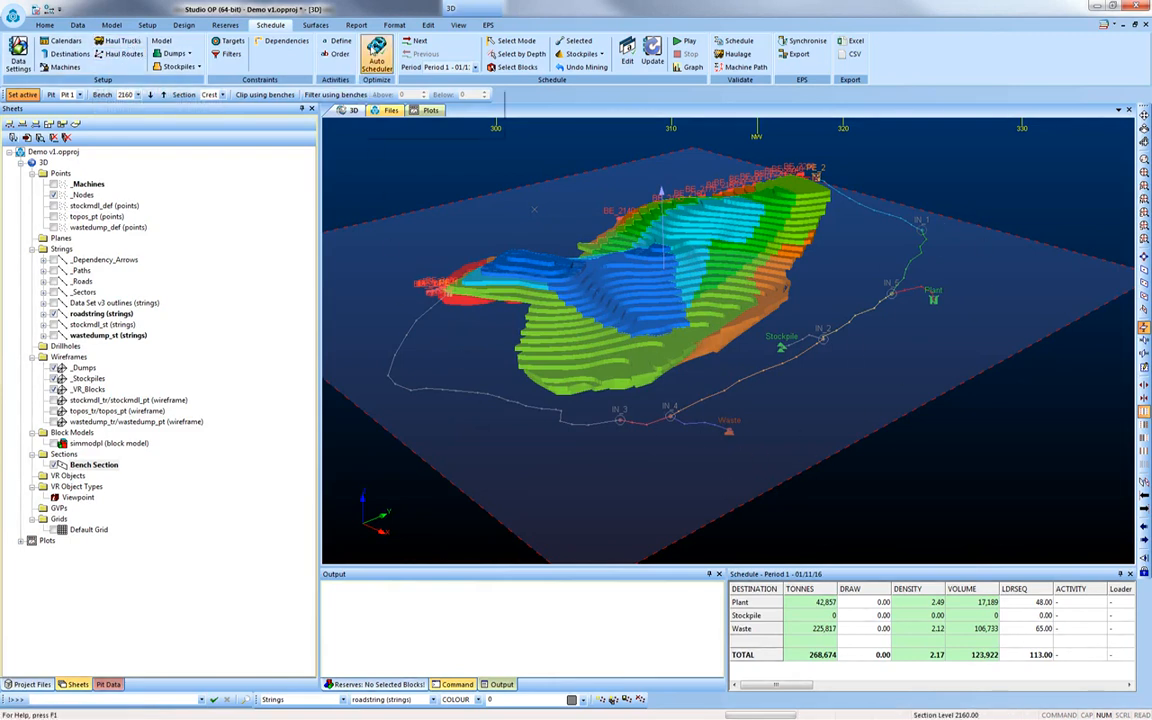
pyautogui.click(376, 55)
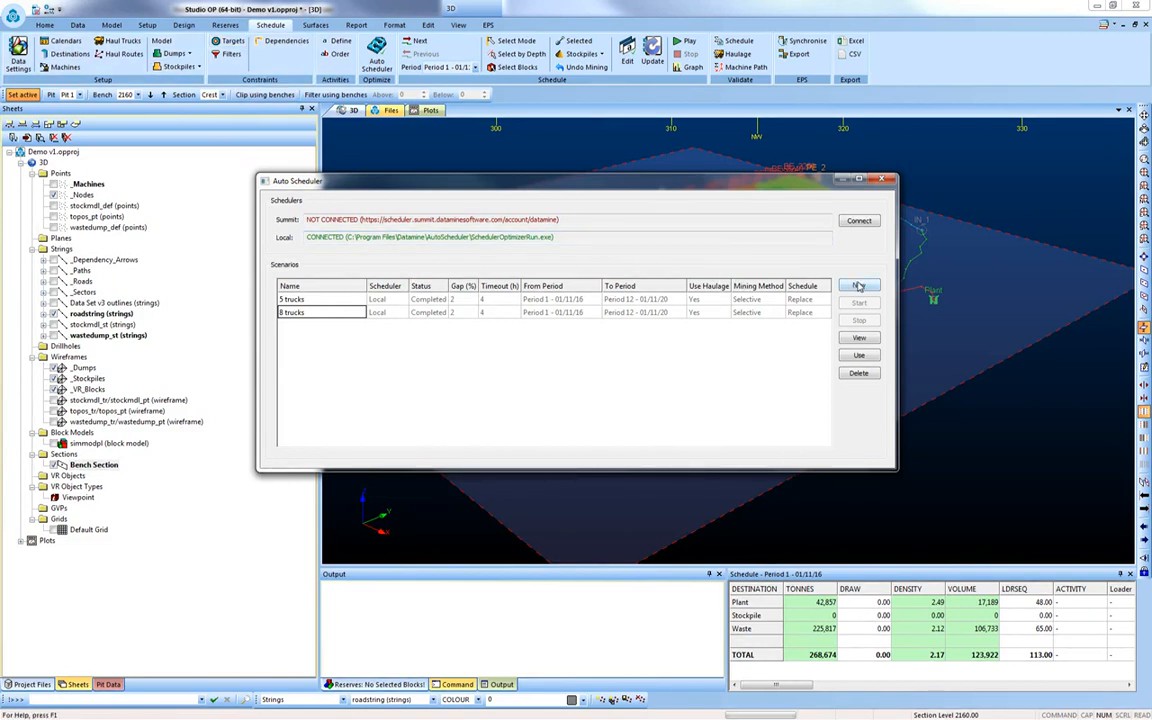
# - Add a trial New Scenario and delete it again, confirming with Yes
pyautogui.click(858, 286)
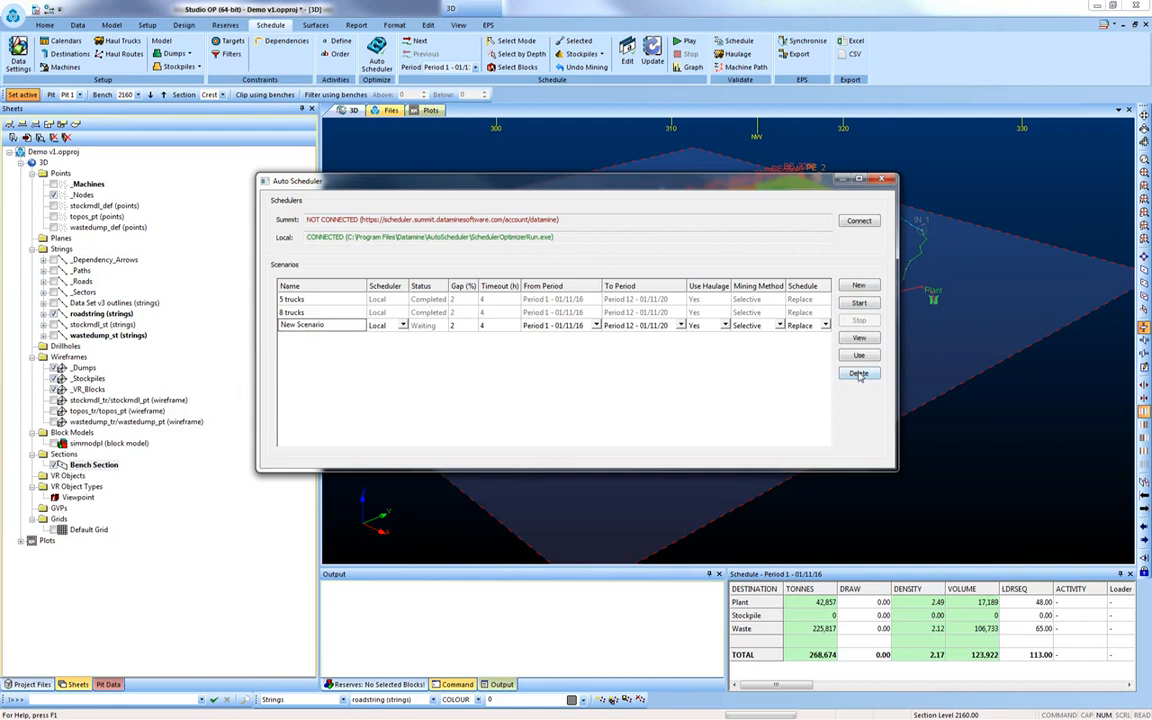
pyautogui.click(858, 372)
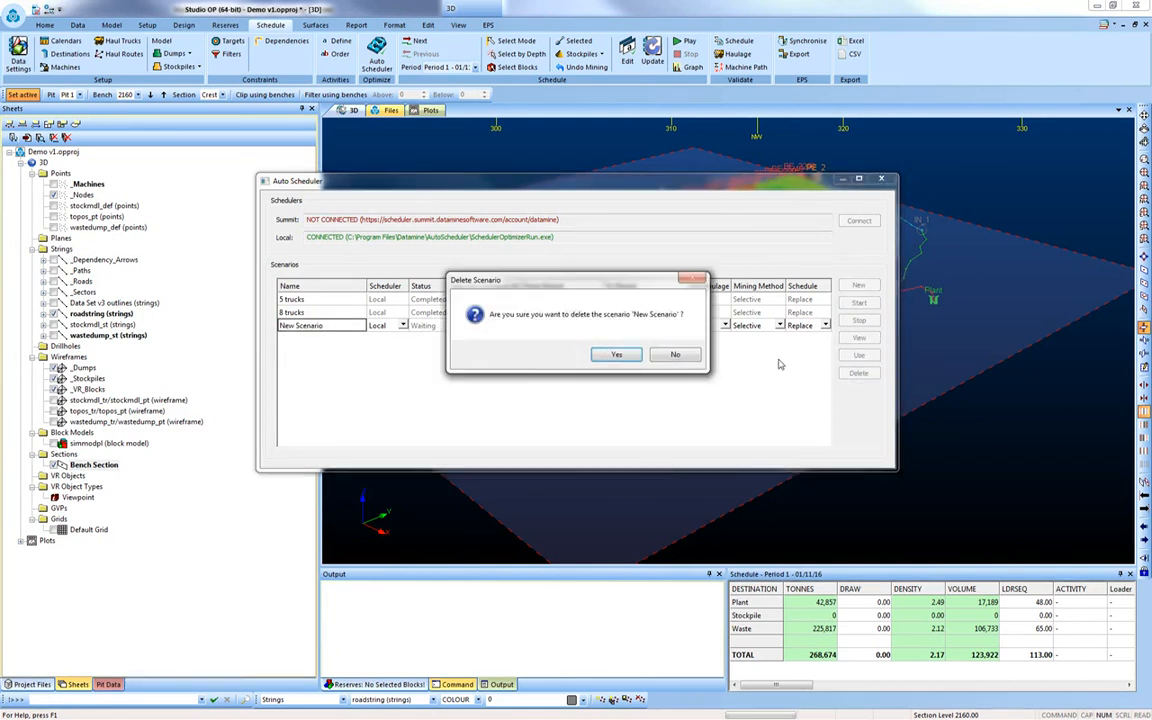
pyautogui.click(616, 354)
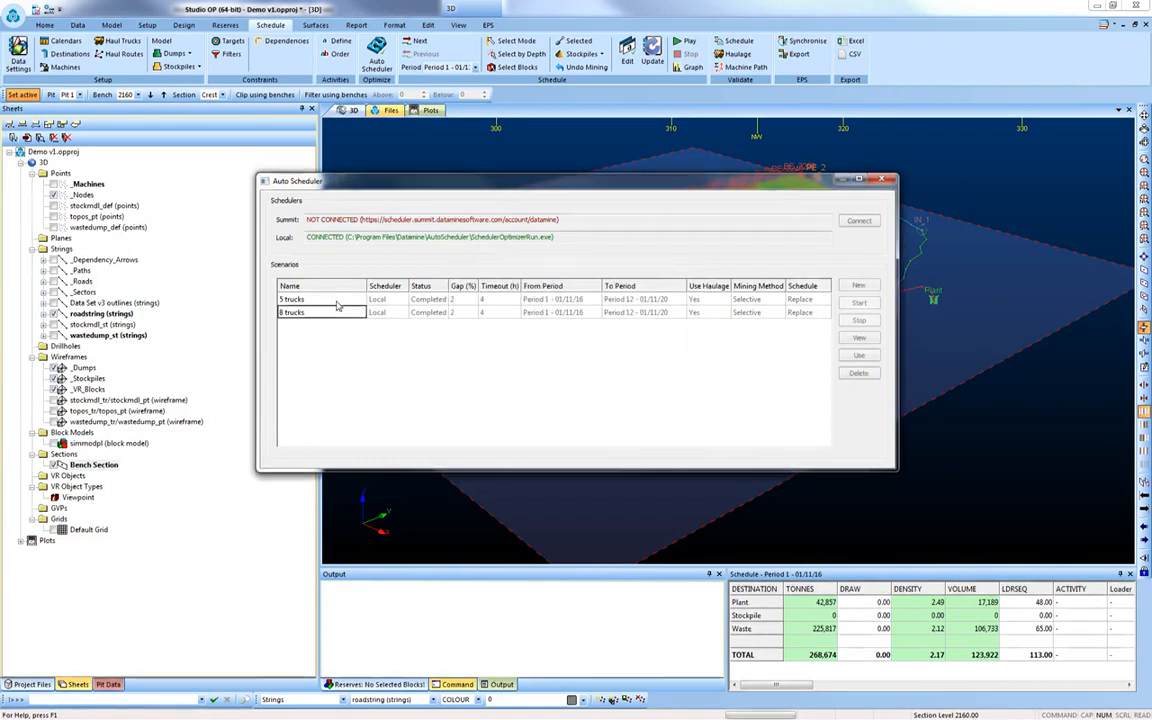
# - Select the 5 trucks scenario and apply it to the schedule
pyautogui.click(320, 299)
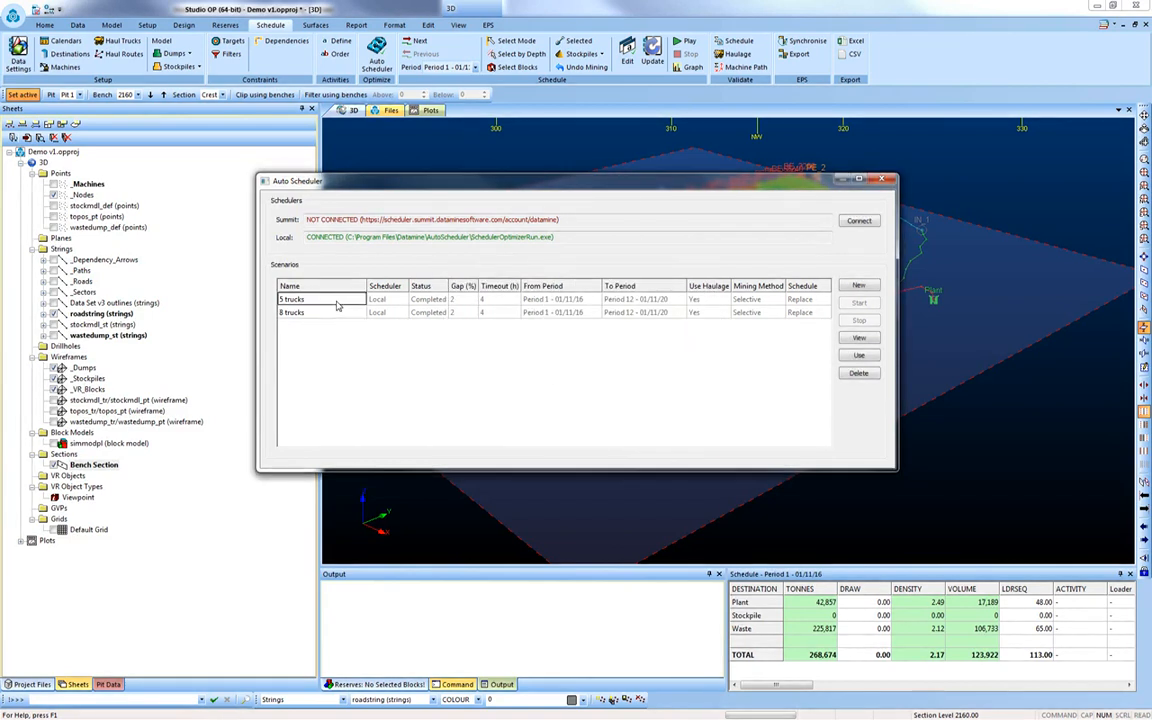
pyautogui.click(291, 312)
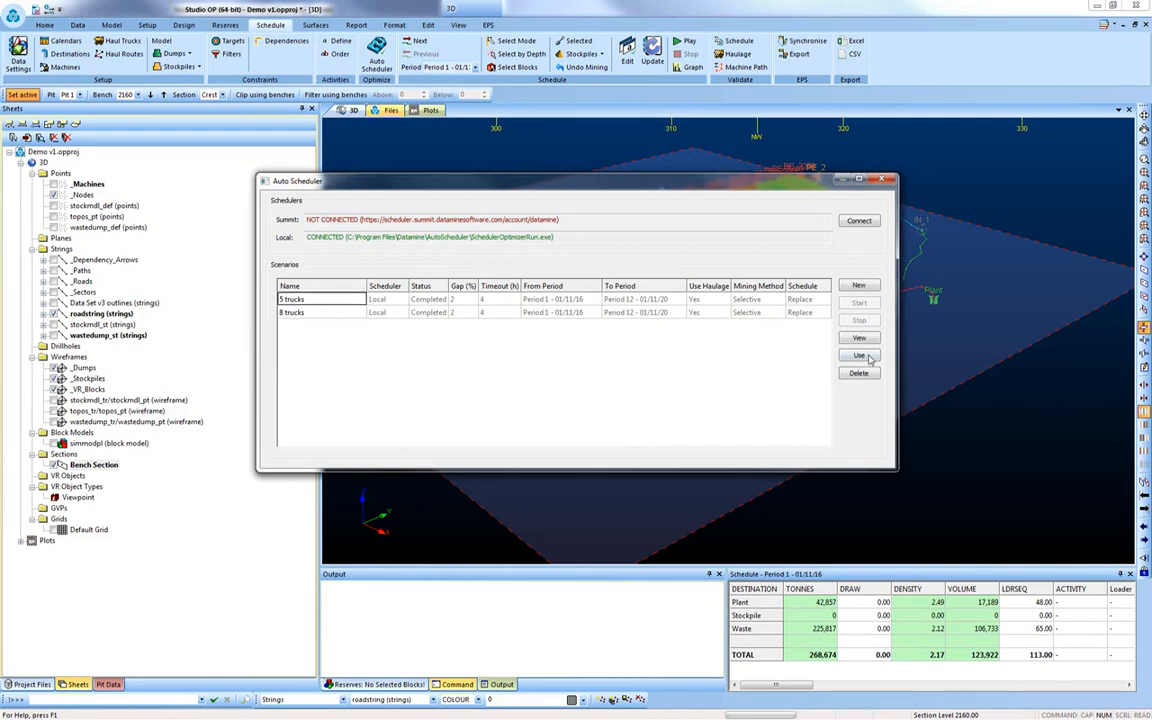
pyautogui.click(858, 355)
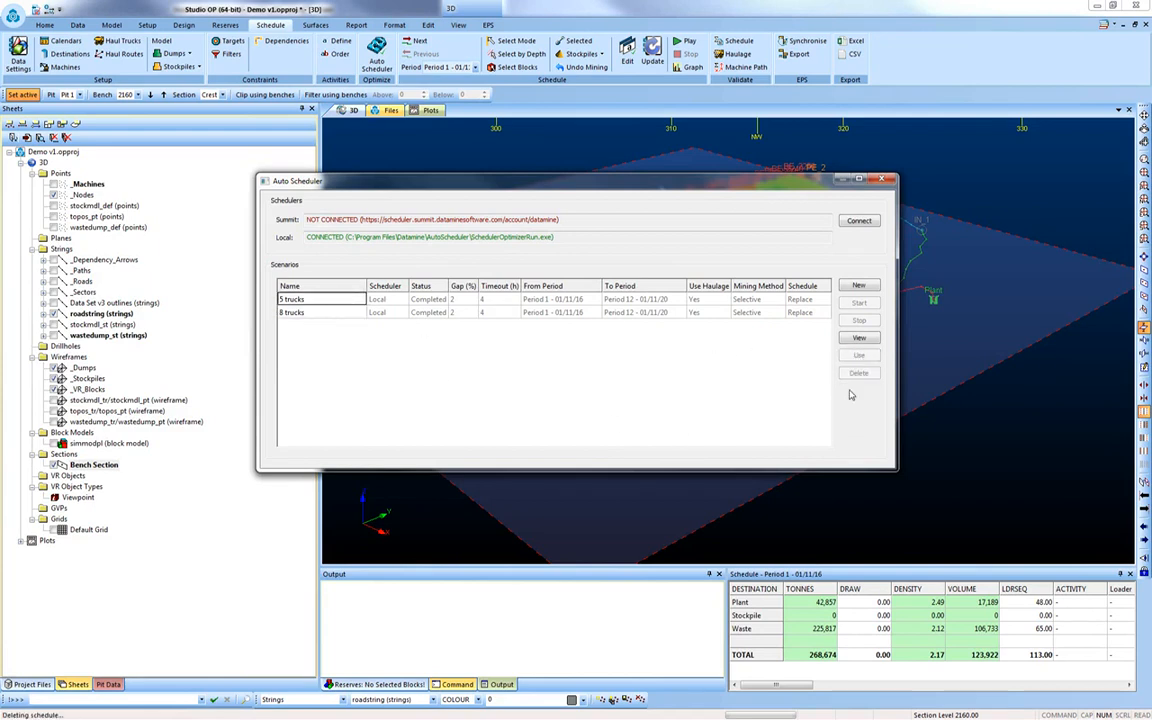
# - Apply the 5 trucks scenario, cutting Period 1 to 126,575 tonnes, and animate the pit
pyautogui.click(858, 302)
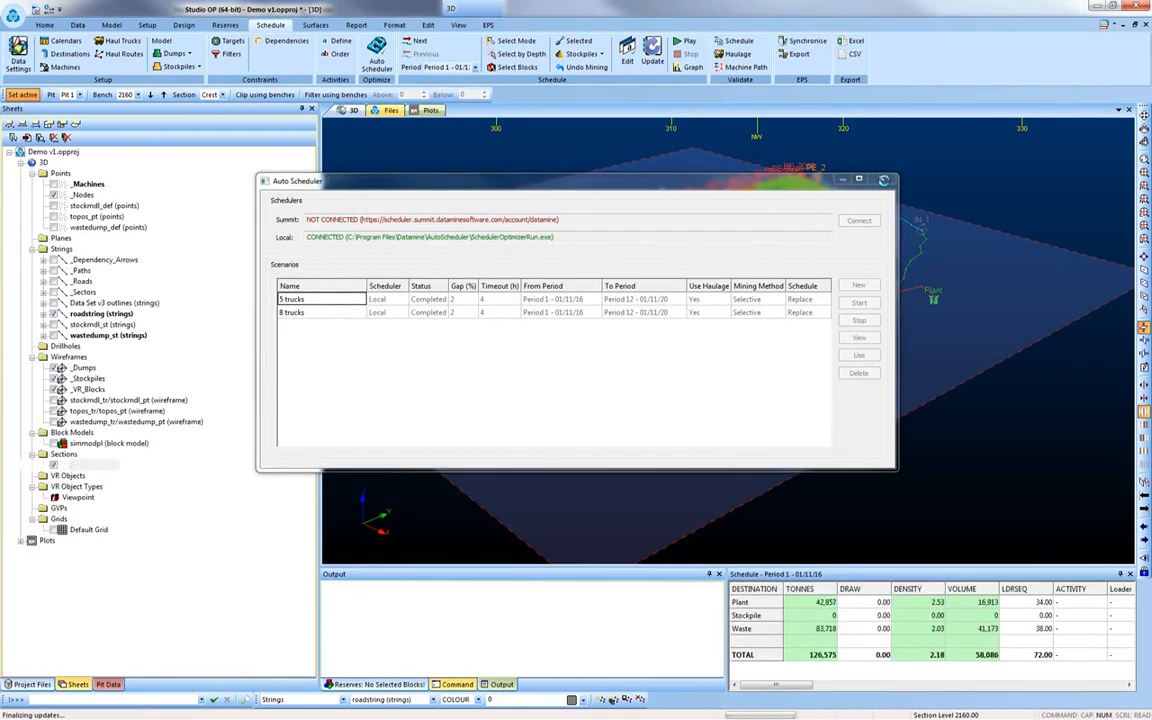
pyautogui.click(884, 180)
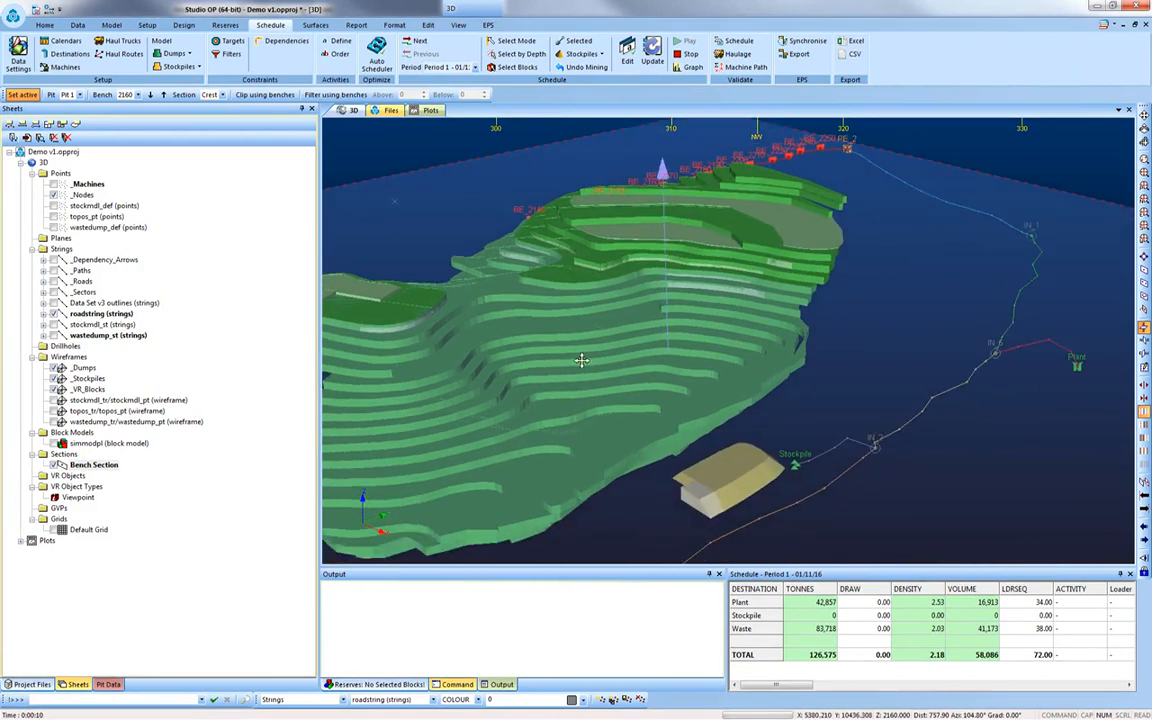
pyautogui.moveTo(580, 360); pyautogui.dragTo(595, 348)
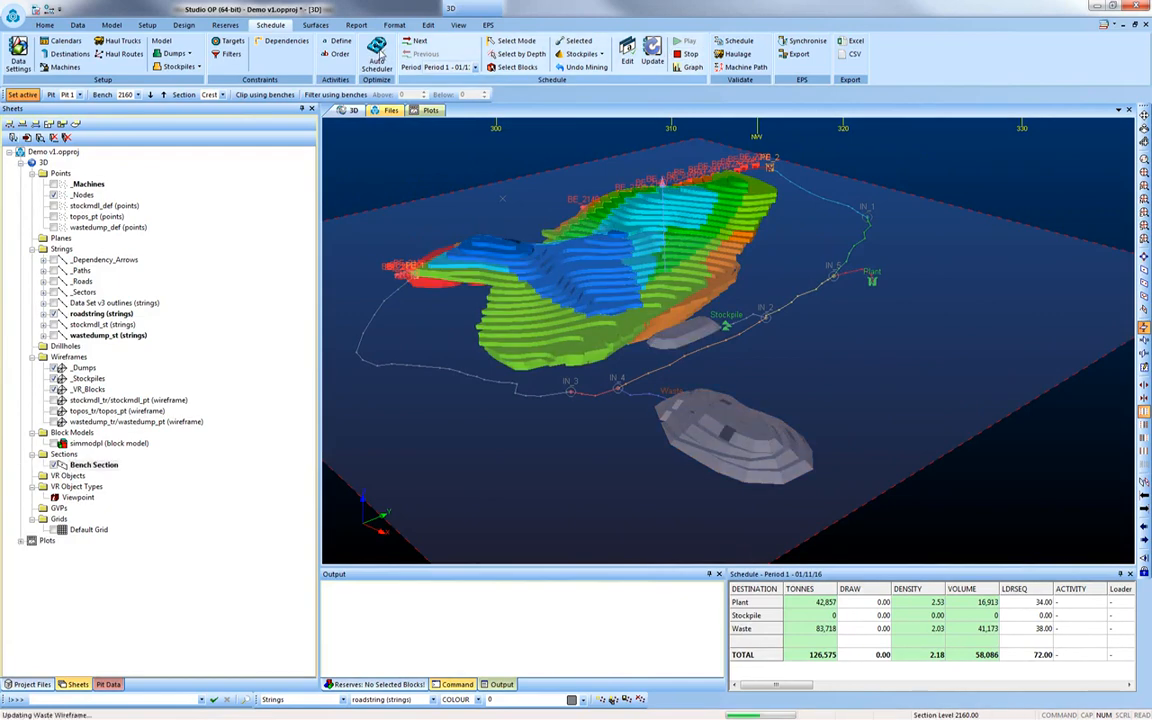
pyautogui.click(376, 57)
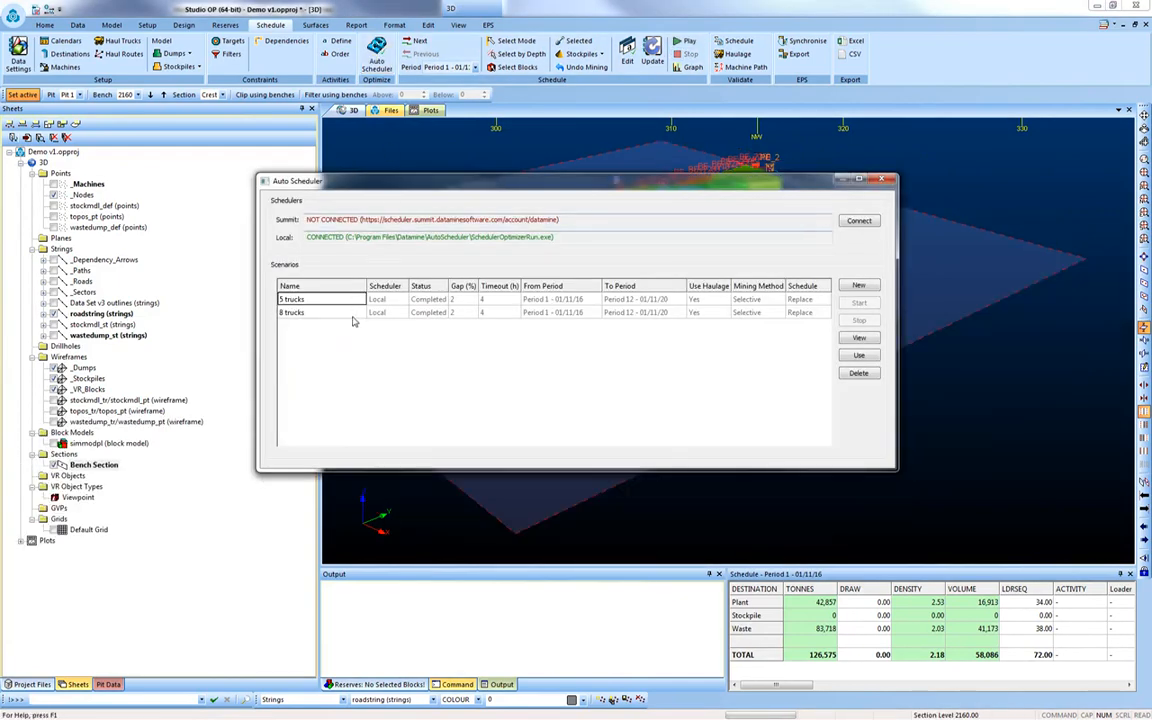
# - Open Scheduling.dm from the 8 trucks scenario's Output folder
pyautogui.click(291, 312)
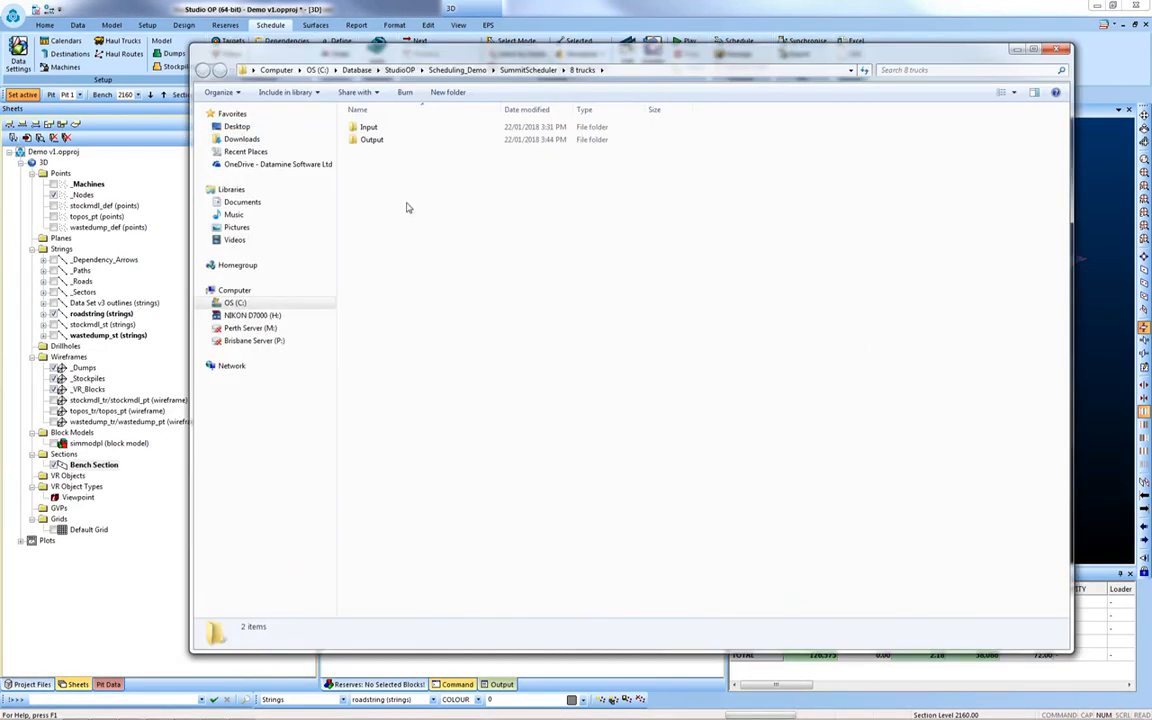
pyautogui.doubleClick(372, 139)
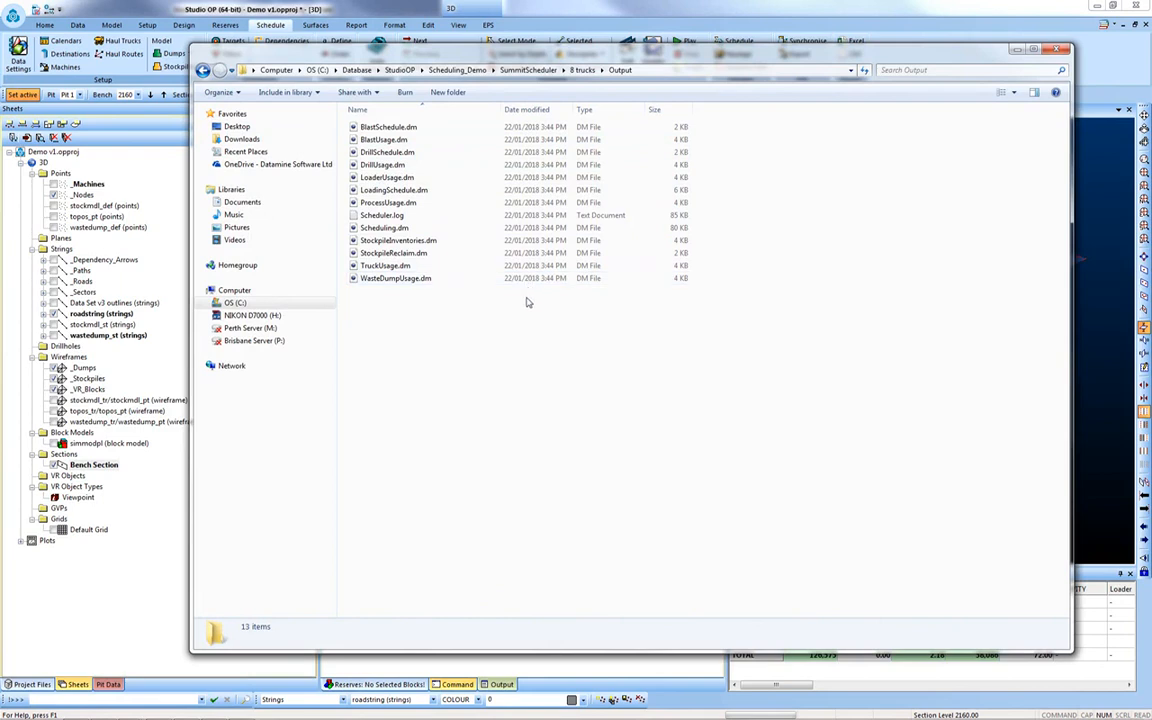
pyautogui.moveTo(525, 307)
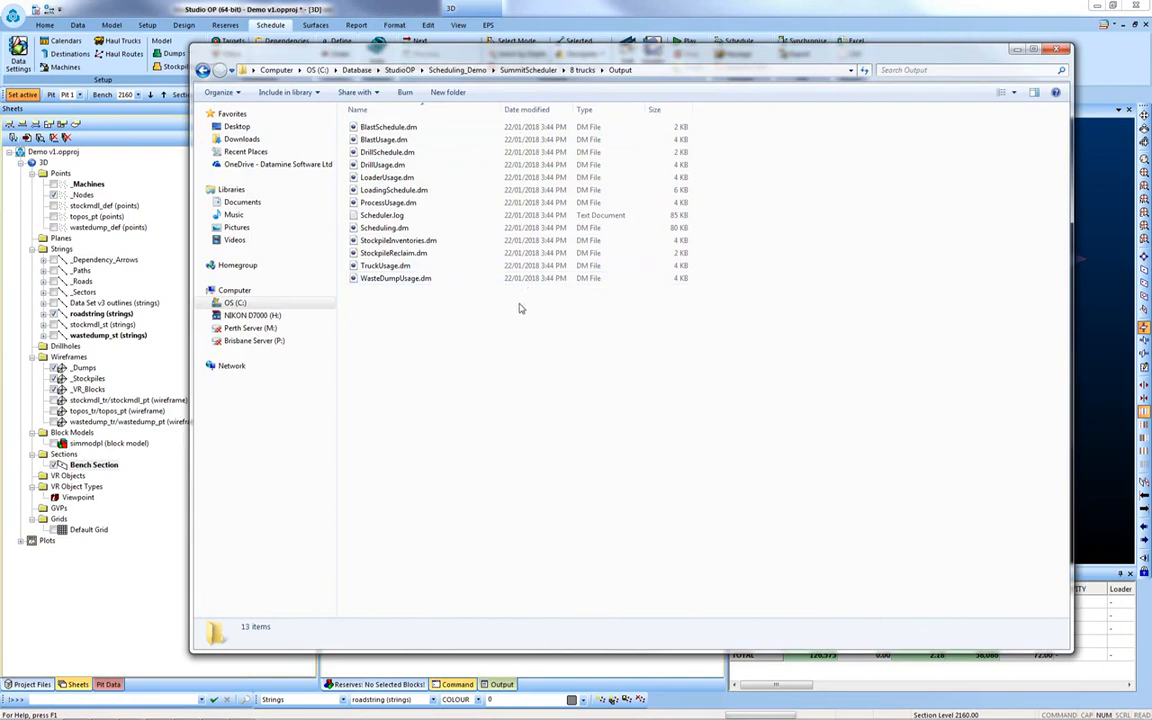
pyautogui.click(385, 227)
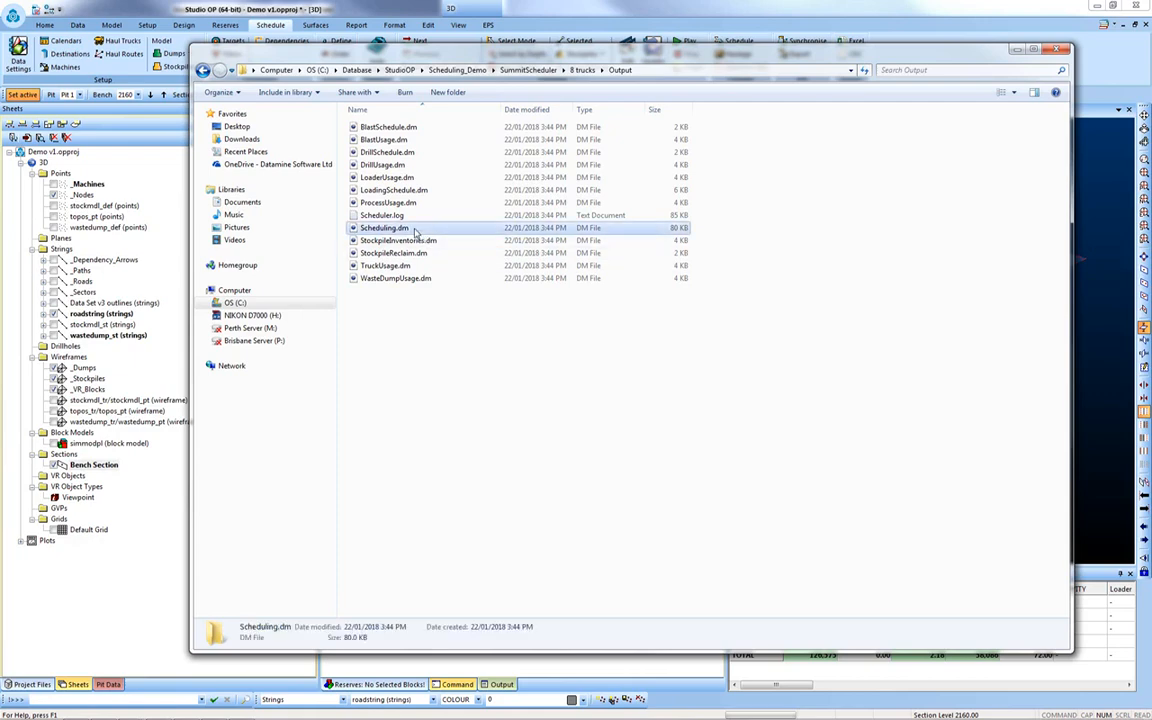
pyautogui.doubleClick(384, 227)
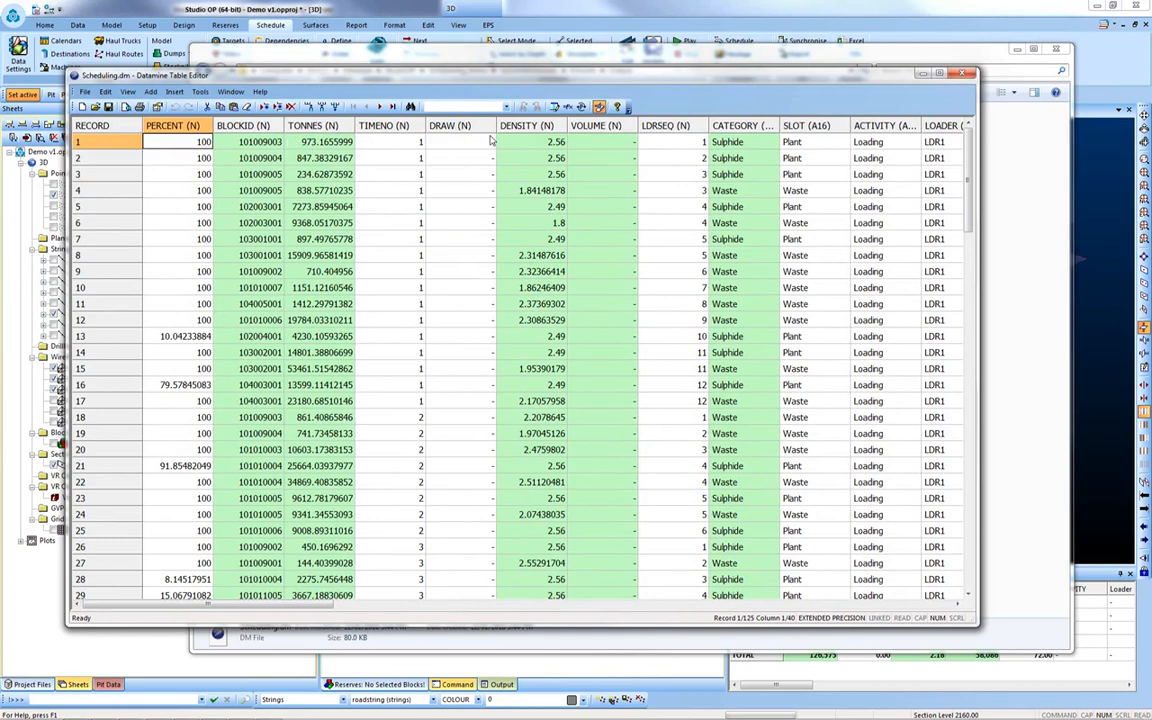
# - Browse Scheduling.dm from the TIMENO column across tonnes, density and destination records
pyautogui.click(385, 125)
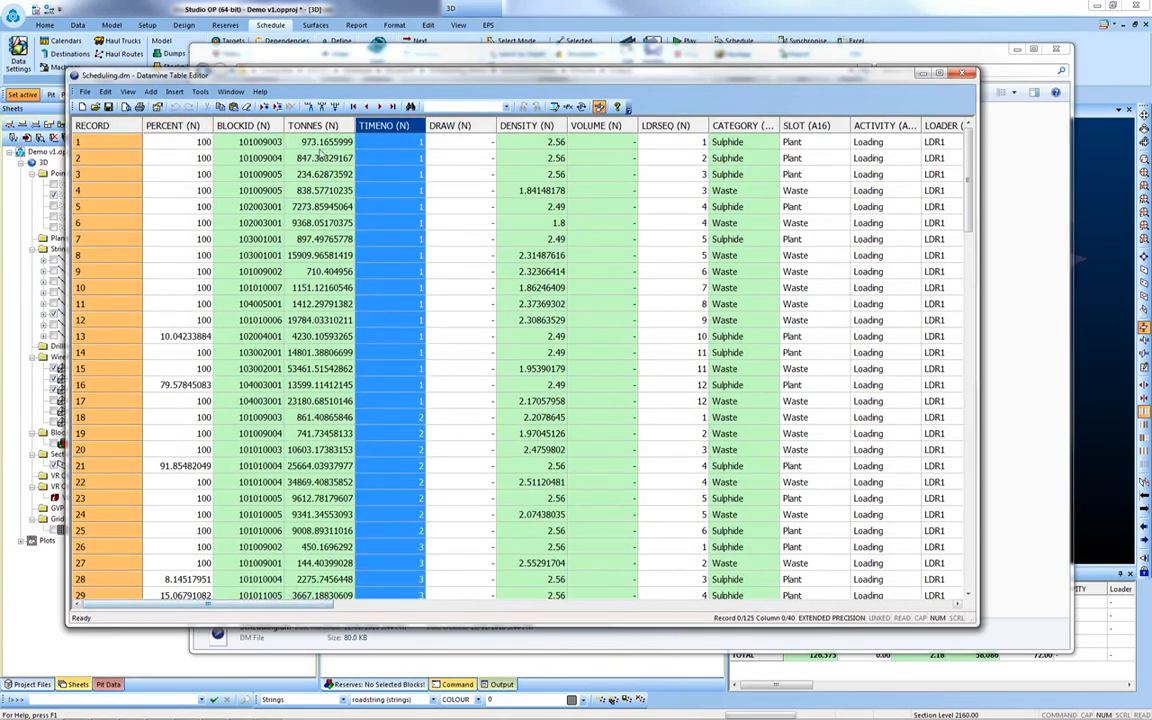
pyautogui.hscroll(3)
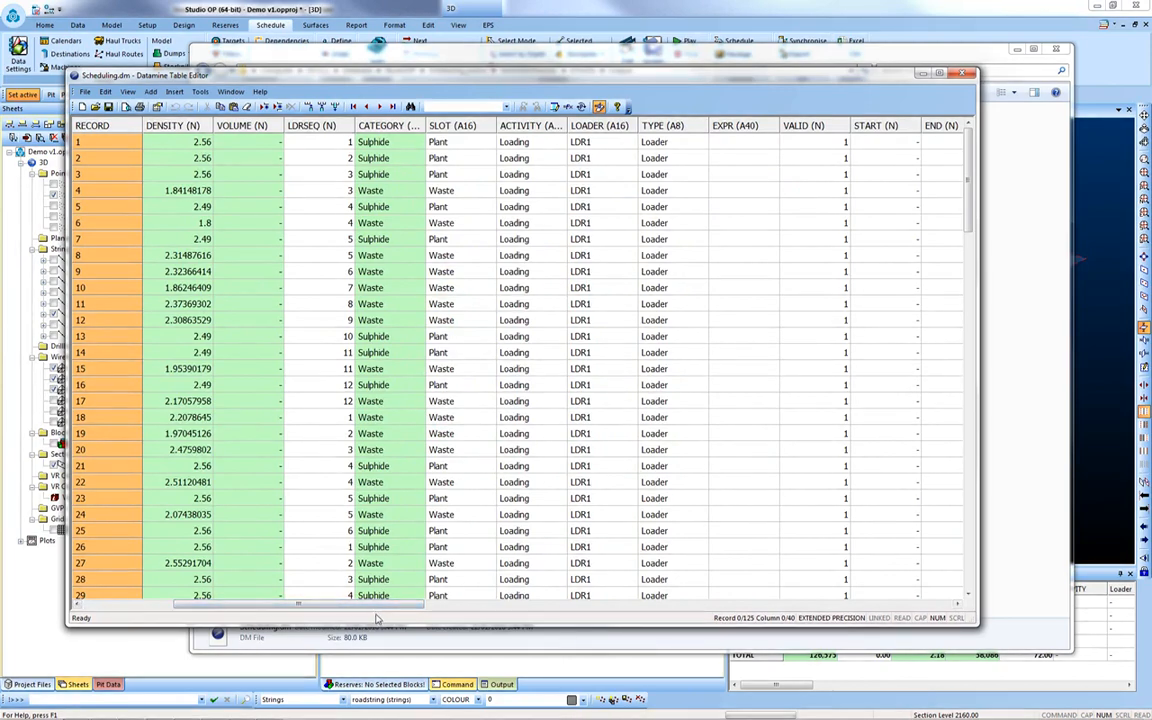
pyautogui.hscroll(3)
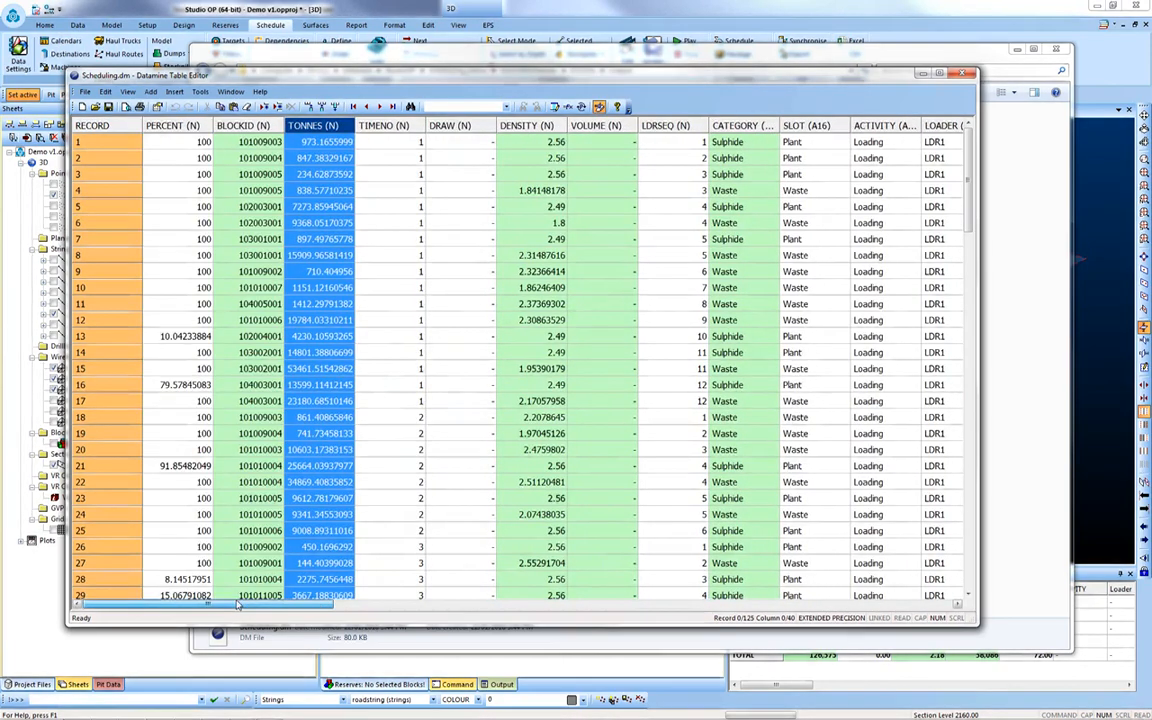
pyautogui.scroll(-3)
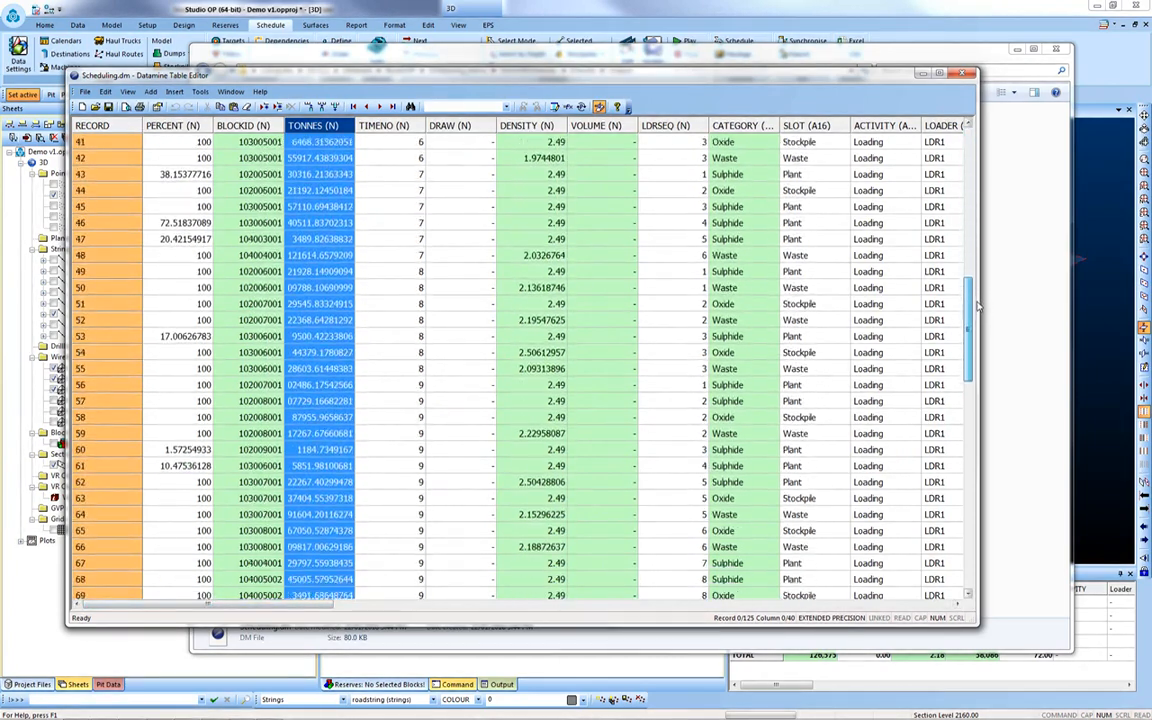
pyautogui.scroll(-3)
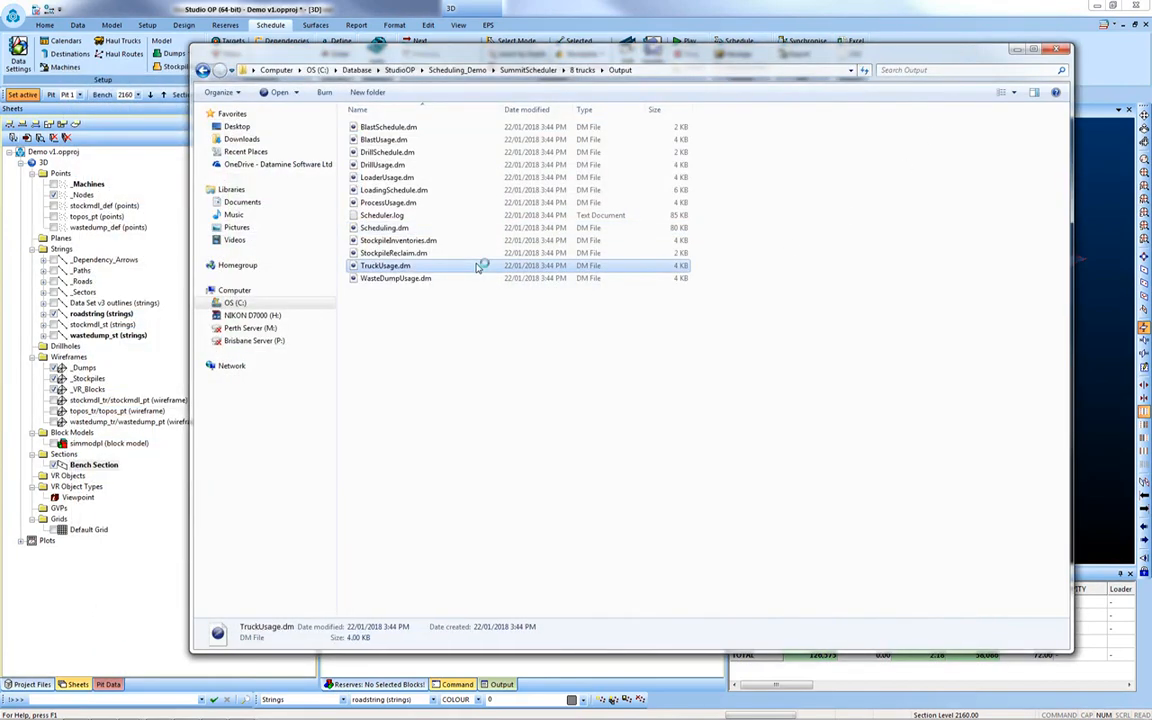
# - Open the TruckUsage.dm table from the Output folder
pyautogui.doubleClick(385, 265)
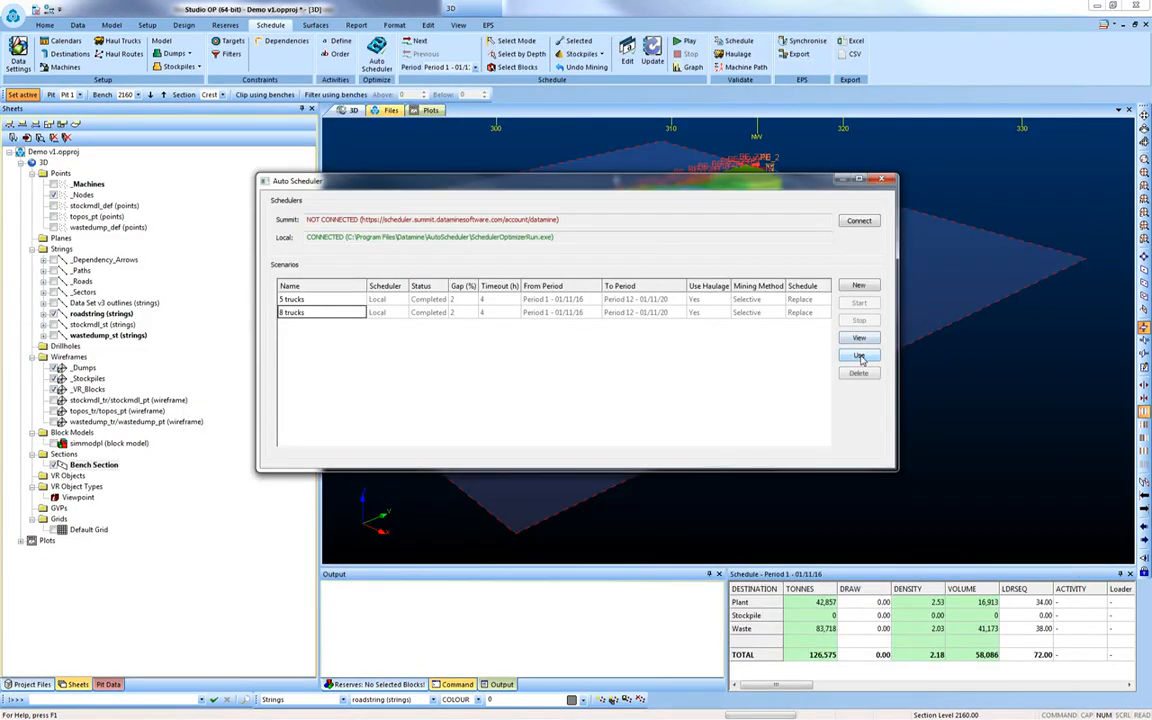
# - Apply the 8 trucks scenario (268,674 tonnes) and play its animation in default colours
pyautogui.click(858, 355)
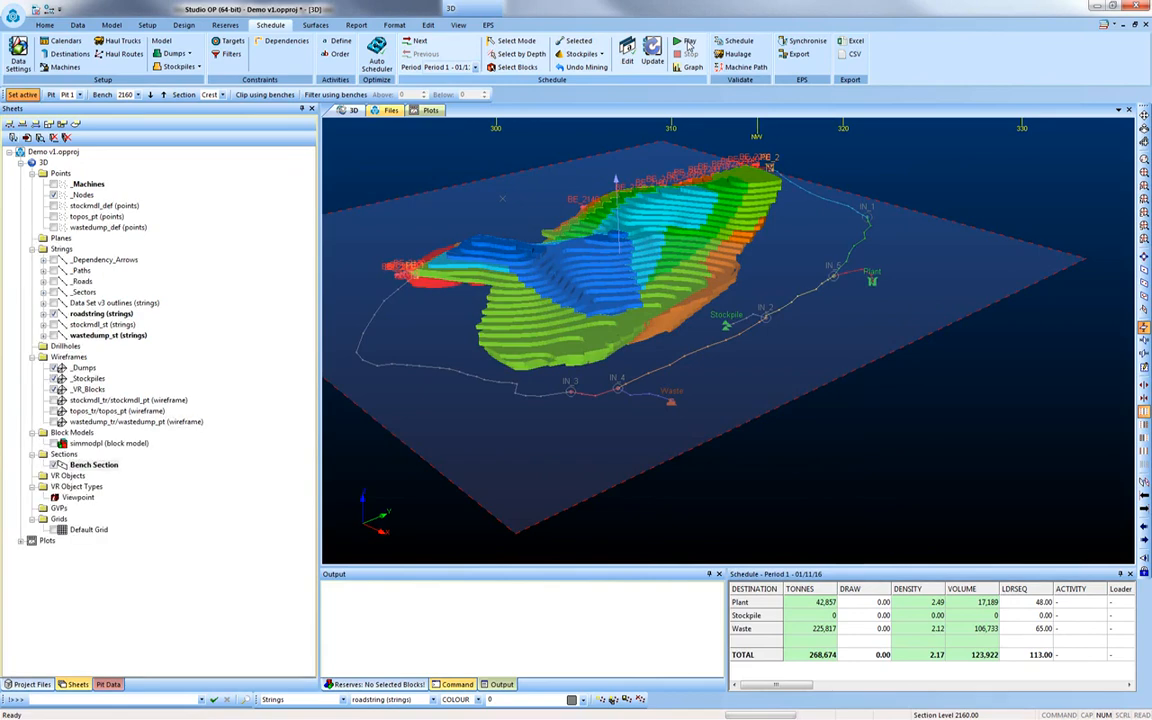
pyautogui.click(689, 41)
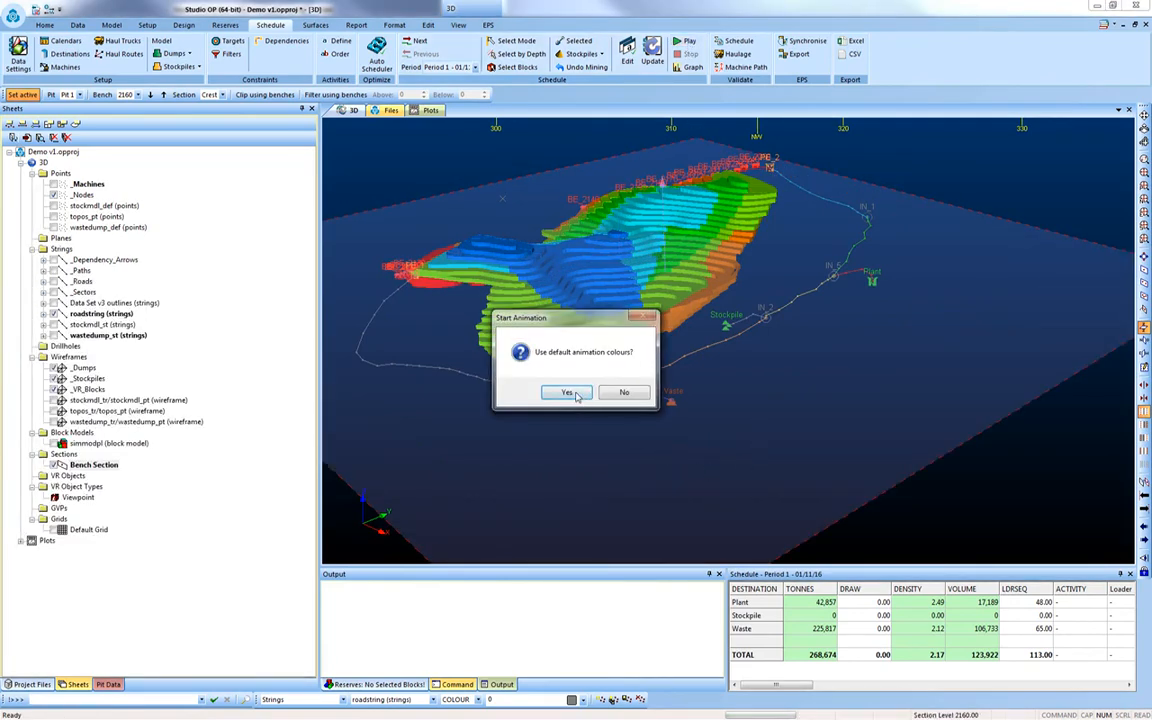
pyautogui.click(567, 391)
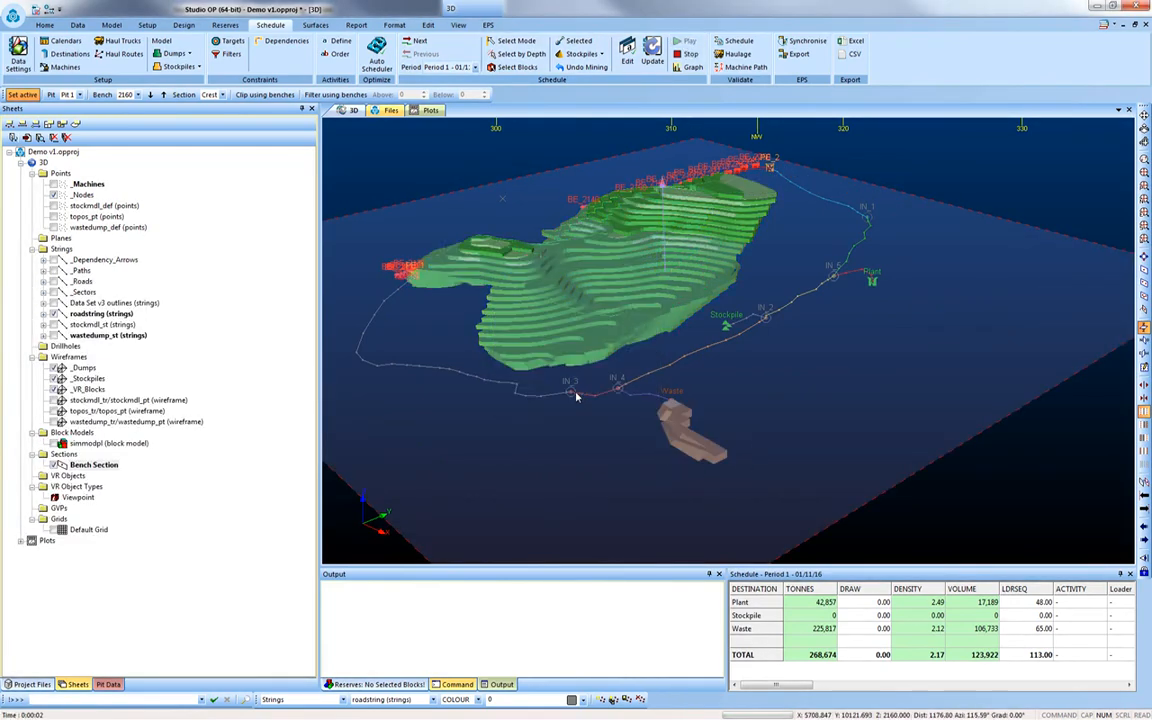
pyautogui.click(691, 53)
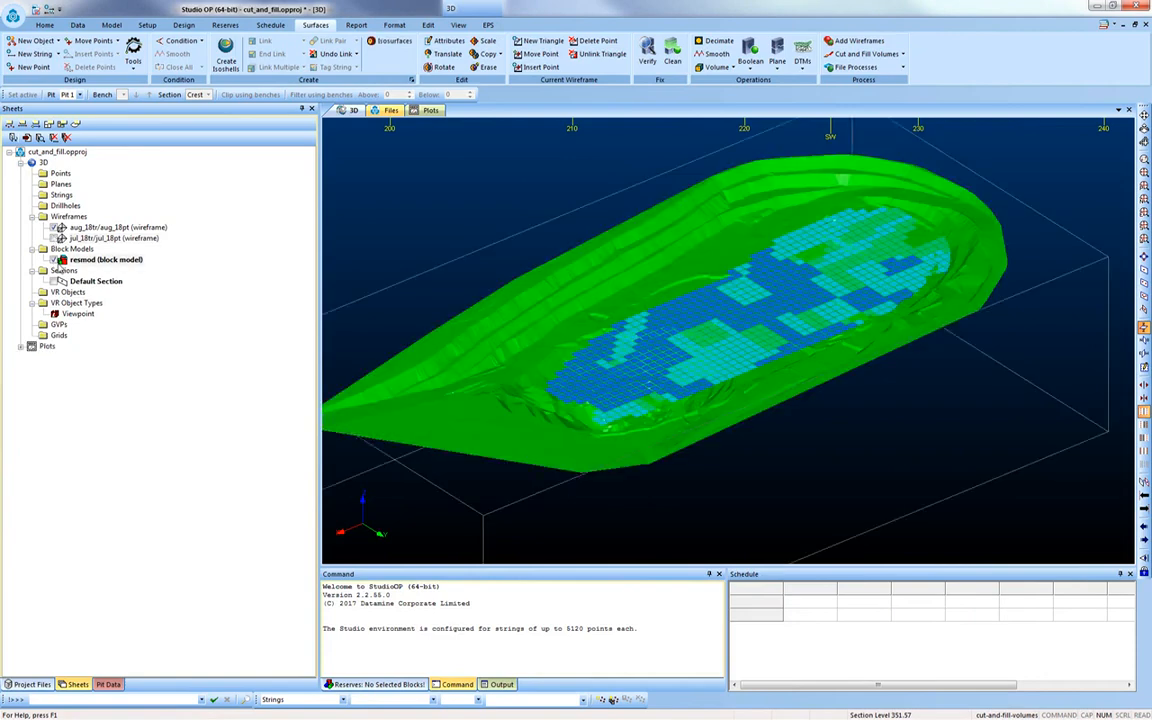
pyautogui.moveTo(618, 418)
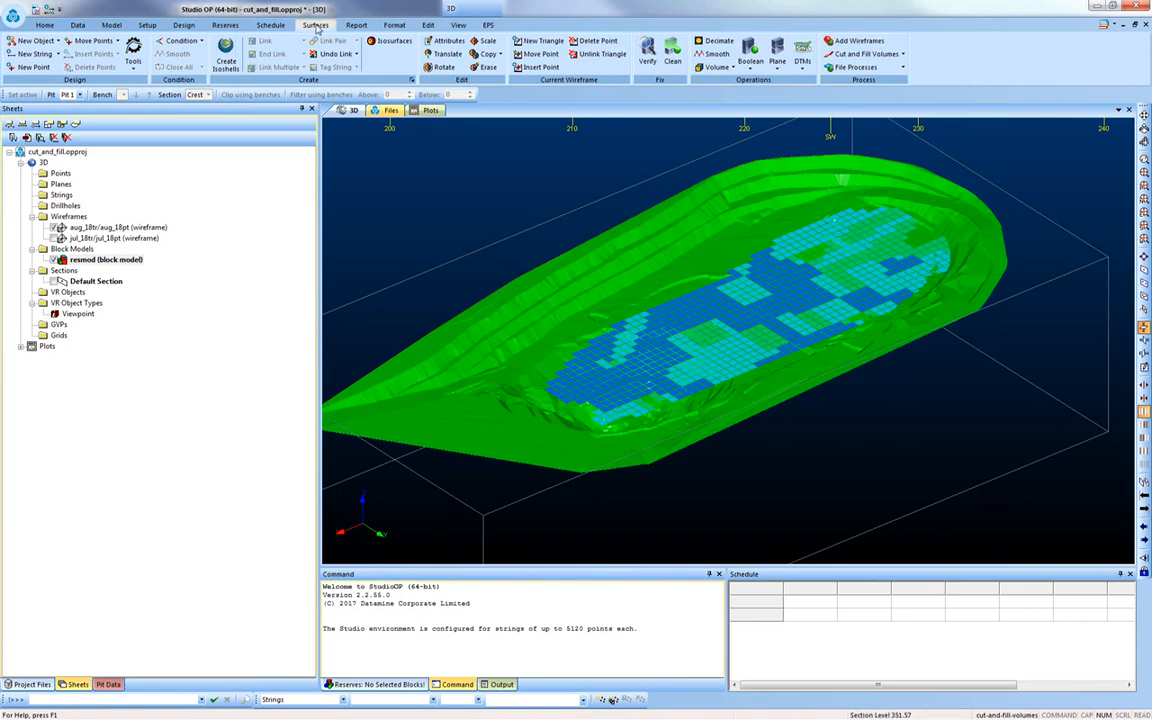
# - Bring up the surface tools for comparing jul_18 against aug_18
pyautogui.click(862, 54)
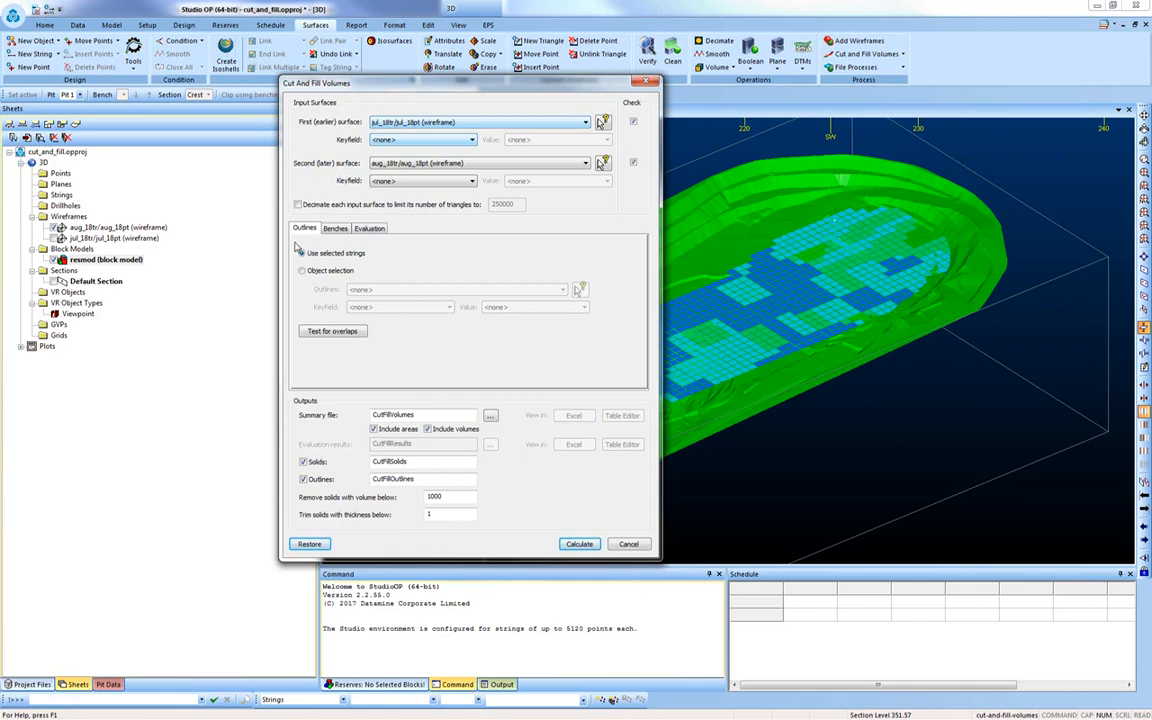
# - Define ten manual benches of height 10 starting at crest 365
pyautogui.click(302, 252)
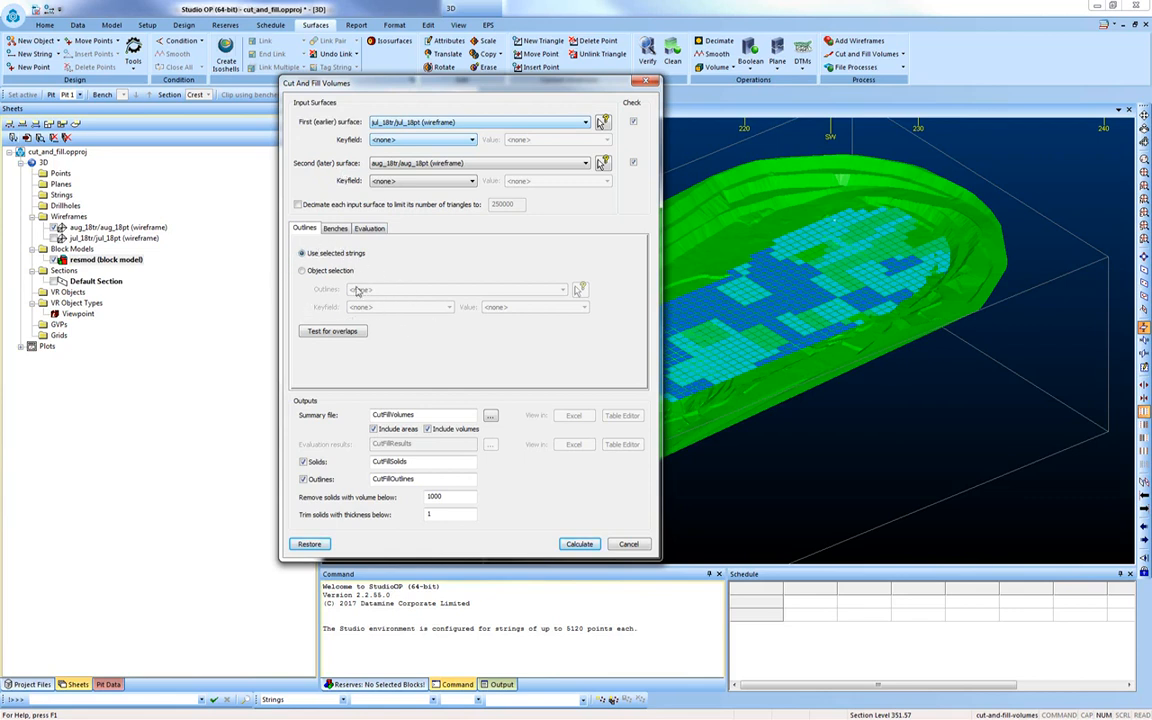
pyautogui.click(335, 228)
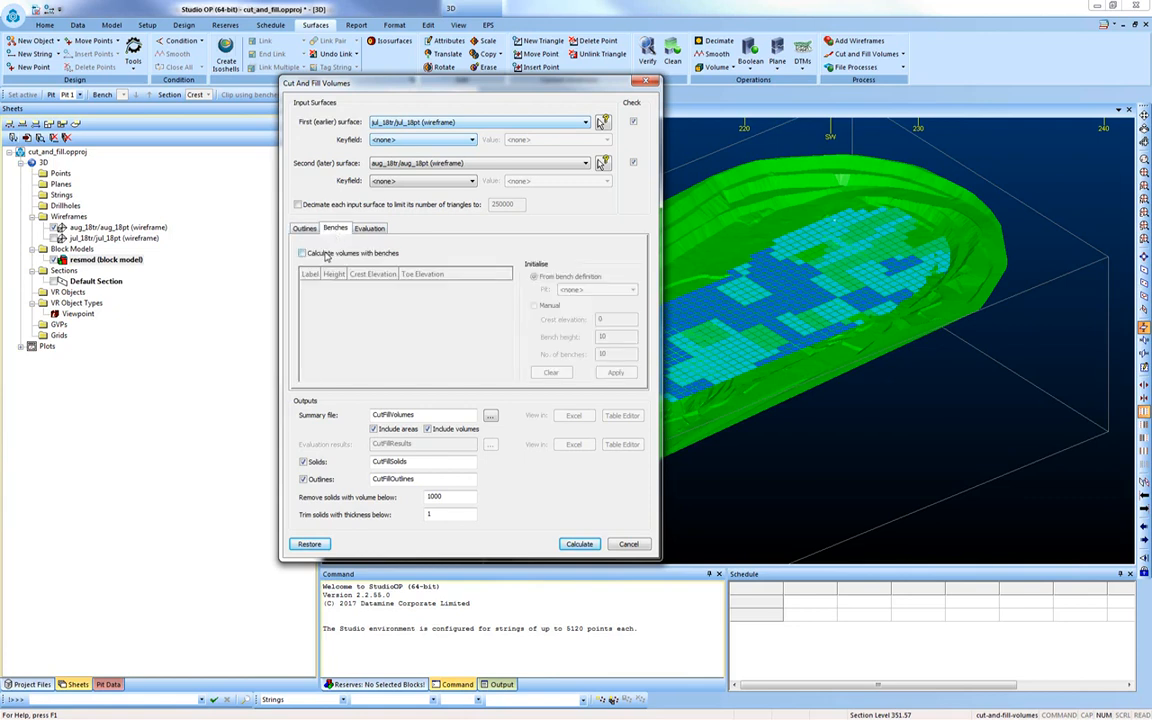
pyautogui.click(302, 252)
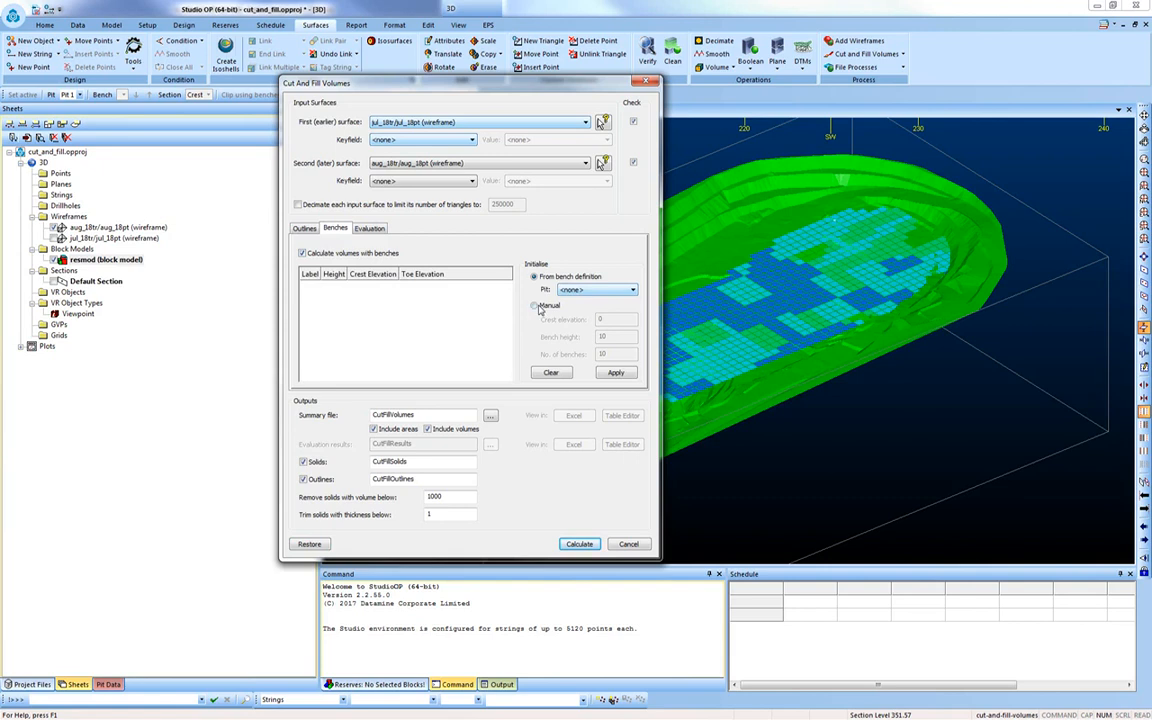
pyautogui.click(534, 305)
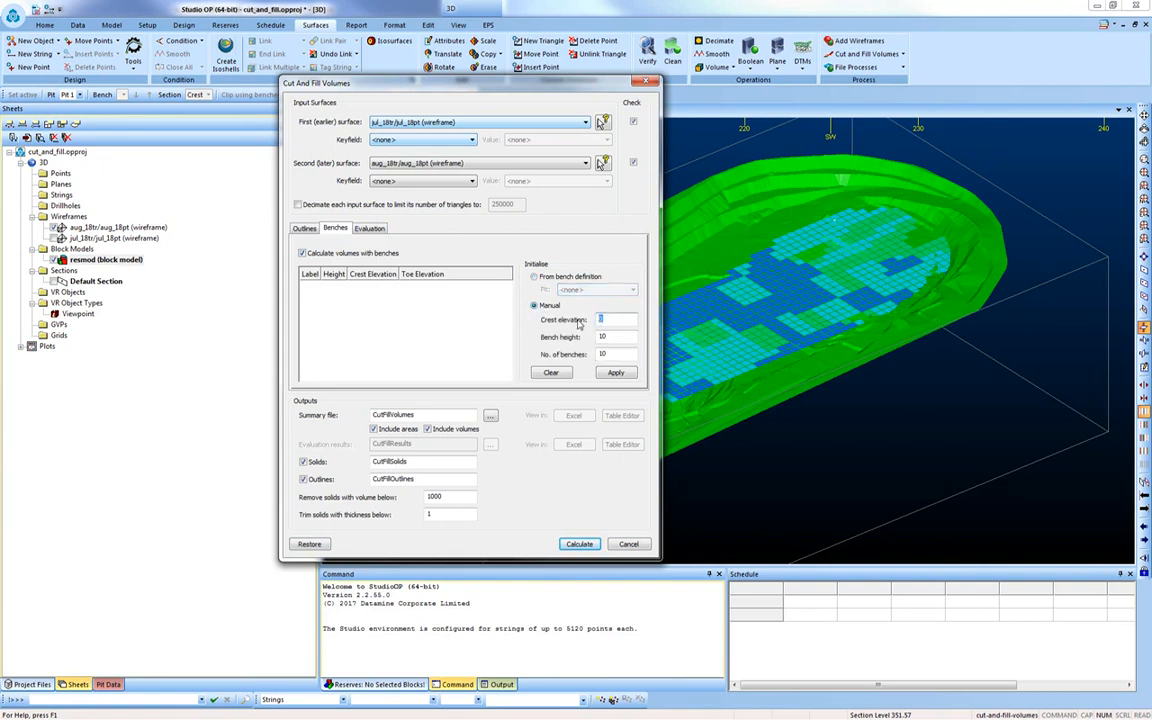
pyautogui.write('365')
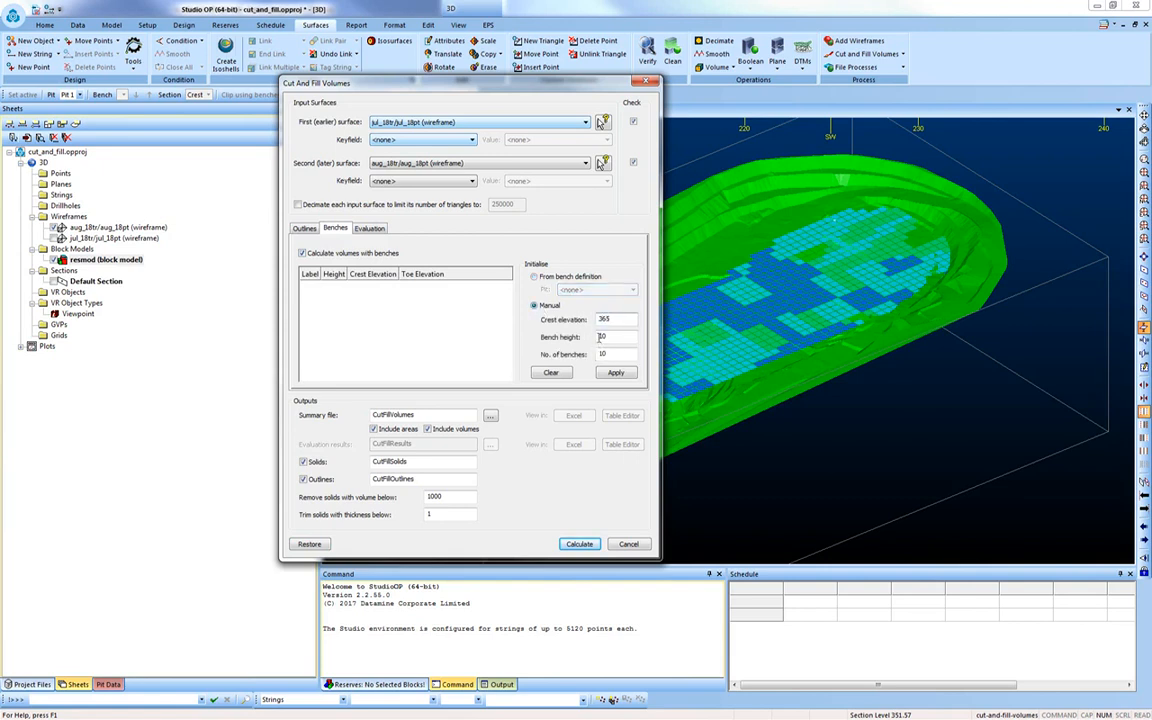
pyautogui.click(614, 337)
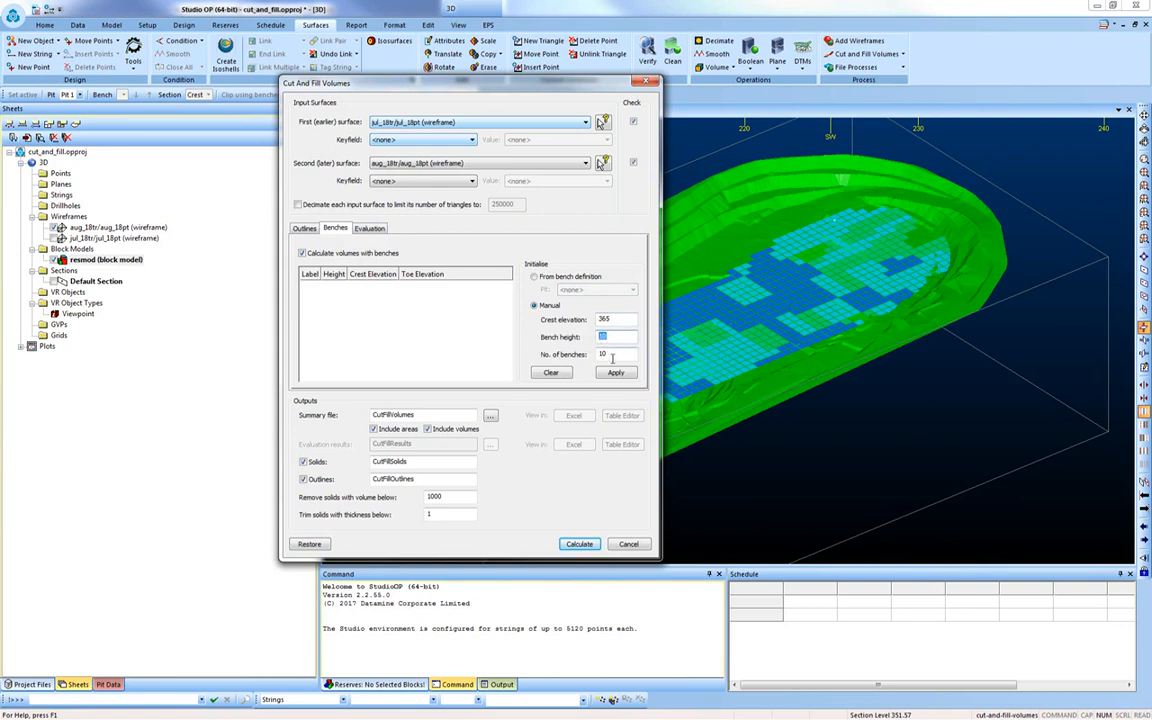
pyautogui.click(616, 372)
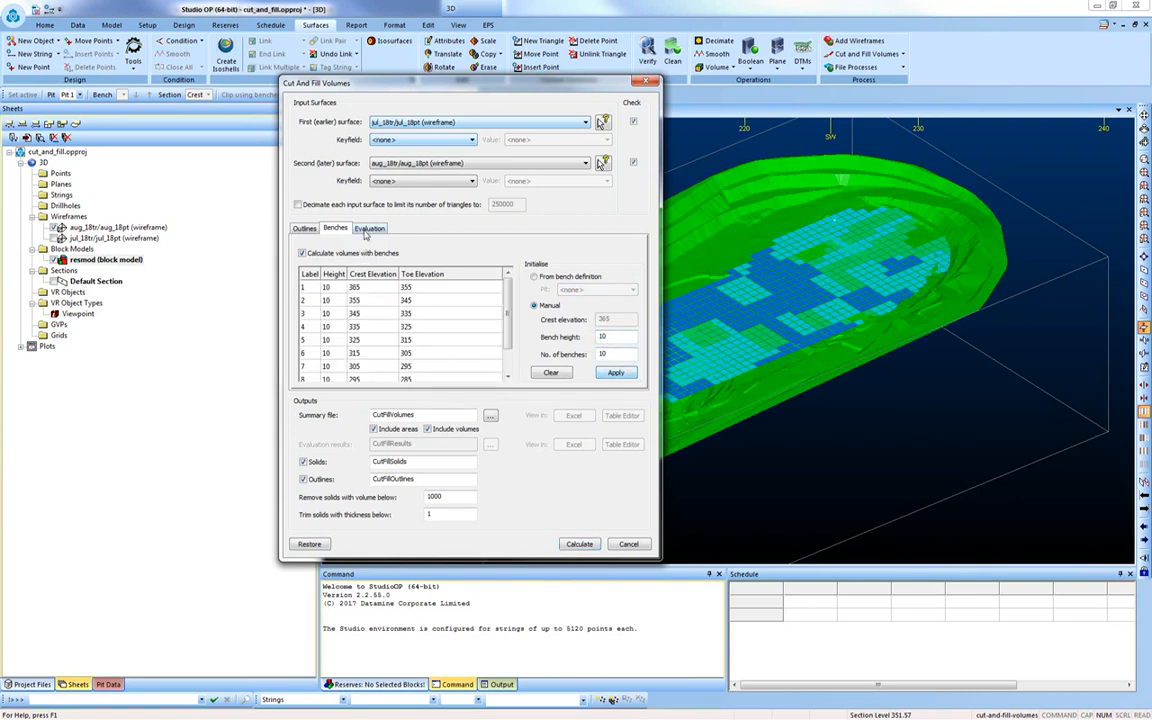
# - Evaluate cut volumes against resmod using density 2.87, the Evaluation legend and AU
pyautogui.click(369, 227)
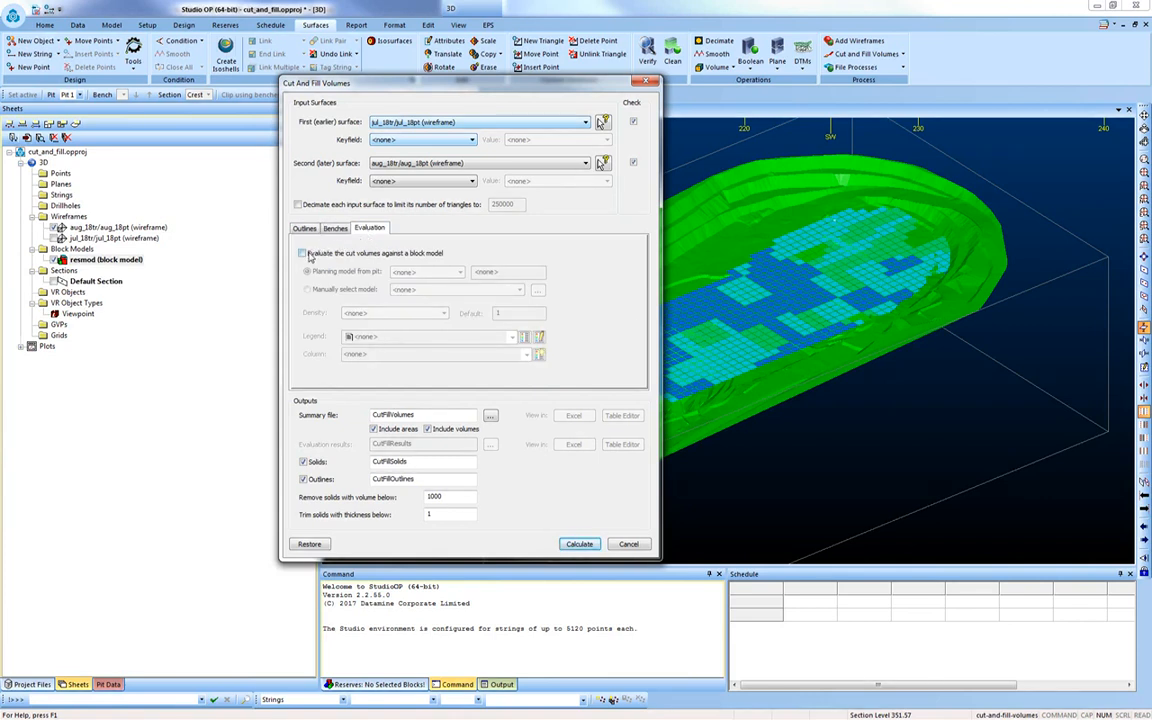
pyautogui.click(302, 252)
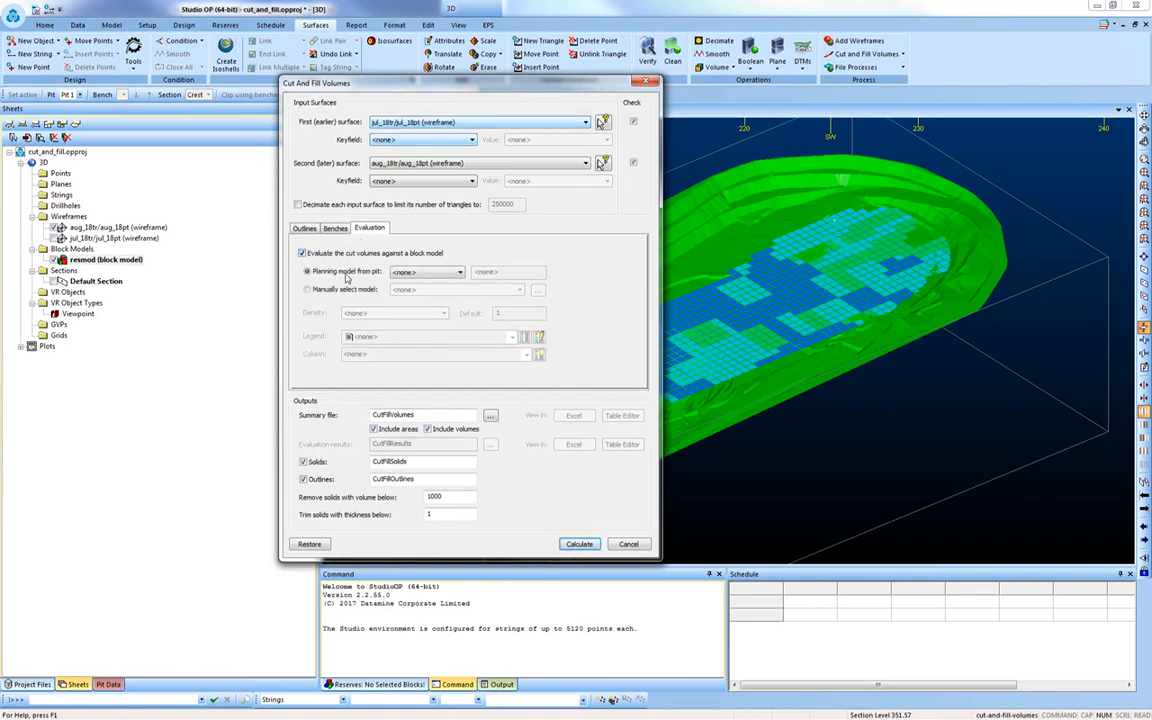
pyautogui.click(307, 289)
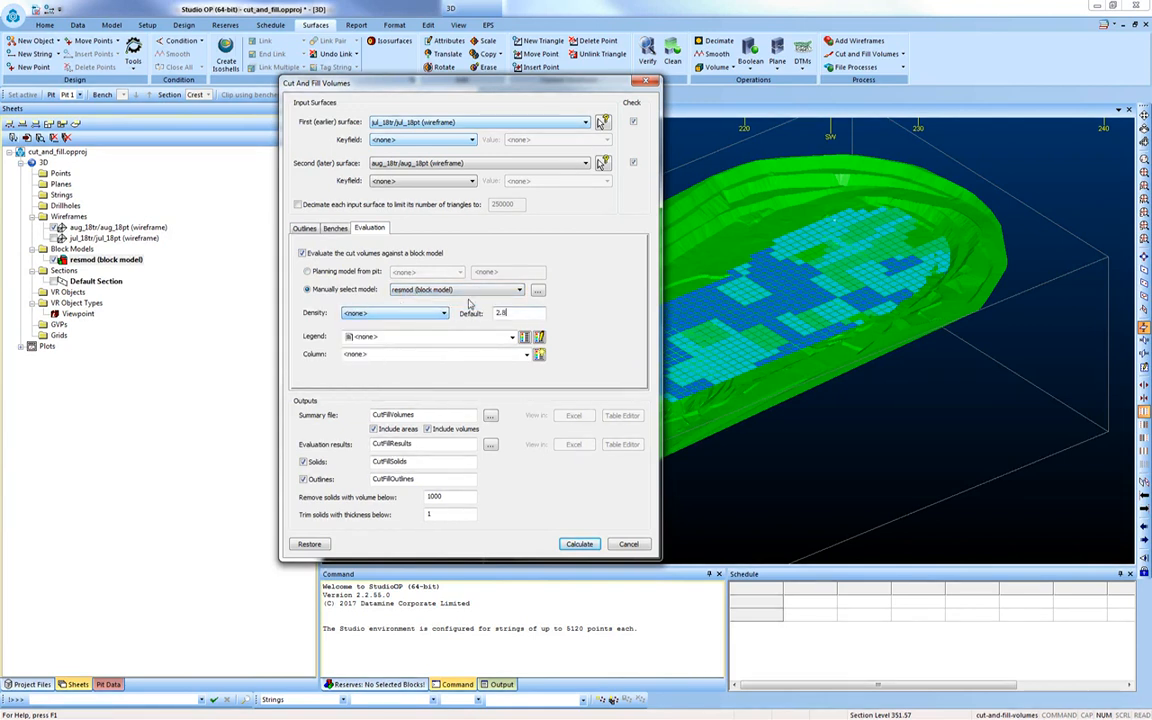
pyautogui.click(526, 354)
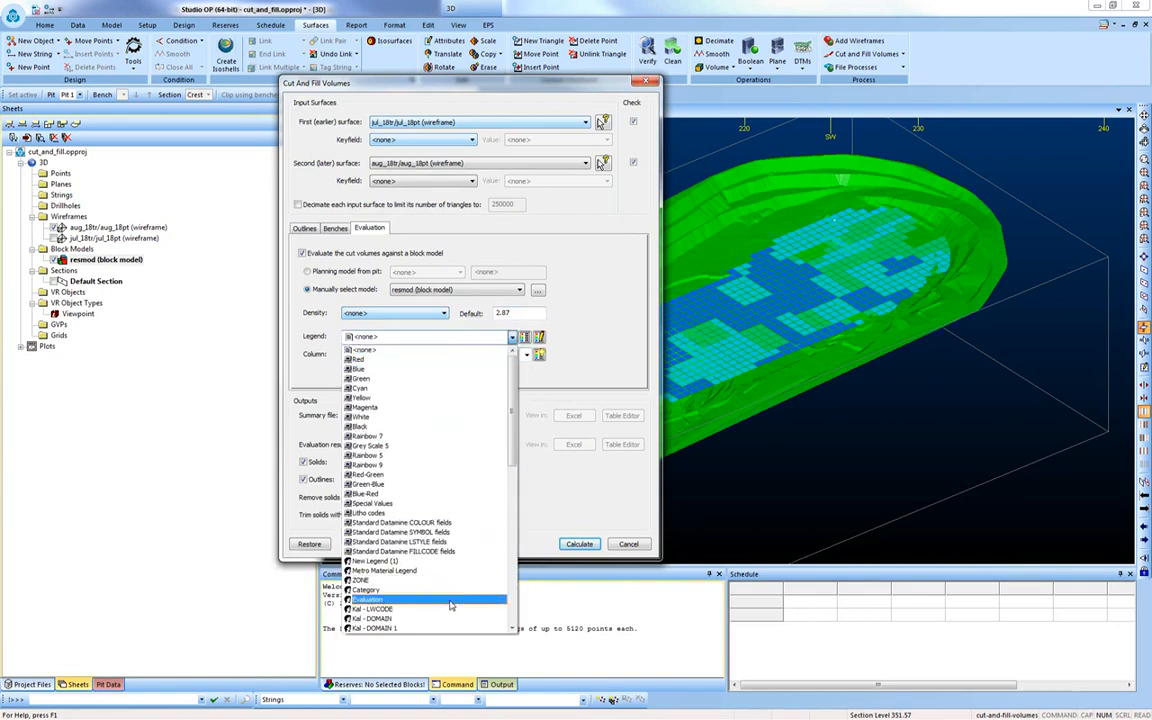
pyautogui.click(367, 599)
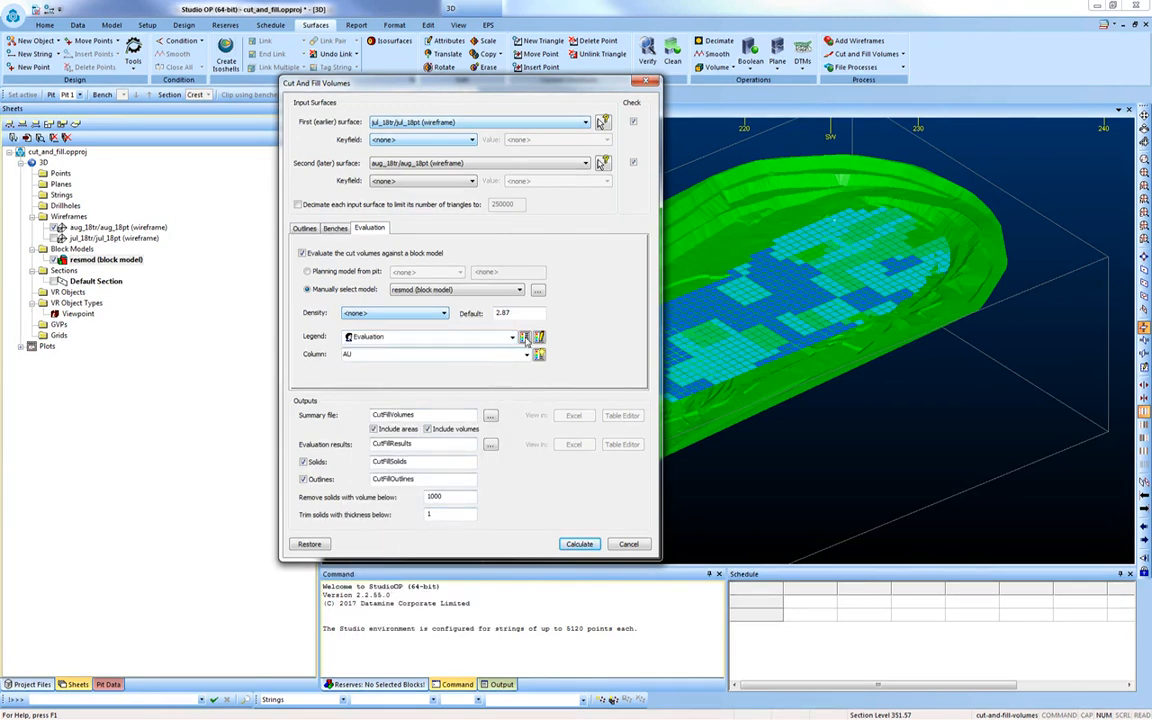
pyautogui.click(512, 336)
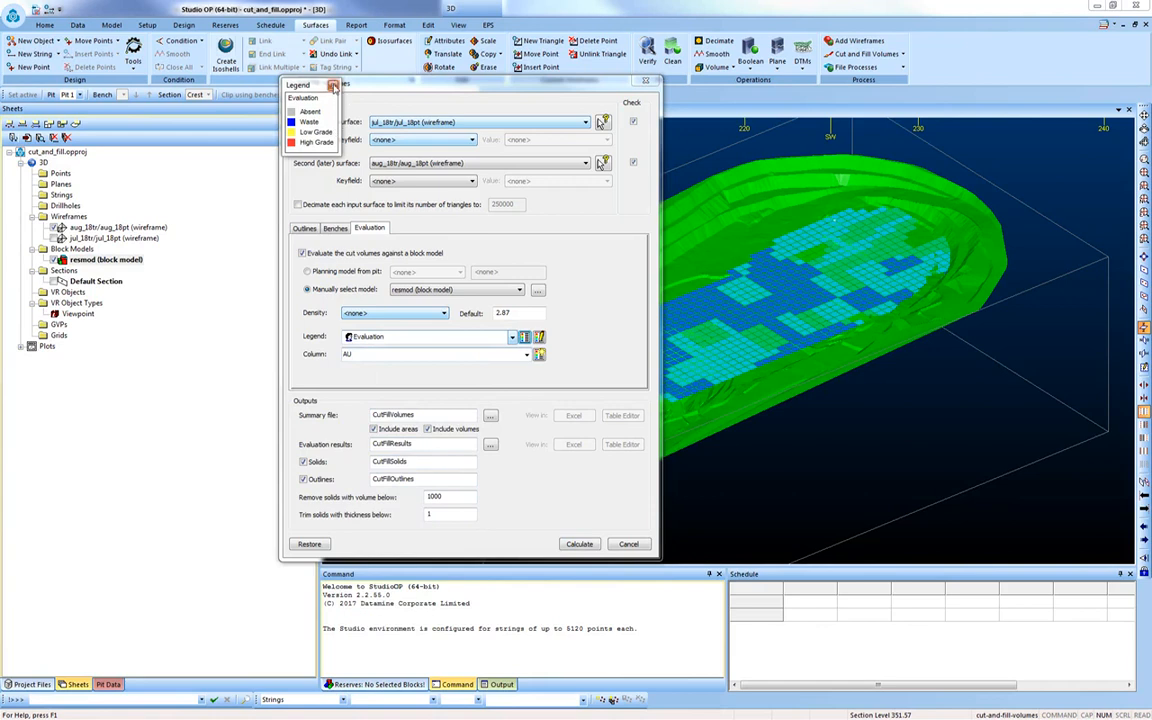
pyautogui.click(333, 85)
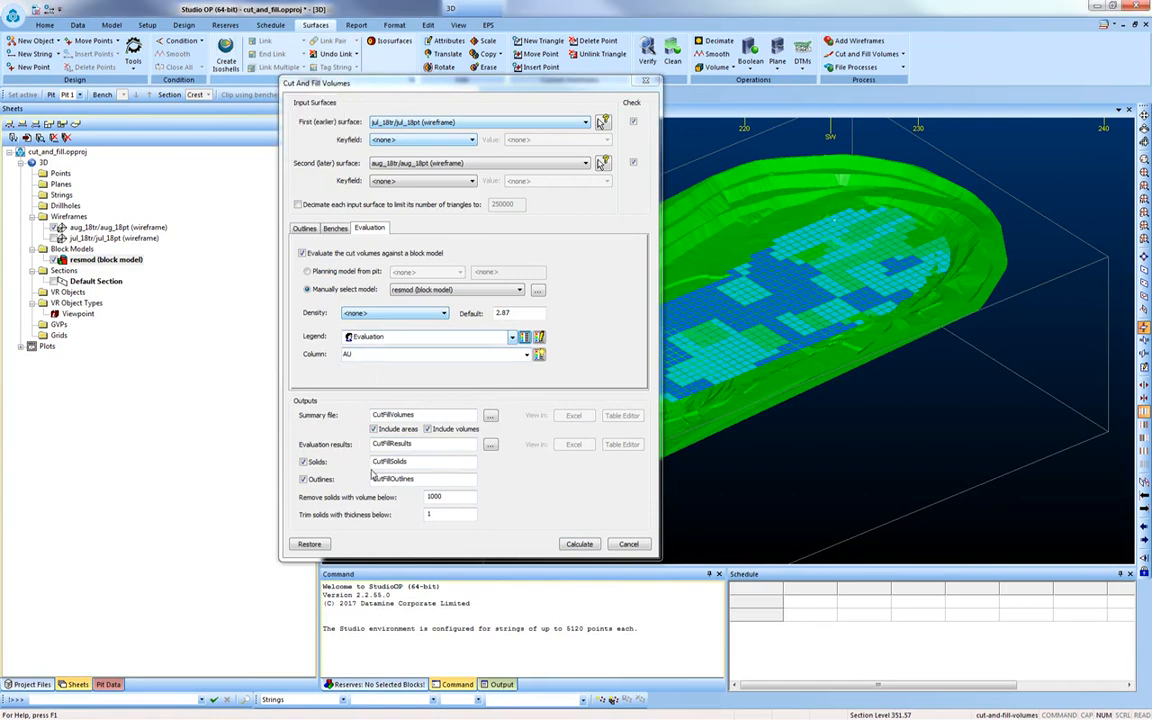
pyautogui.click(580, 544)
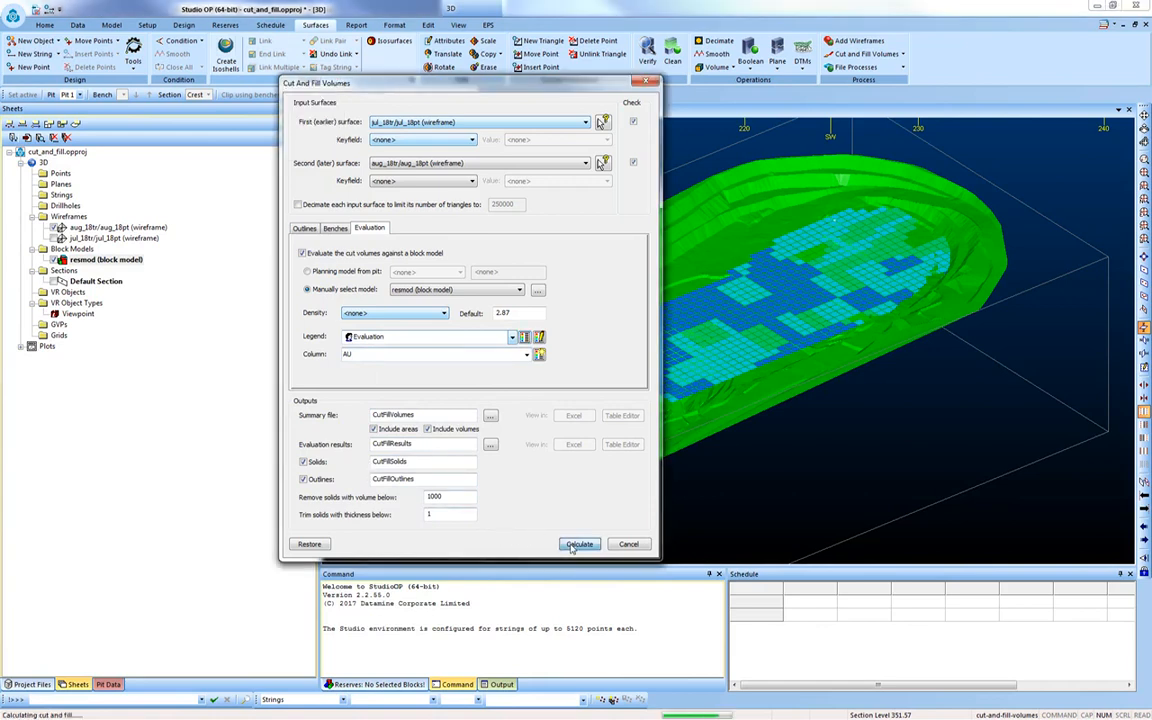
# - Calculate cut and fill and dismiss the summary: 550,945 cut, zero fill
pyautogui.click(579, 543)
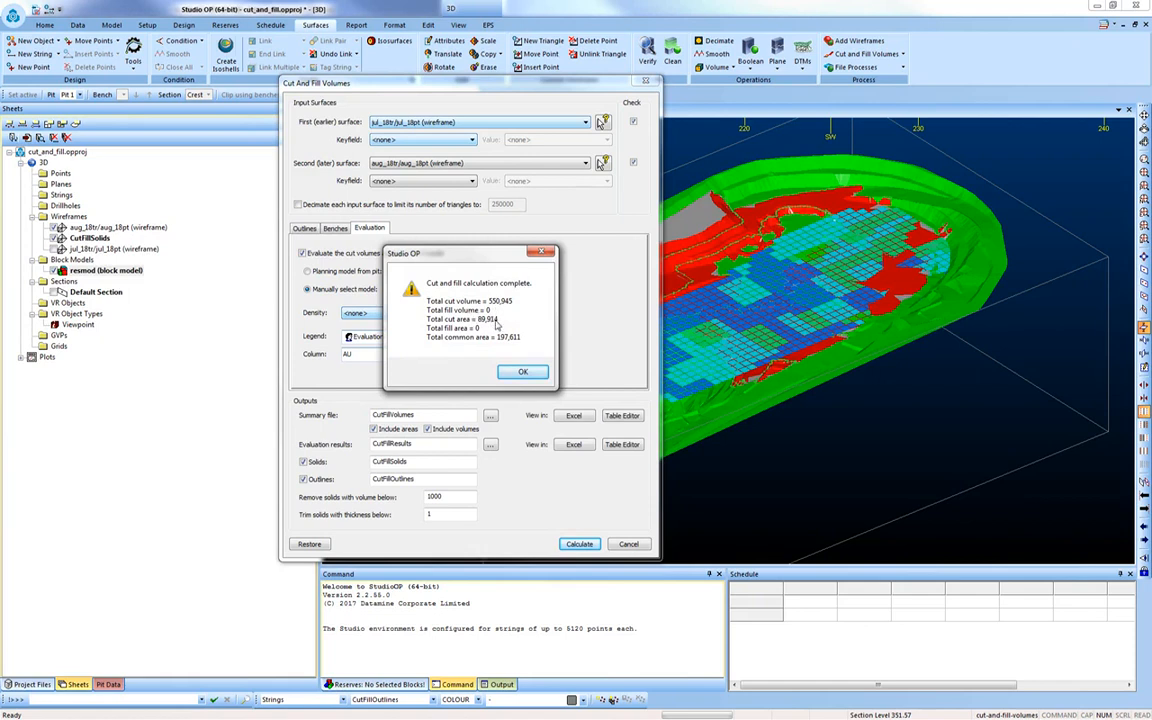
pyautogui.moveTo(522, 372)
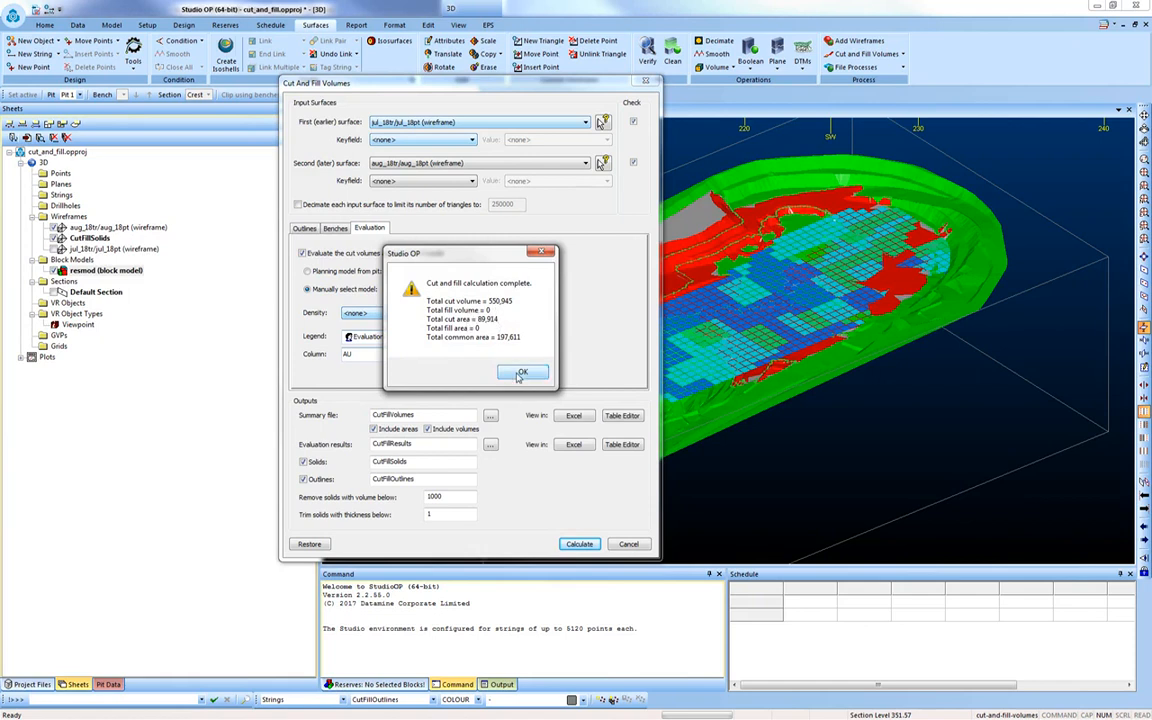
pyautogui.click(522, 372)
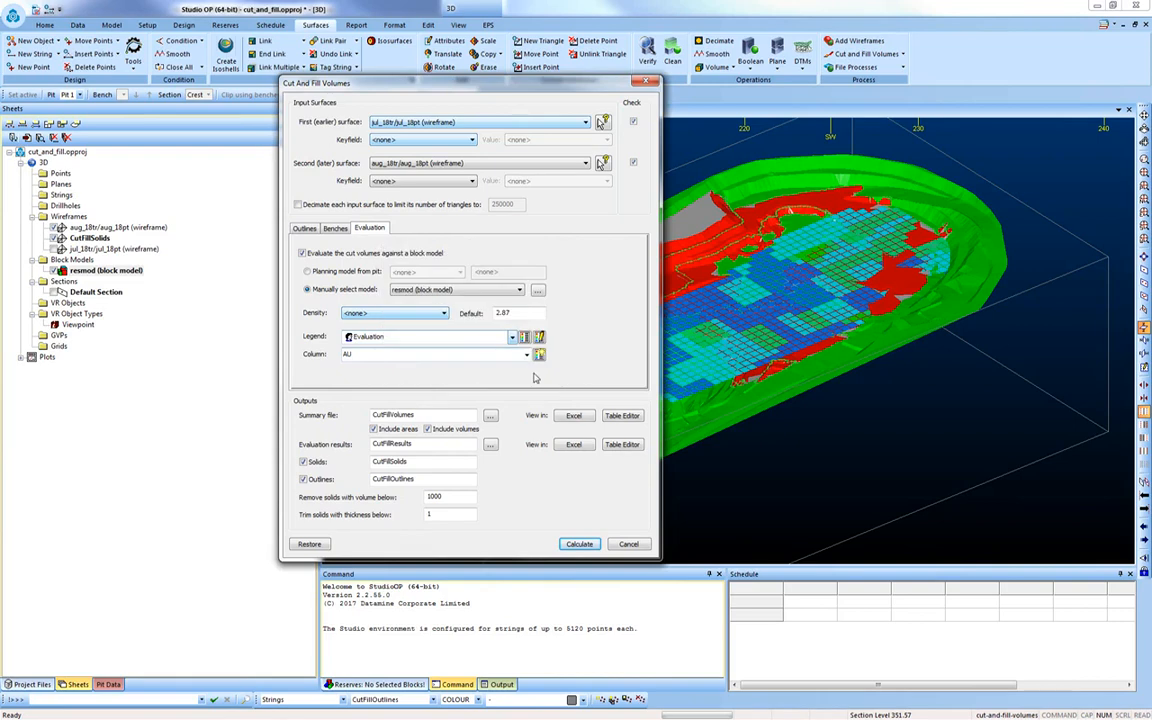
pyautogui.moveTo(570, 428)
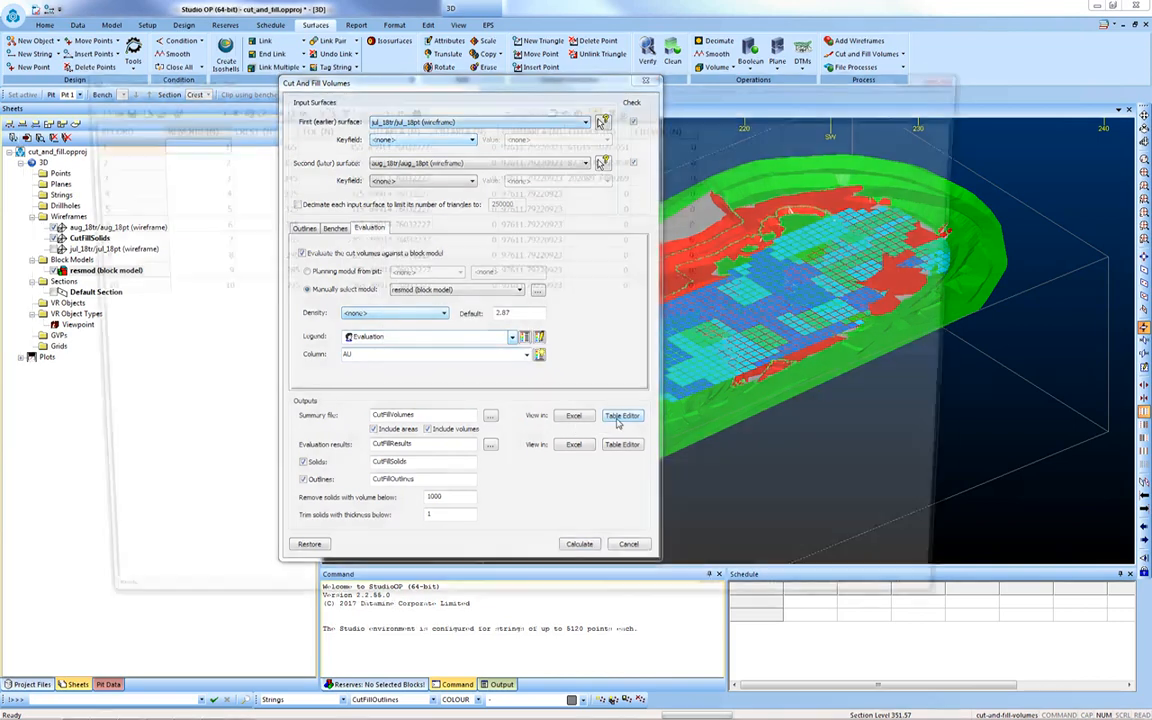
# - Review the CutFillVolumes and CutFillResults tables of tonnes, volume and AU
pyautogui.click(622, 415)
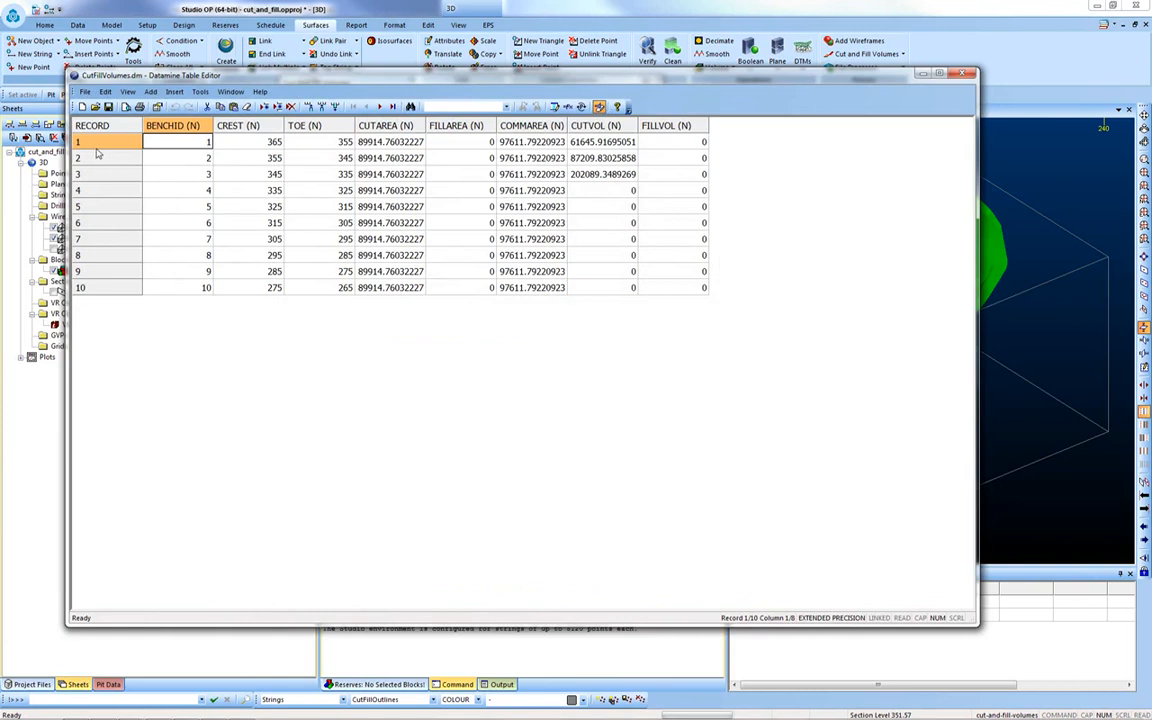
pyautogui.moveTo(98, 159)
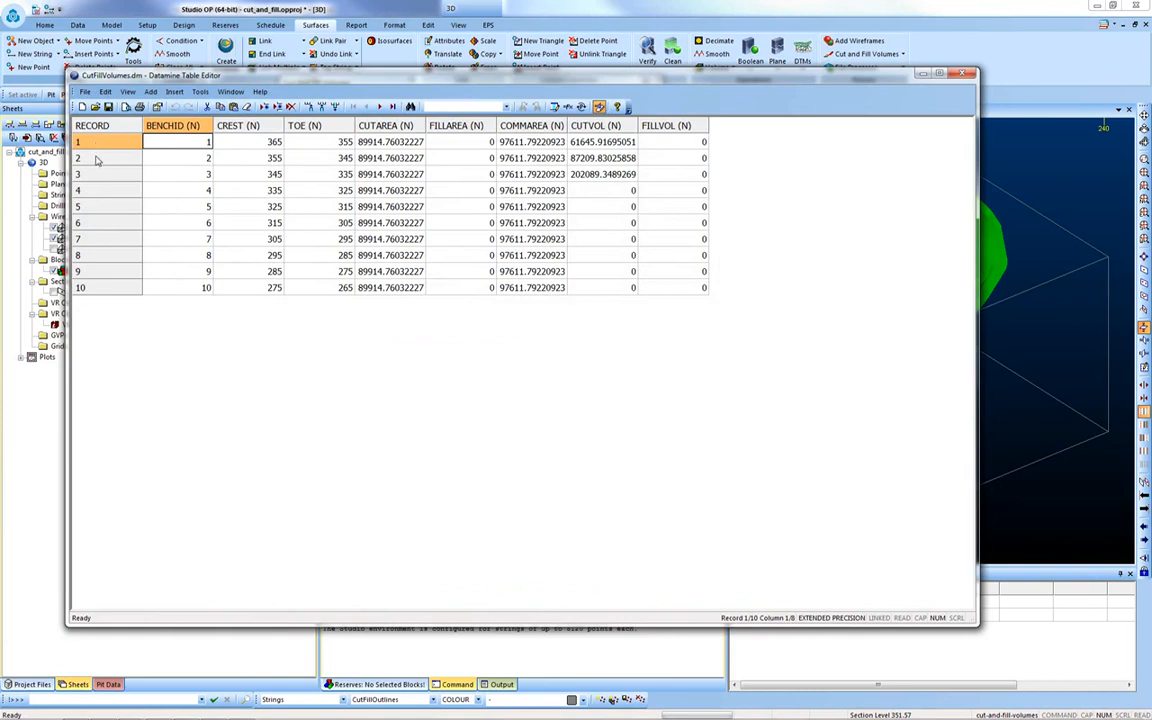
pyautogui.moveTo(96, 167)
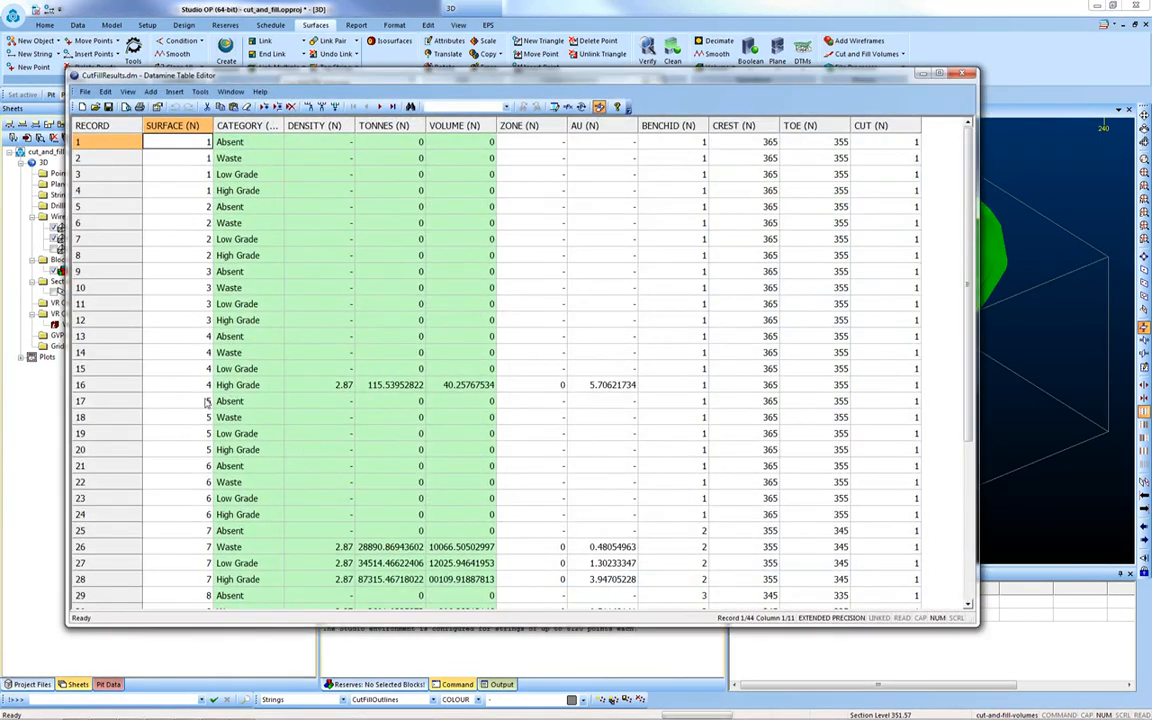
pyautogui.scroll(-3)
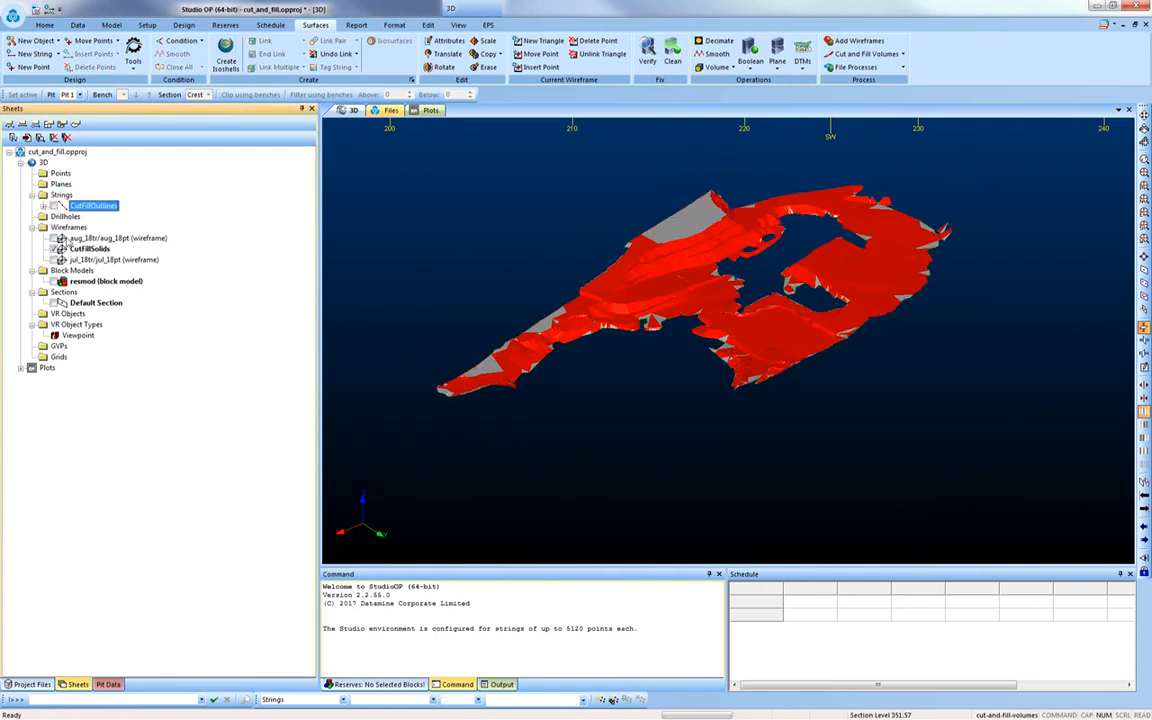
pyautogui.moveTo(800, 376)
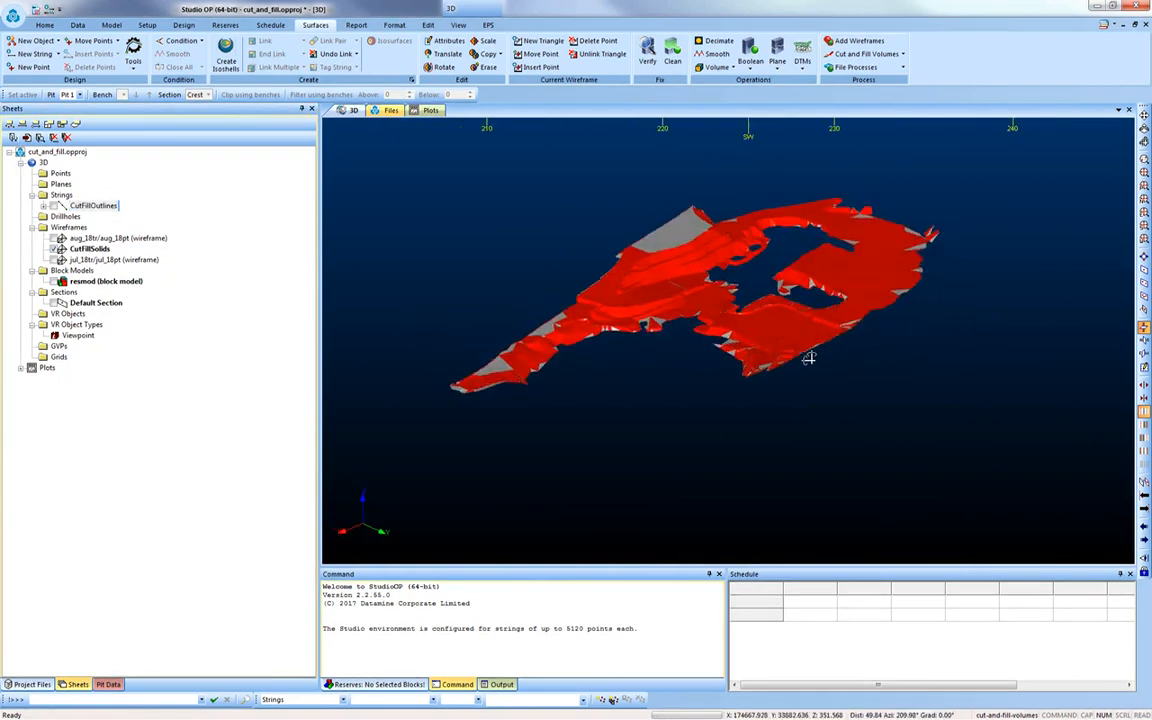
# - Colour the CutFillSolids wireframe using the BENCHID legend and column
pyautogui.doubleClick(89, 248)
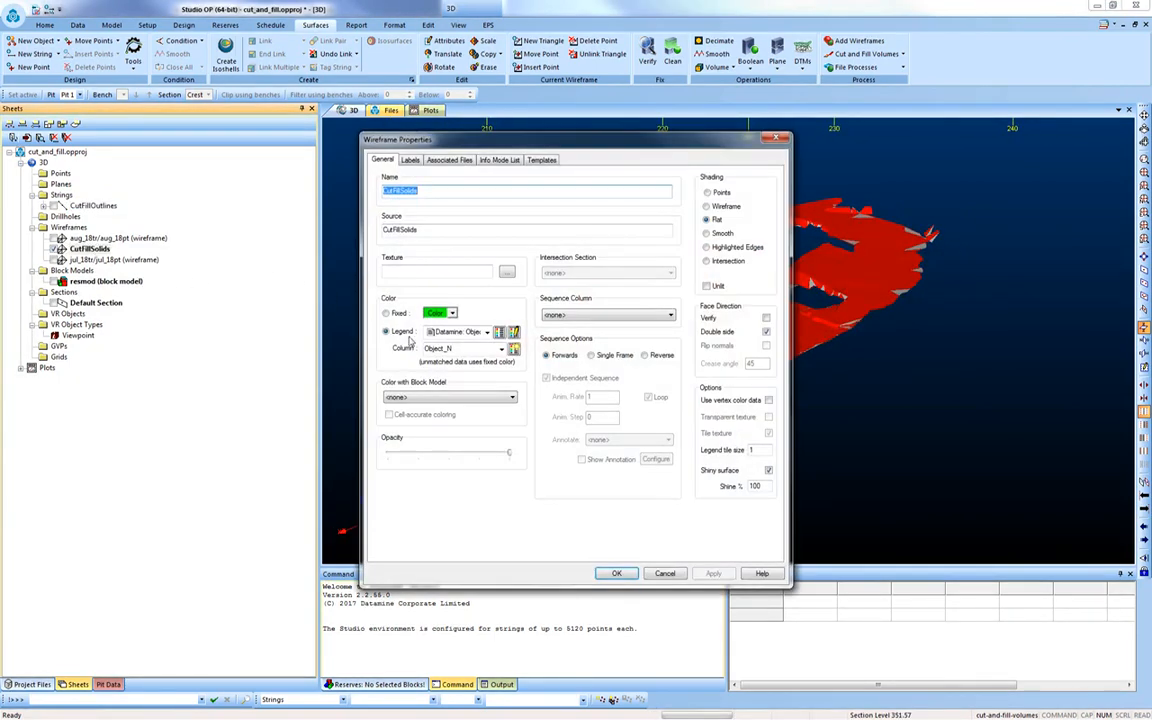
pyautogui.click(502, 348)
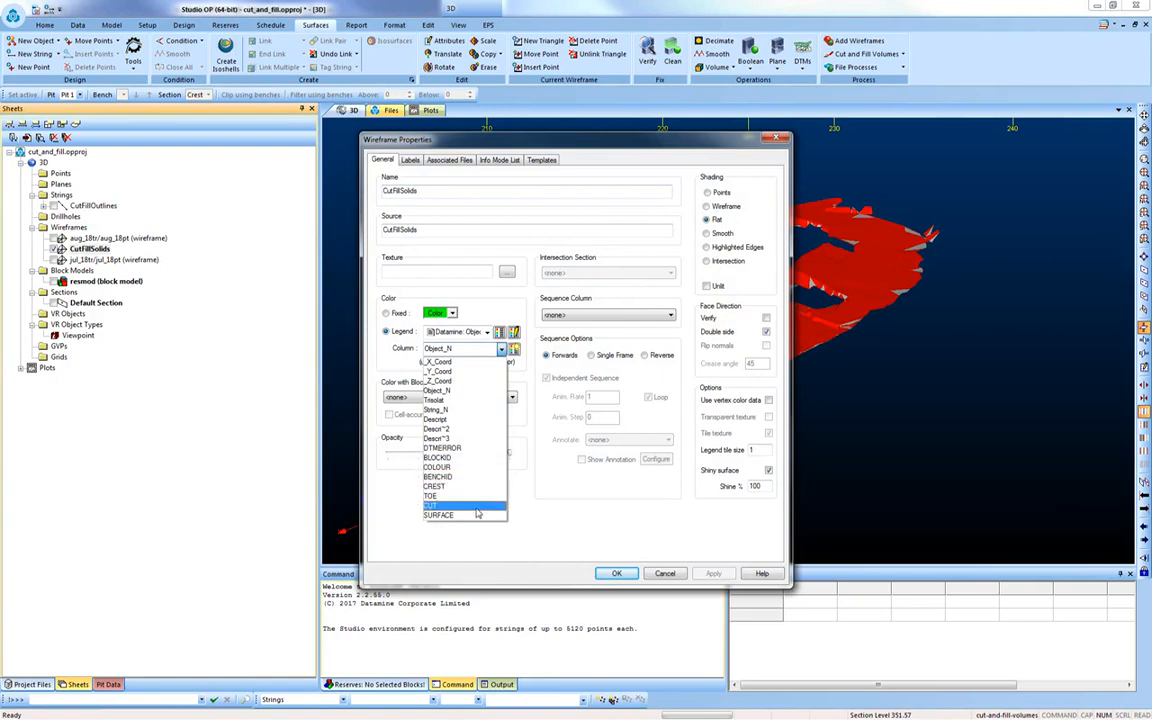
pyautogui.click(437, 476)
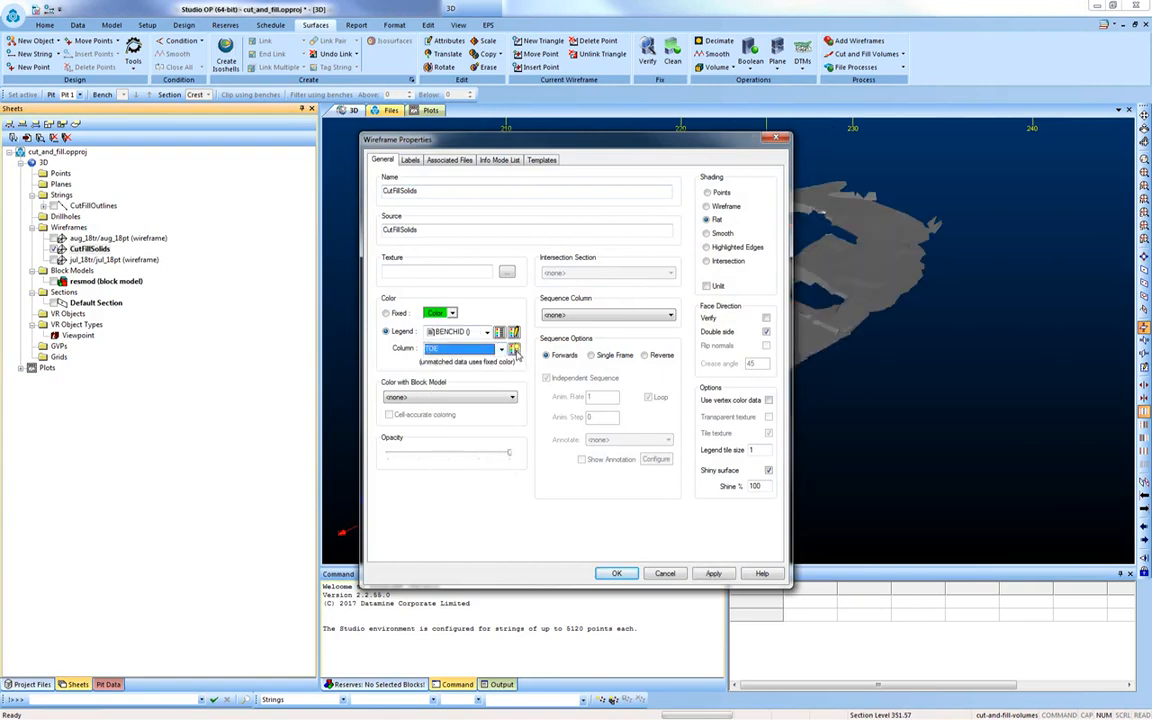
pyautogui.click(616, 573)
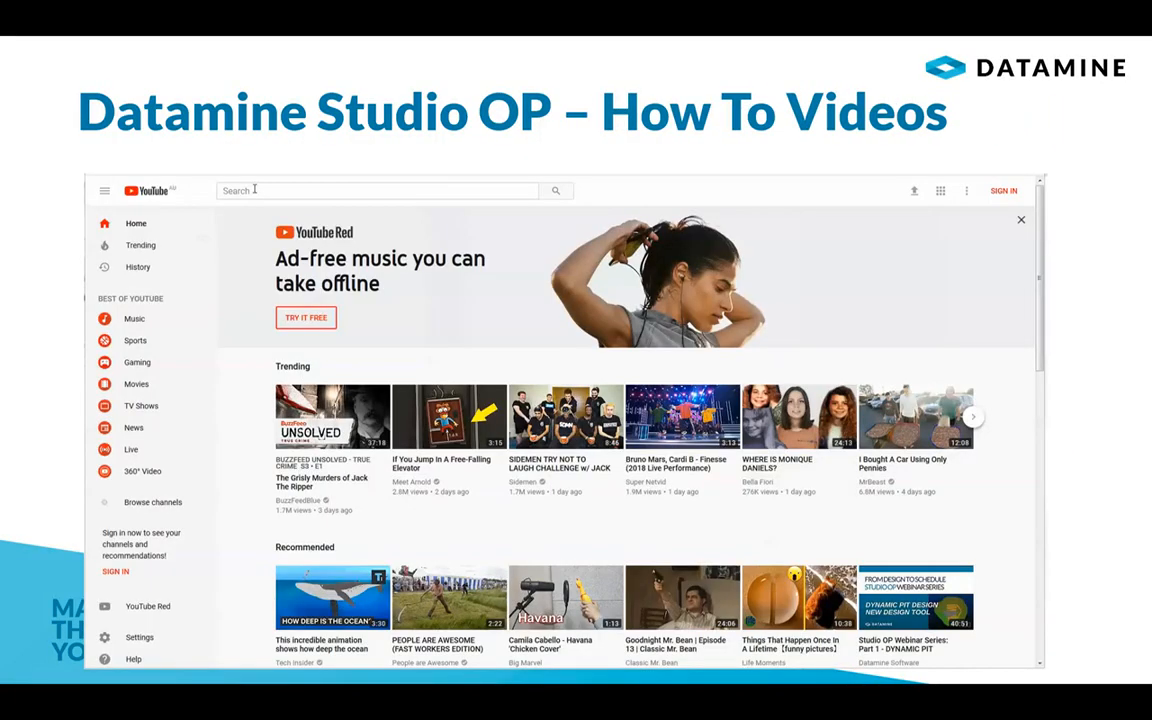
# - Search YouTube for 'datamine studio op' and open Datamine Software's Studio OP Webinars playlist
pyautogui.click(378, 190)
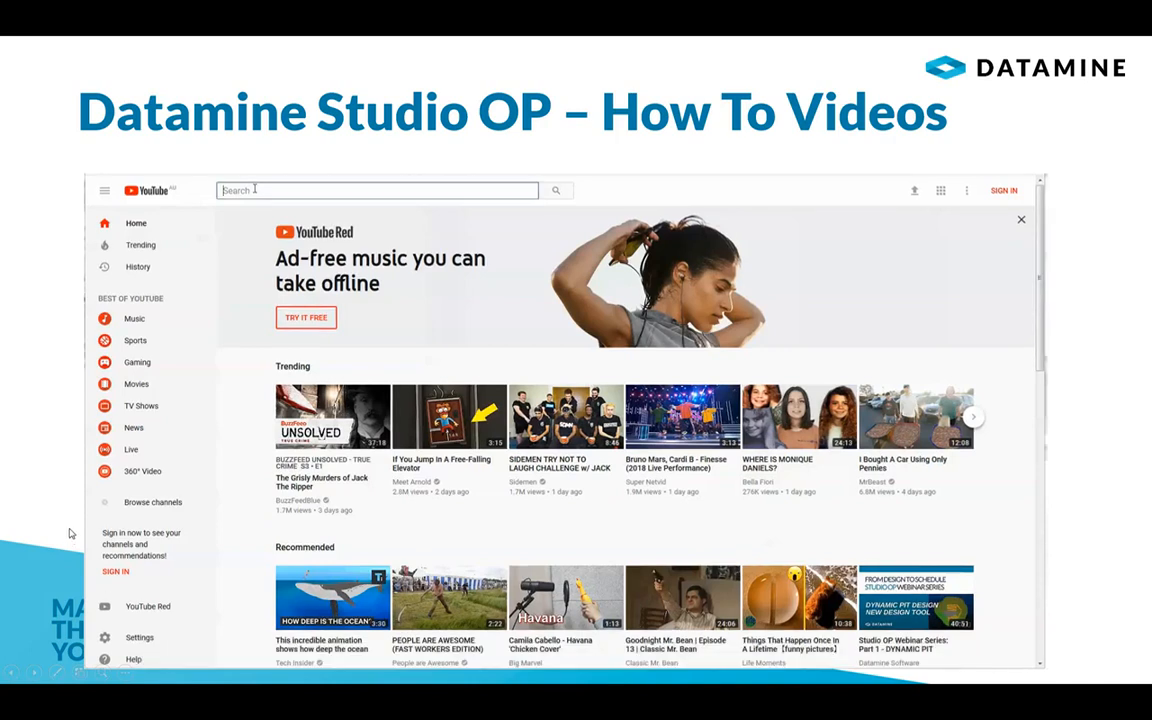
pyautogui.write('datamine studio op')
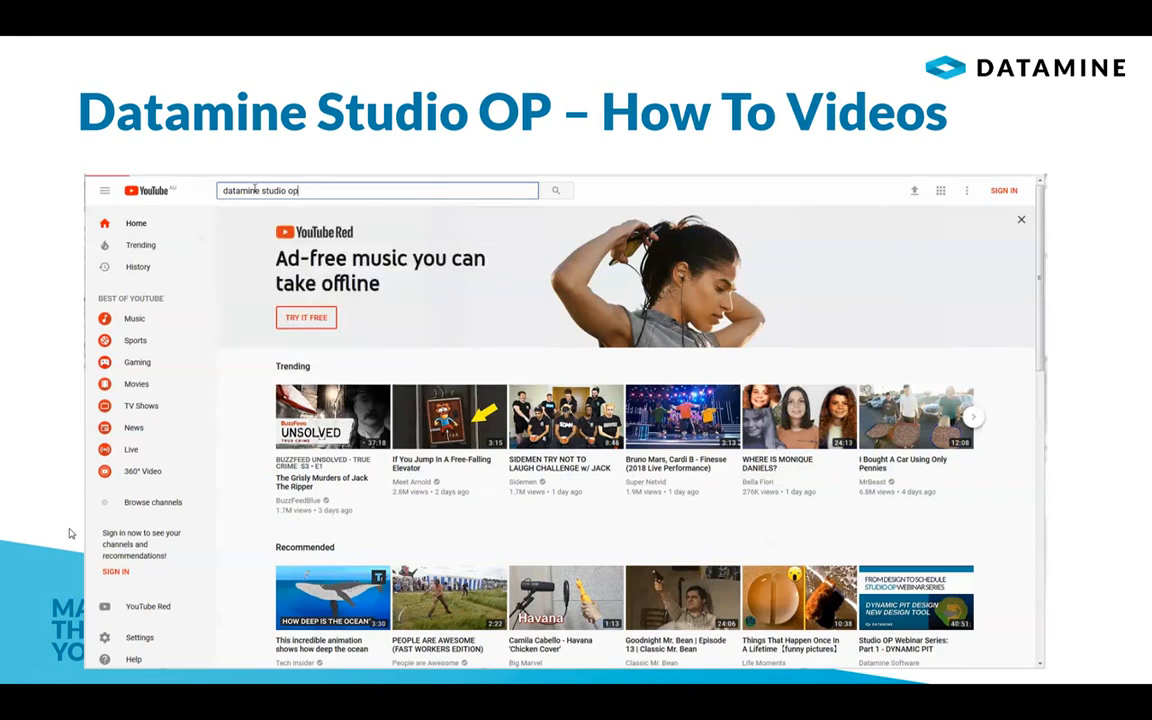
pyautogui.click(556, 190)
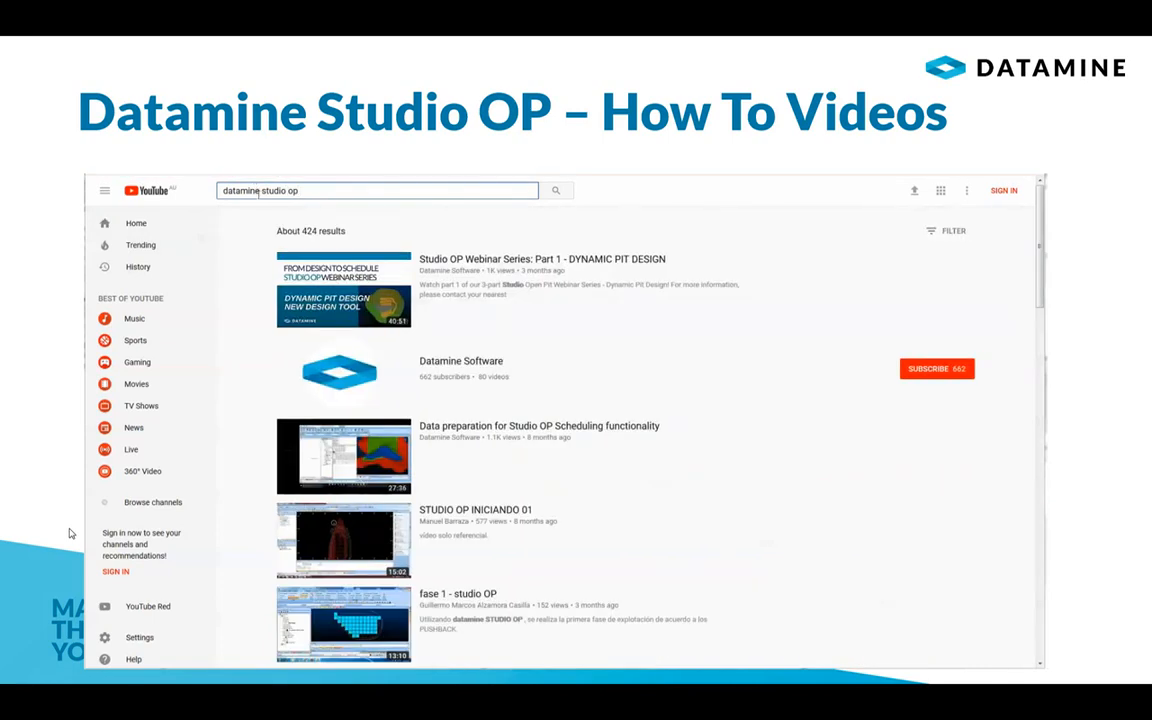
pyautogui.click(461, 361)
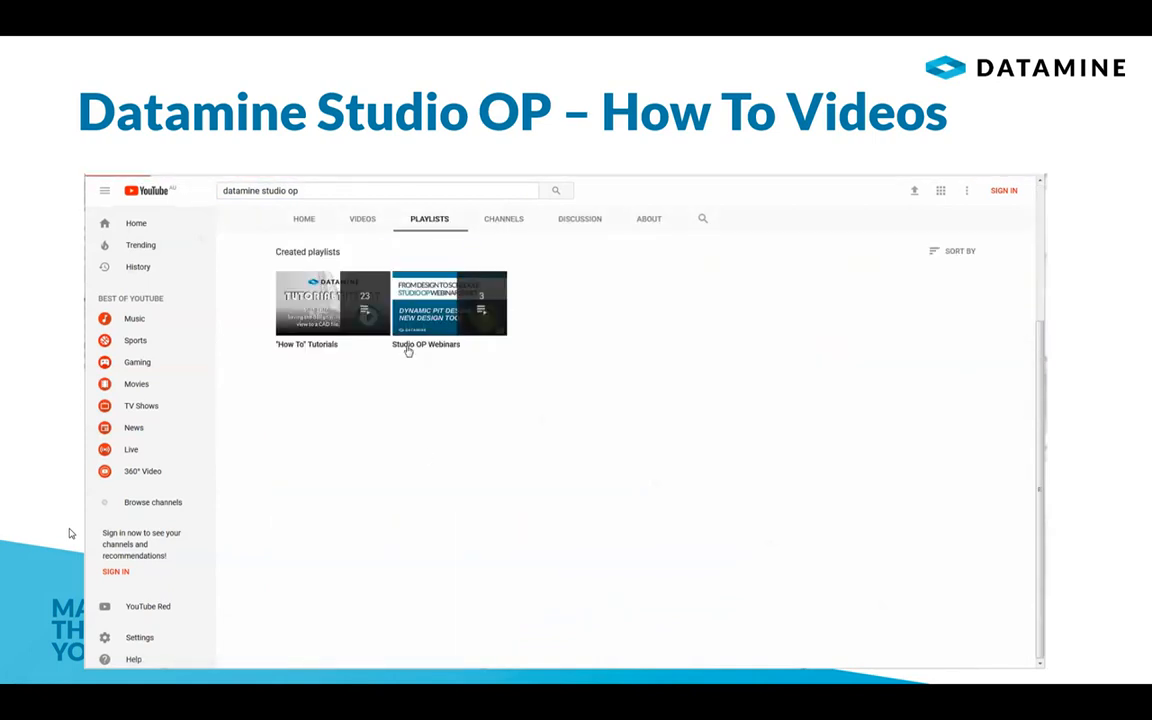
pyautogui.click(448, 303)
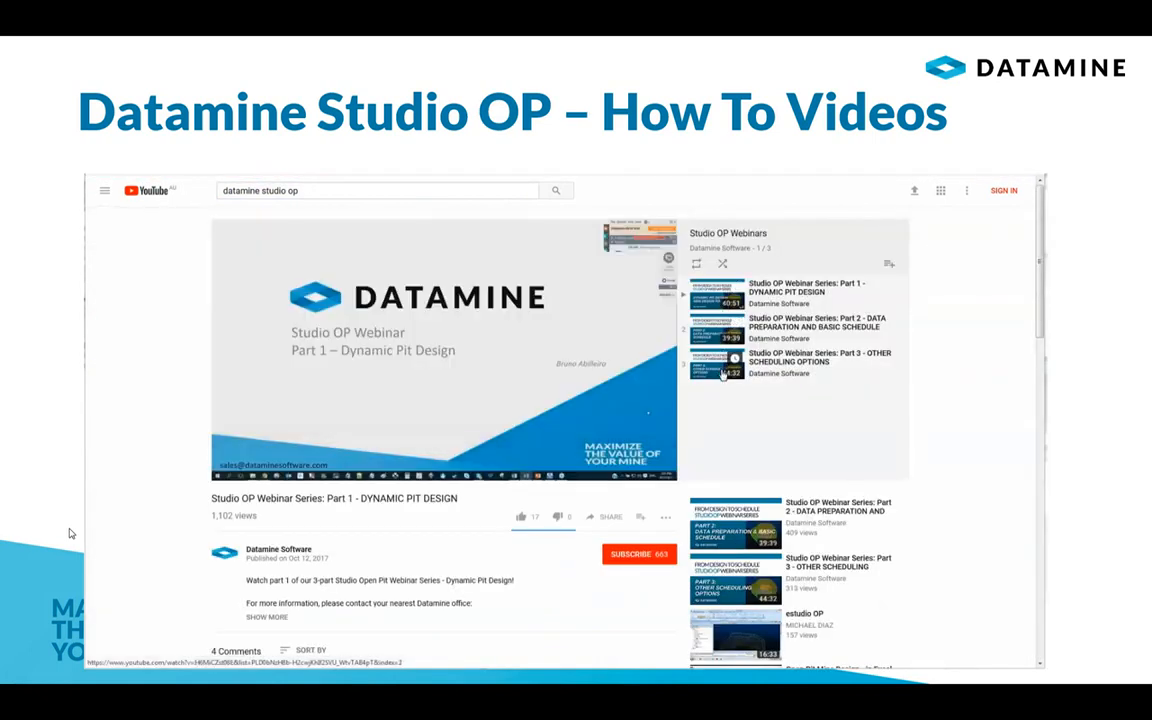